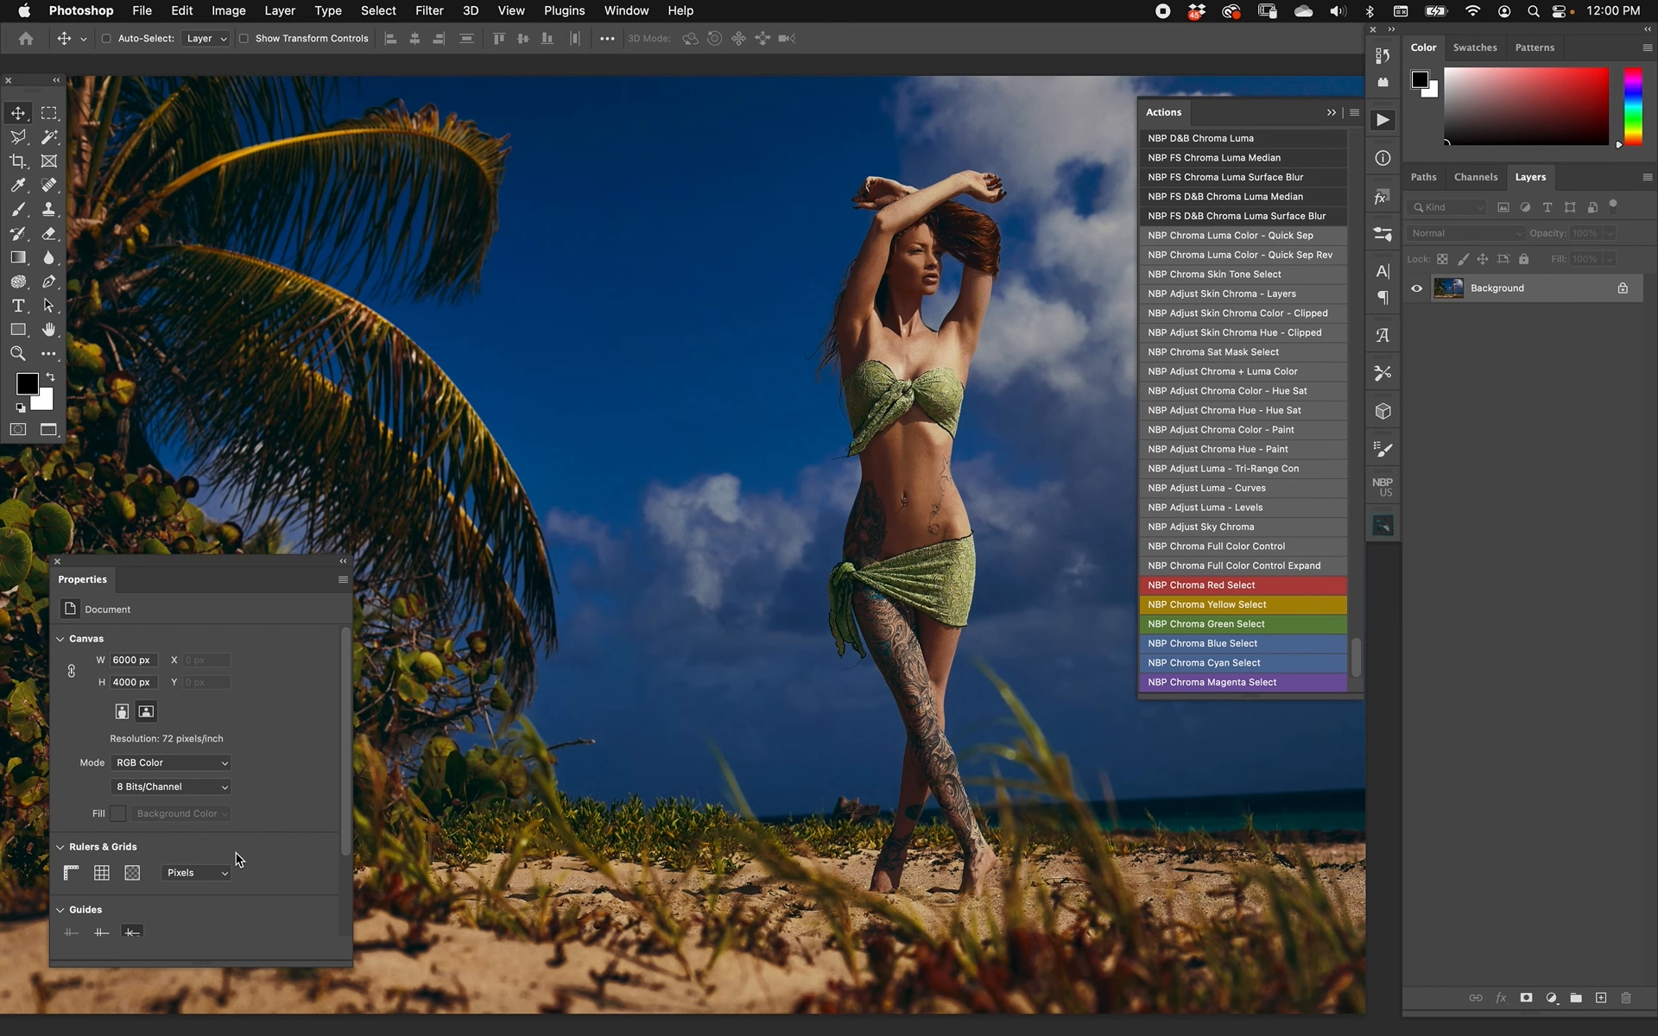
mouse_move(1012, 475)
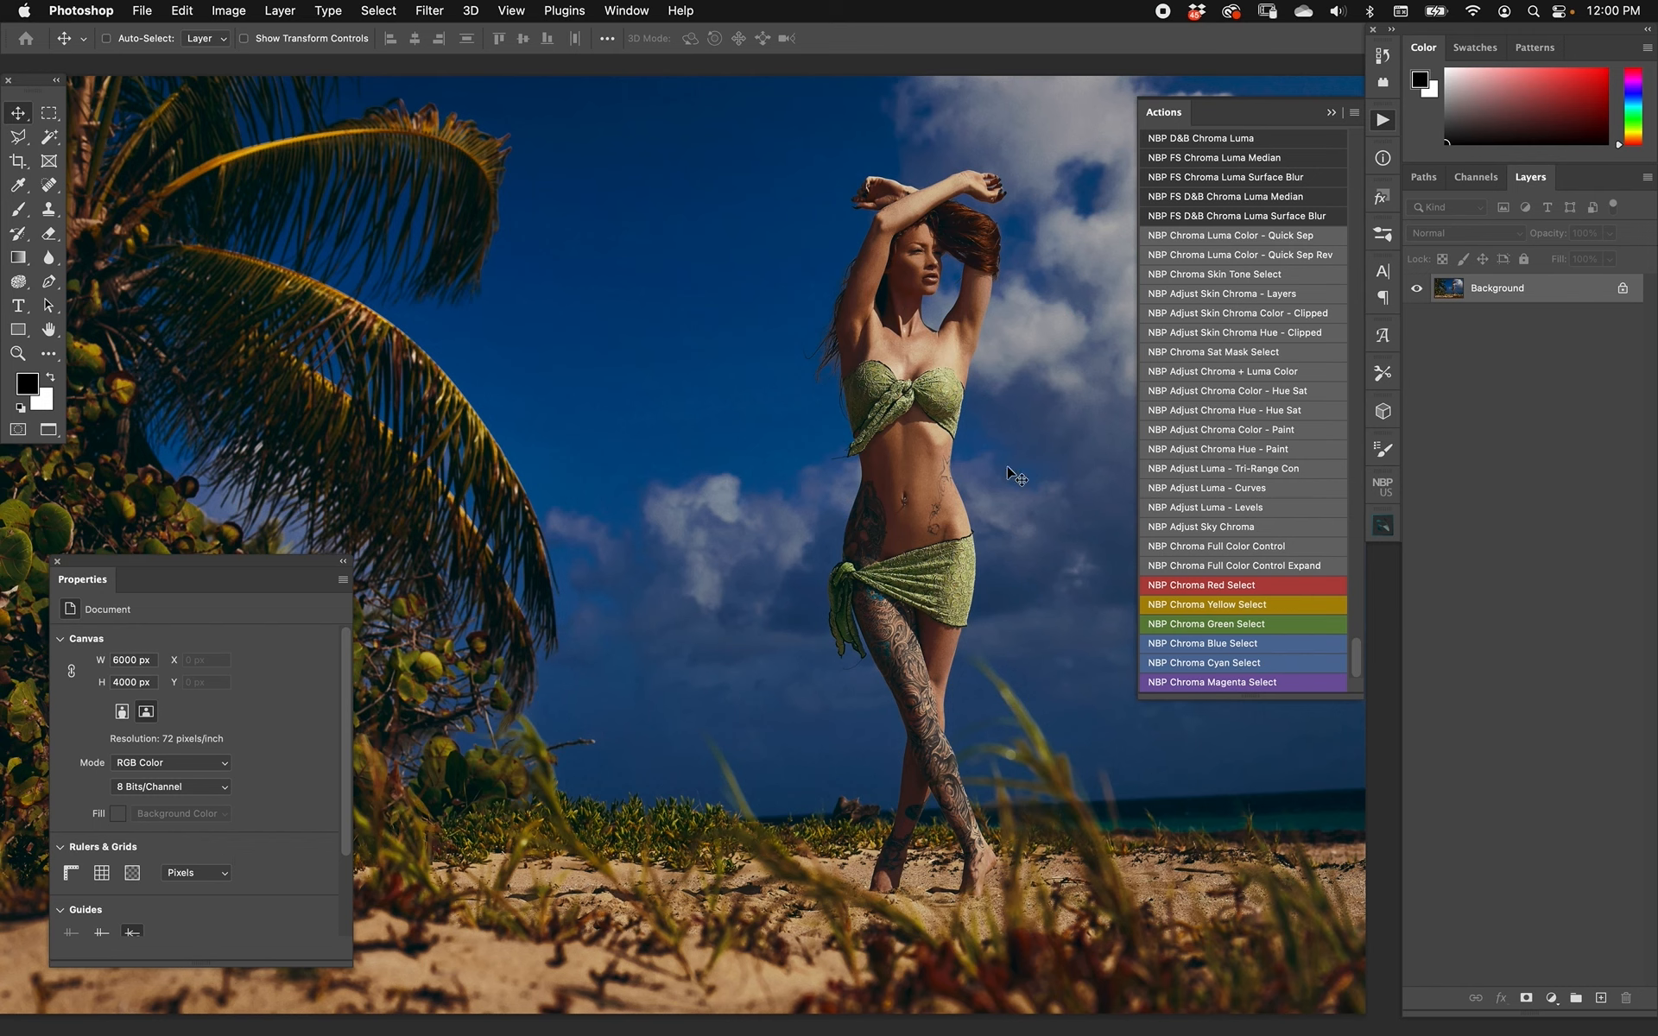
mouse_move(1162, 555)
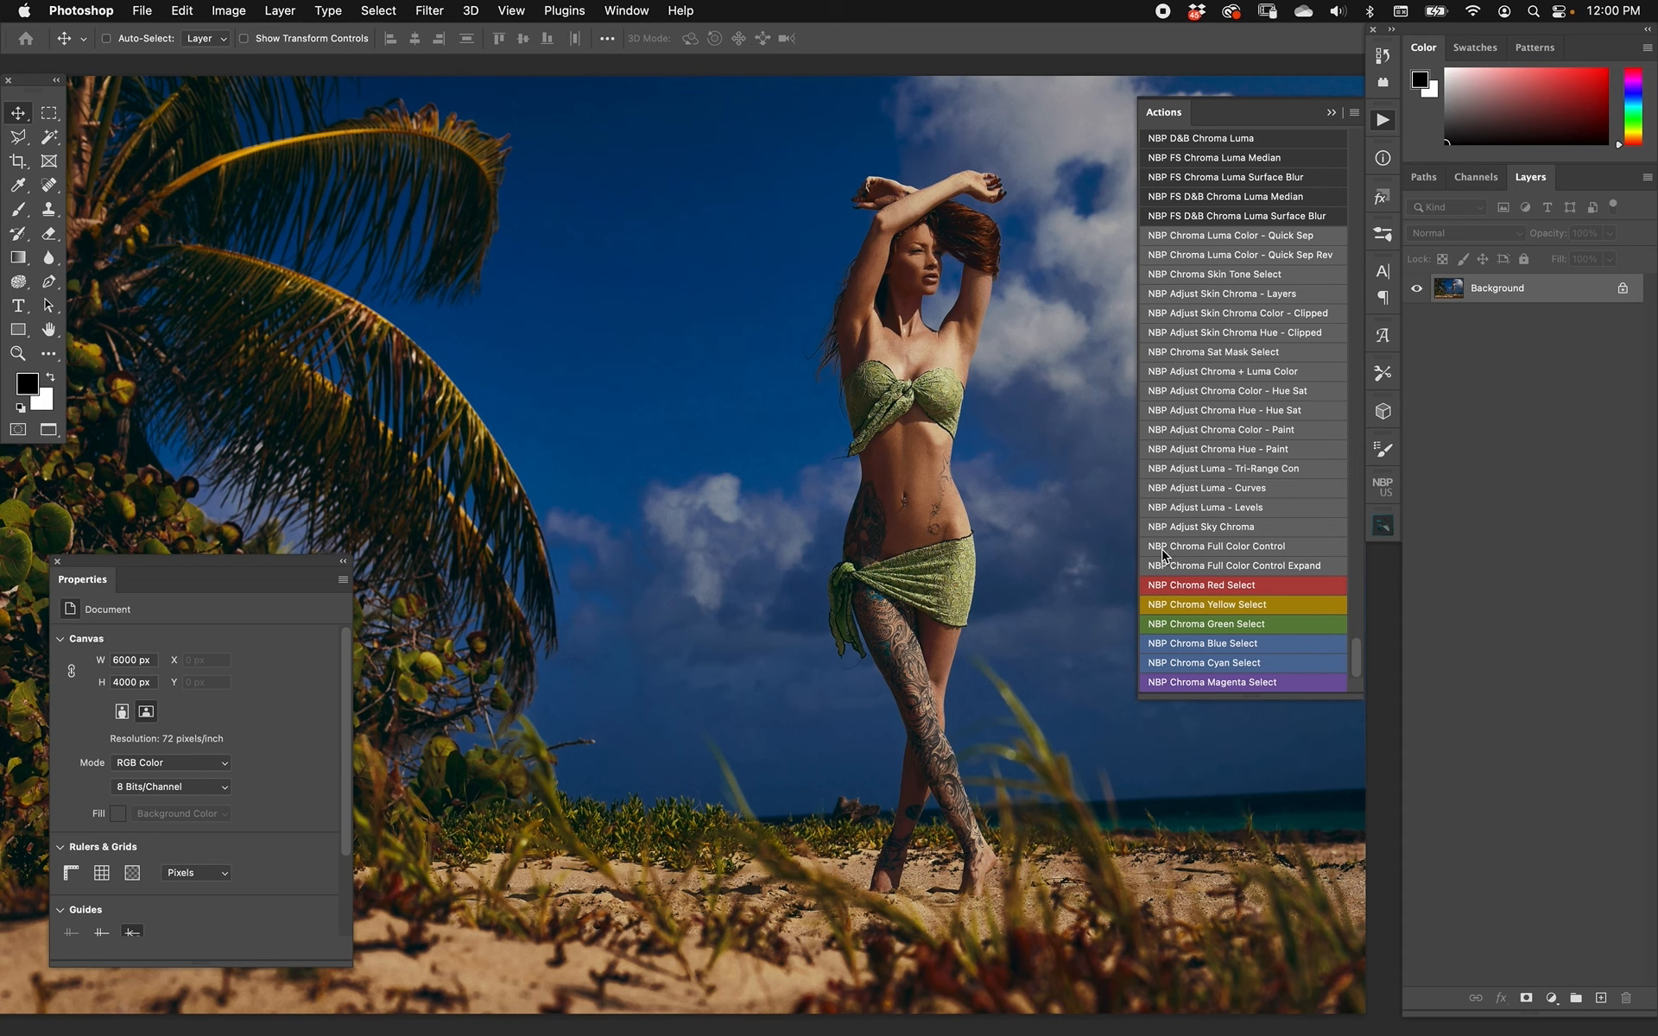
mouse_move(1277, 552)
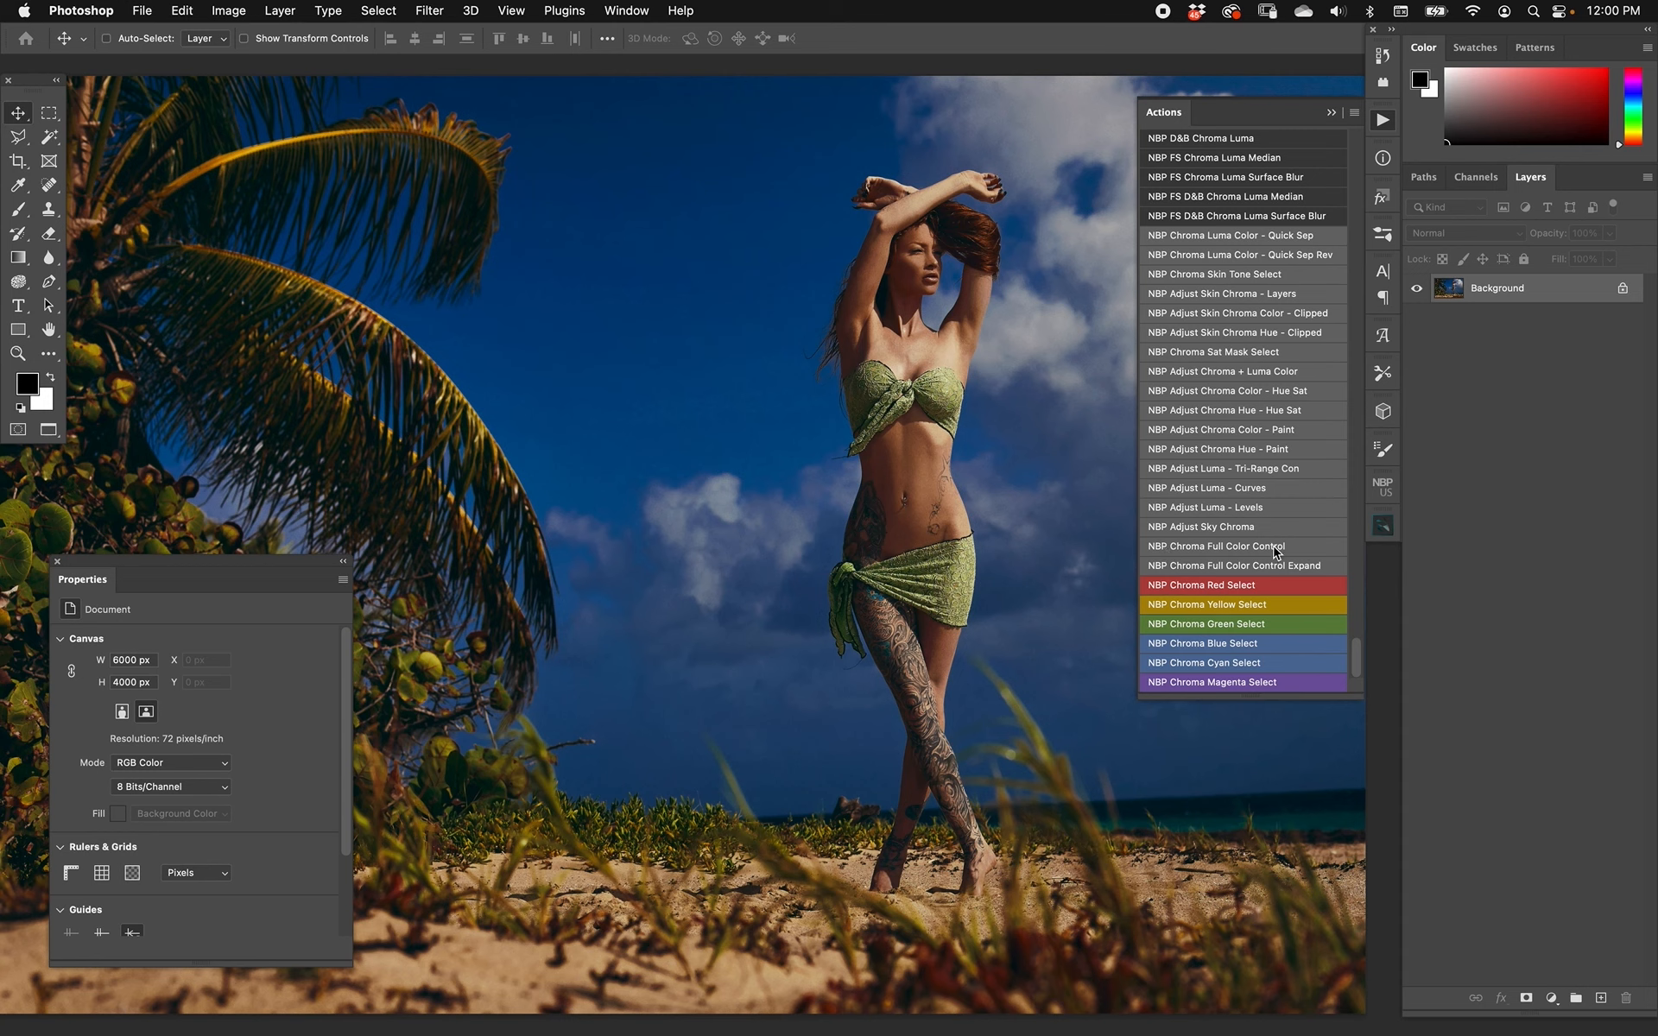
mouse_move(1312, 573)
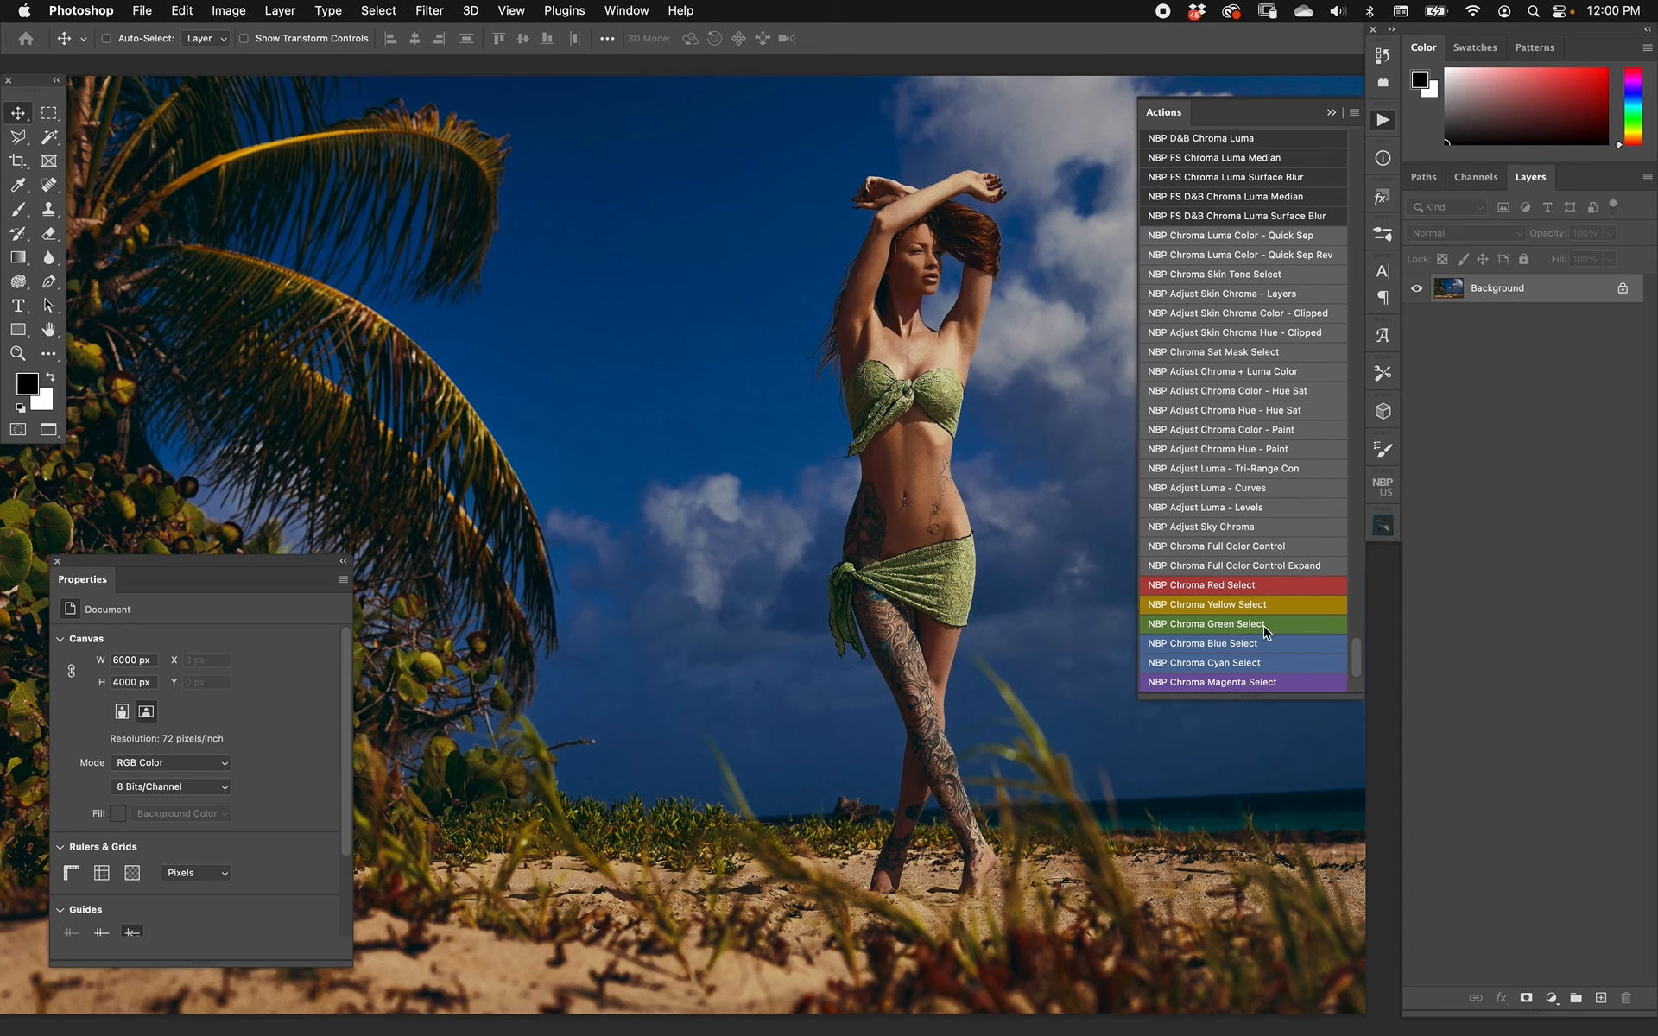
mouse_move(1276, 756)
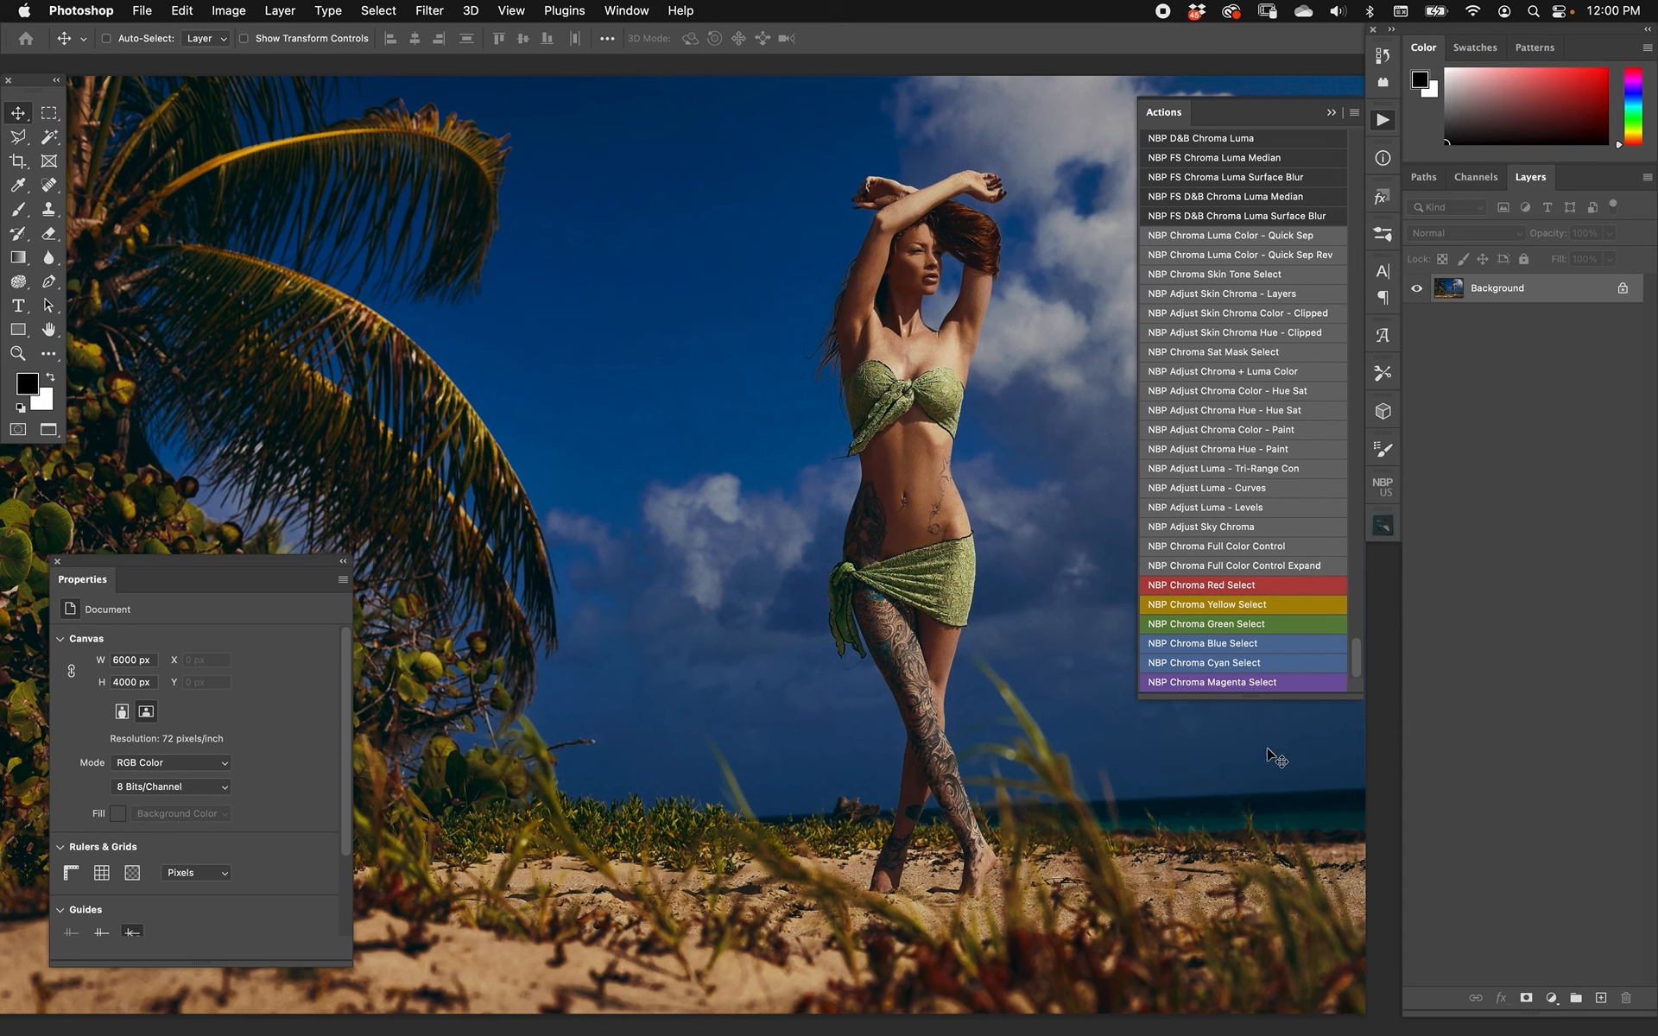
mouse_move(1259, 776)
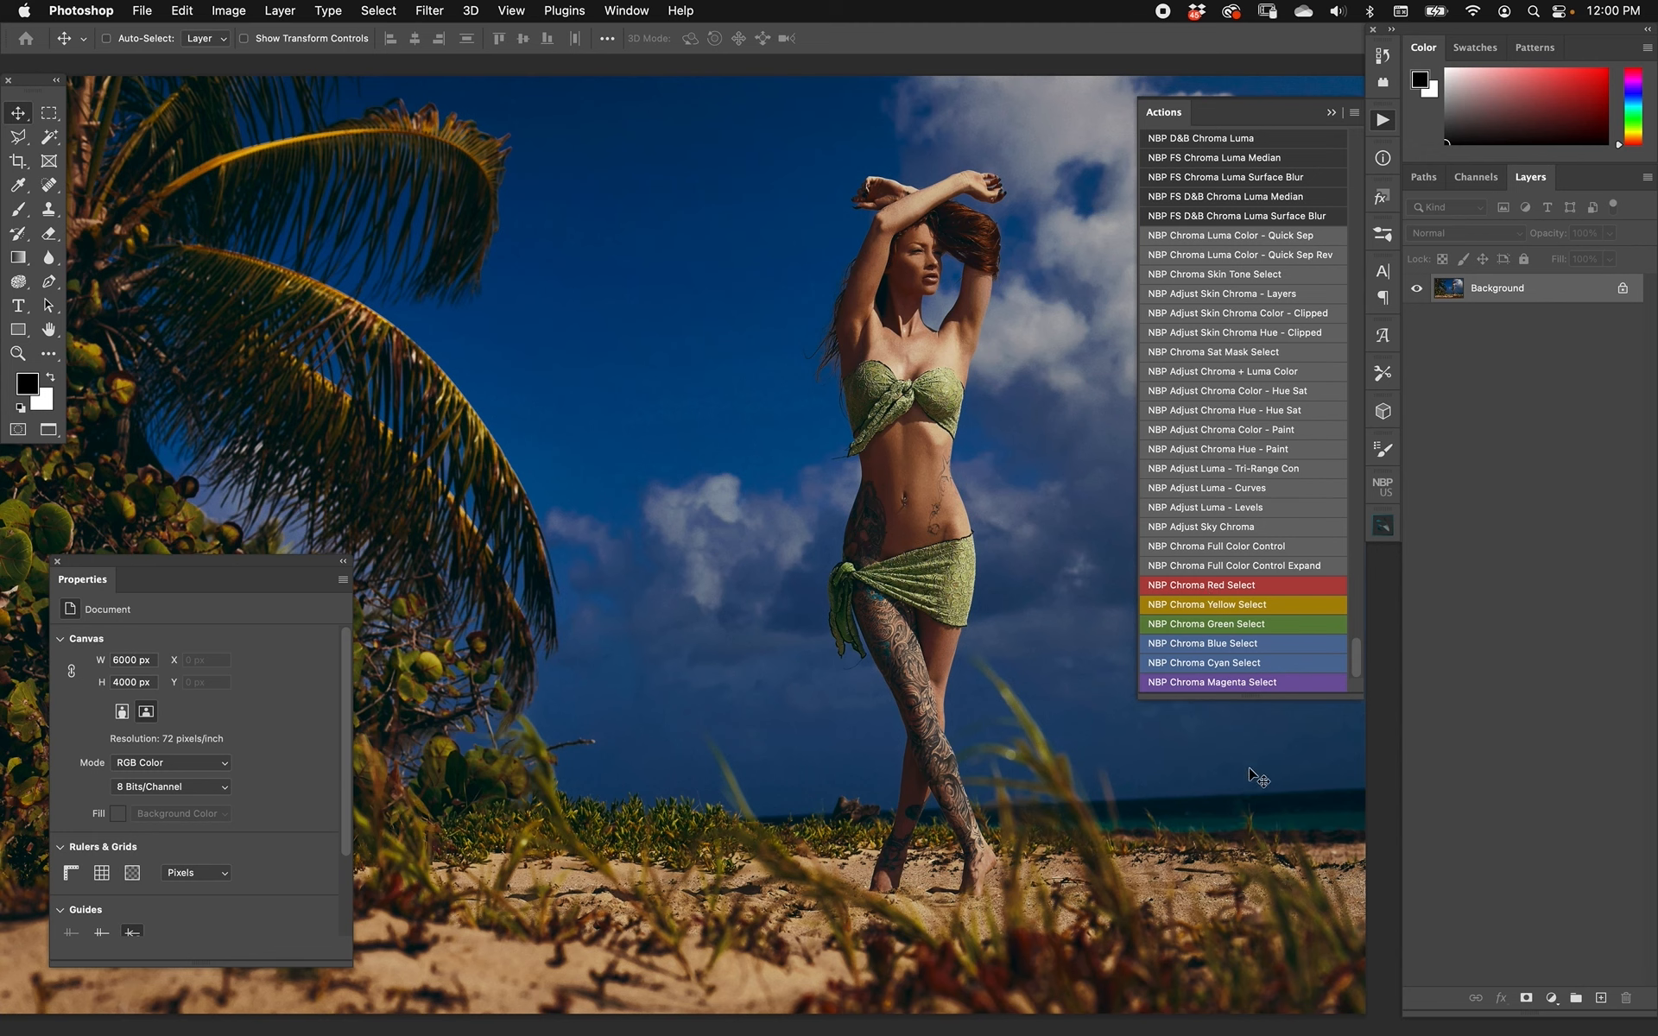
mouse_move(1277, 604)
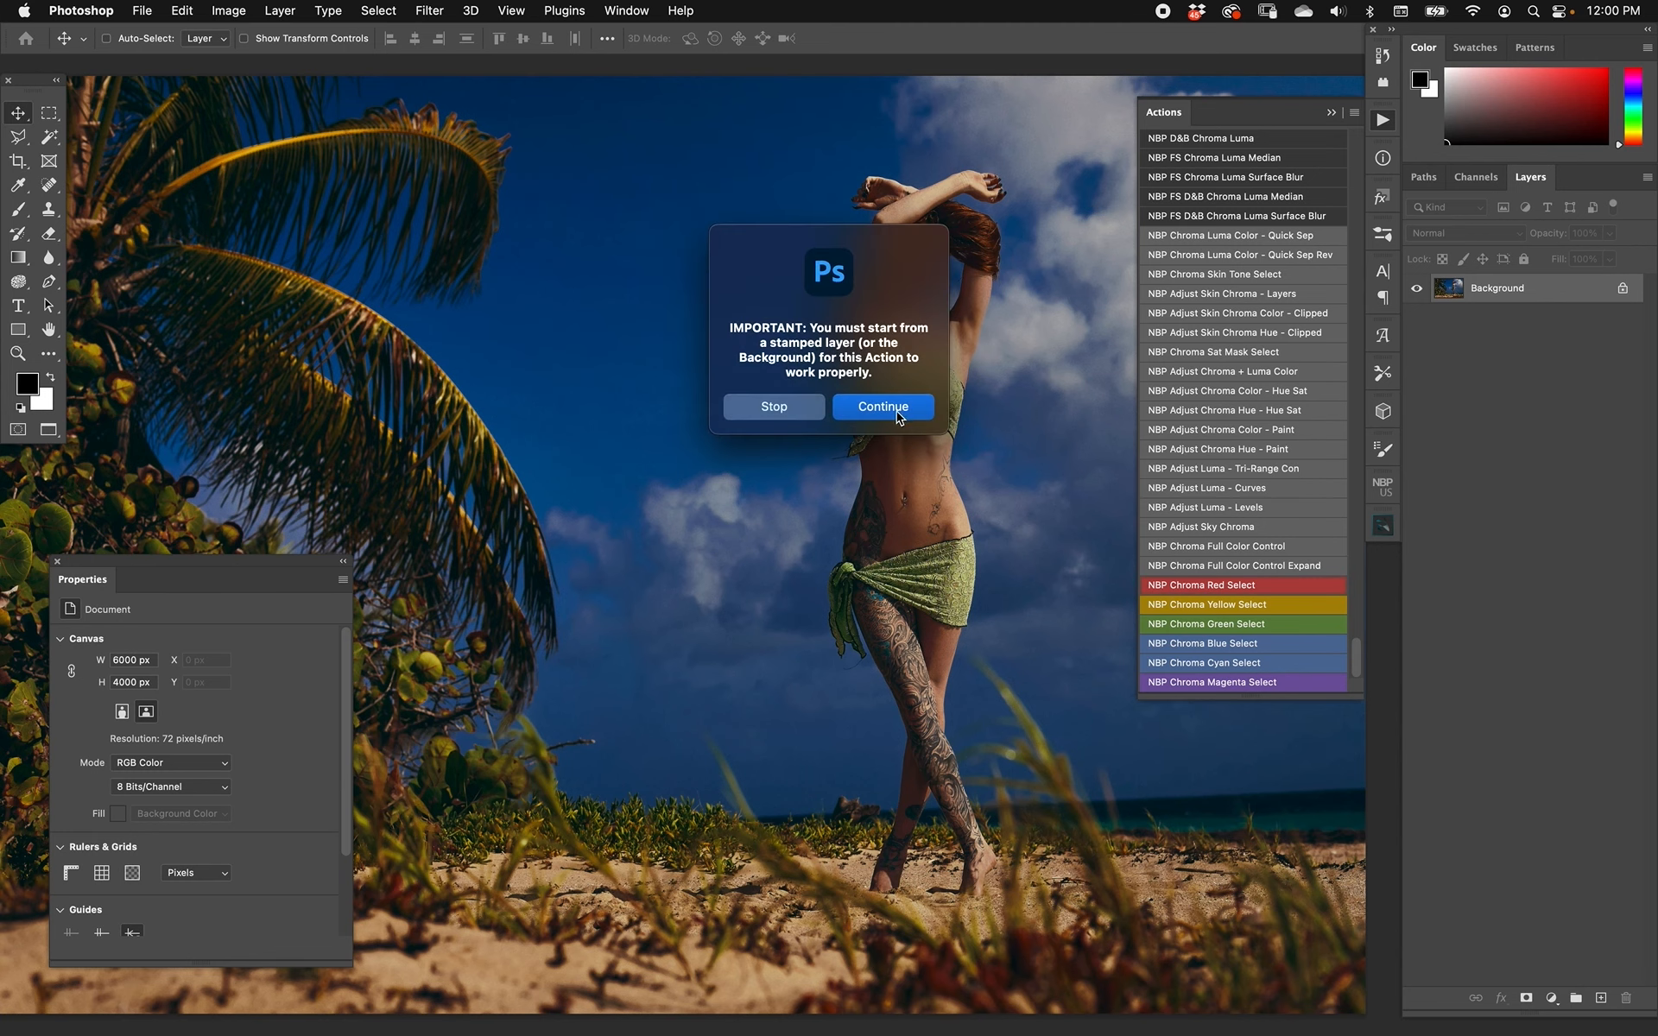
Continue past the warning, add a Hue/Saturation adjustment layer, and preview its chroma mask alone.
click(883, 408)
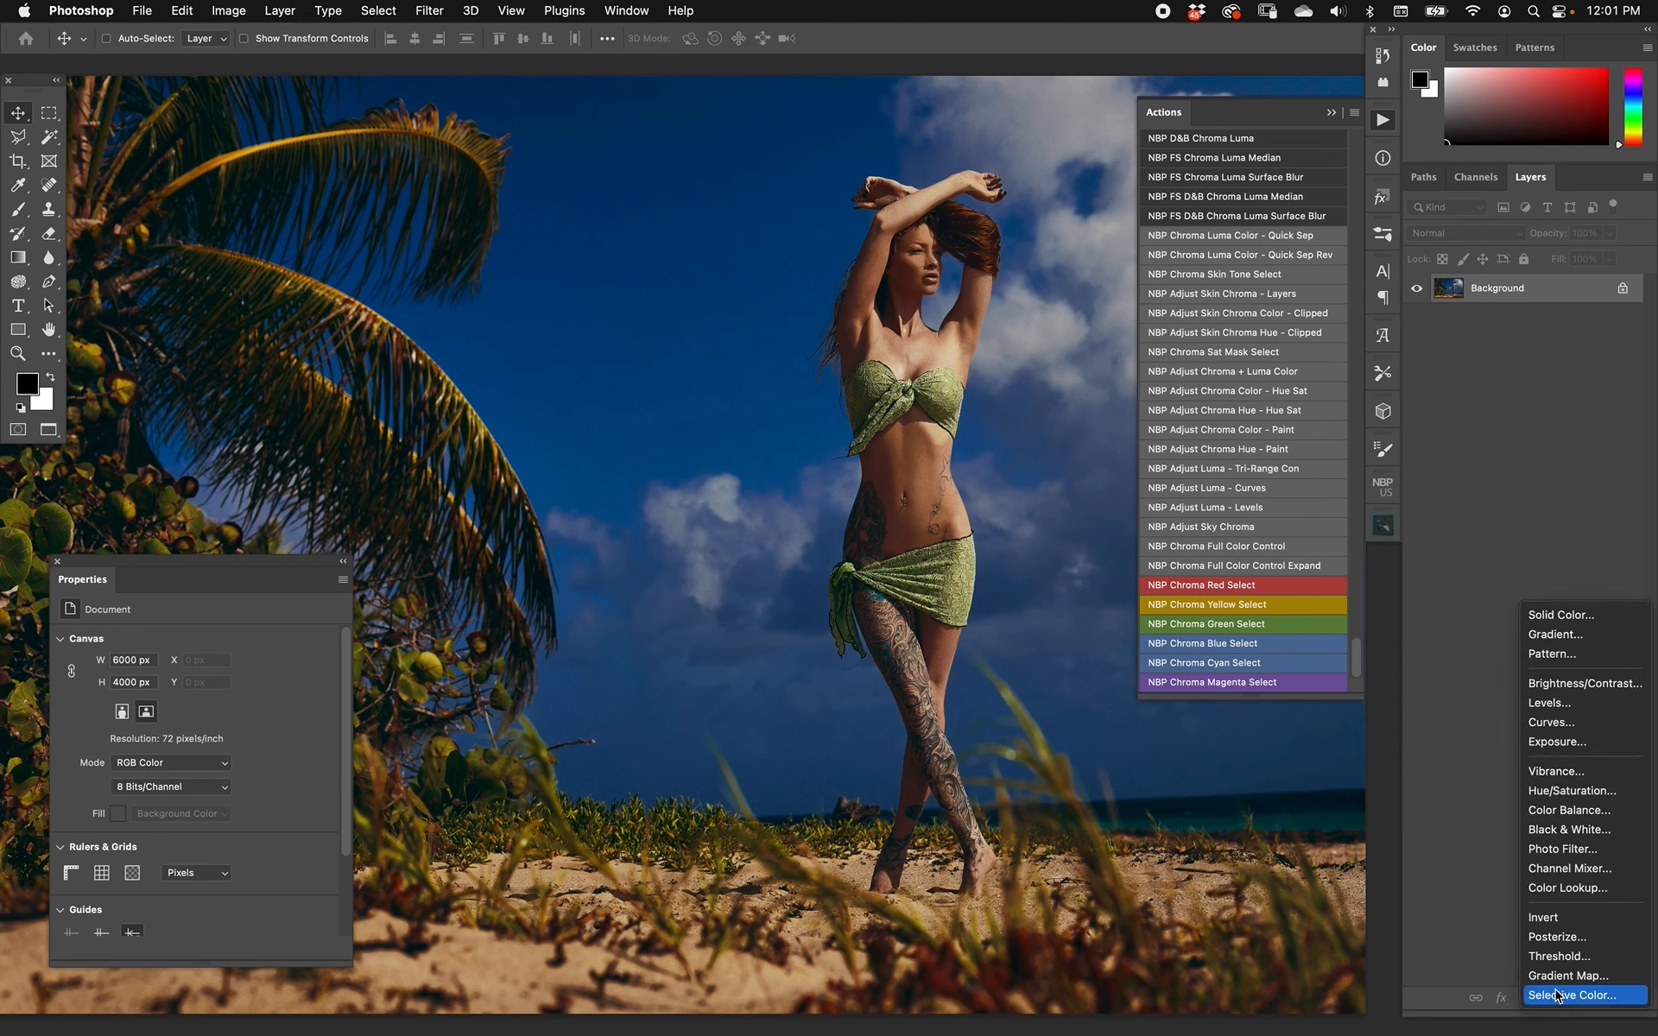
mouse_move(1568, 834)
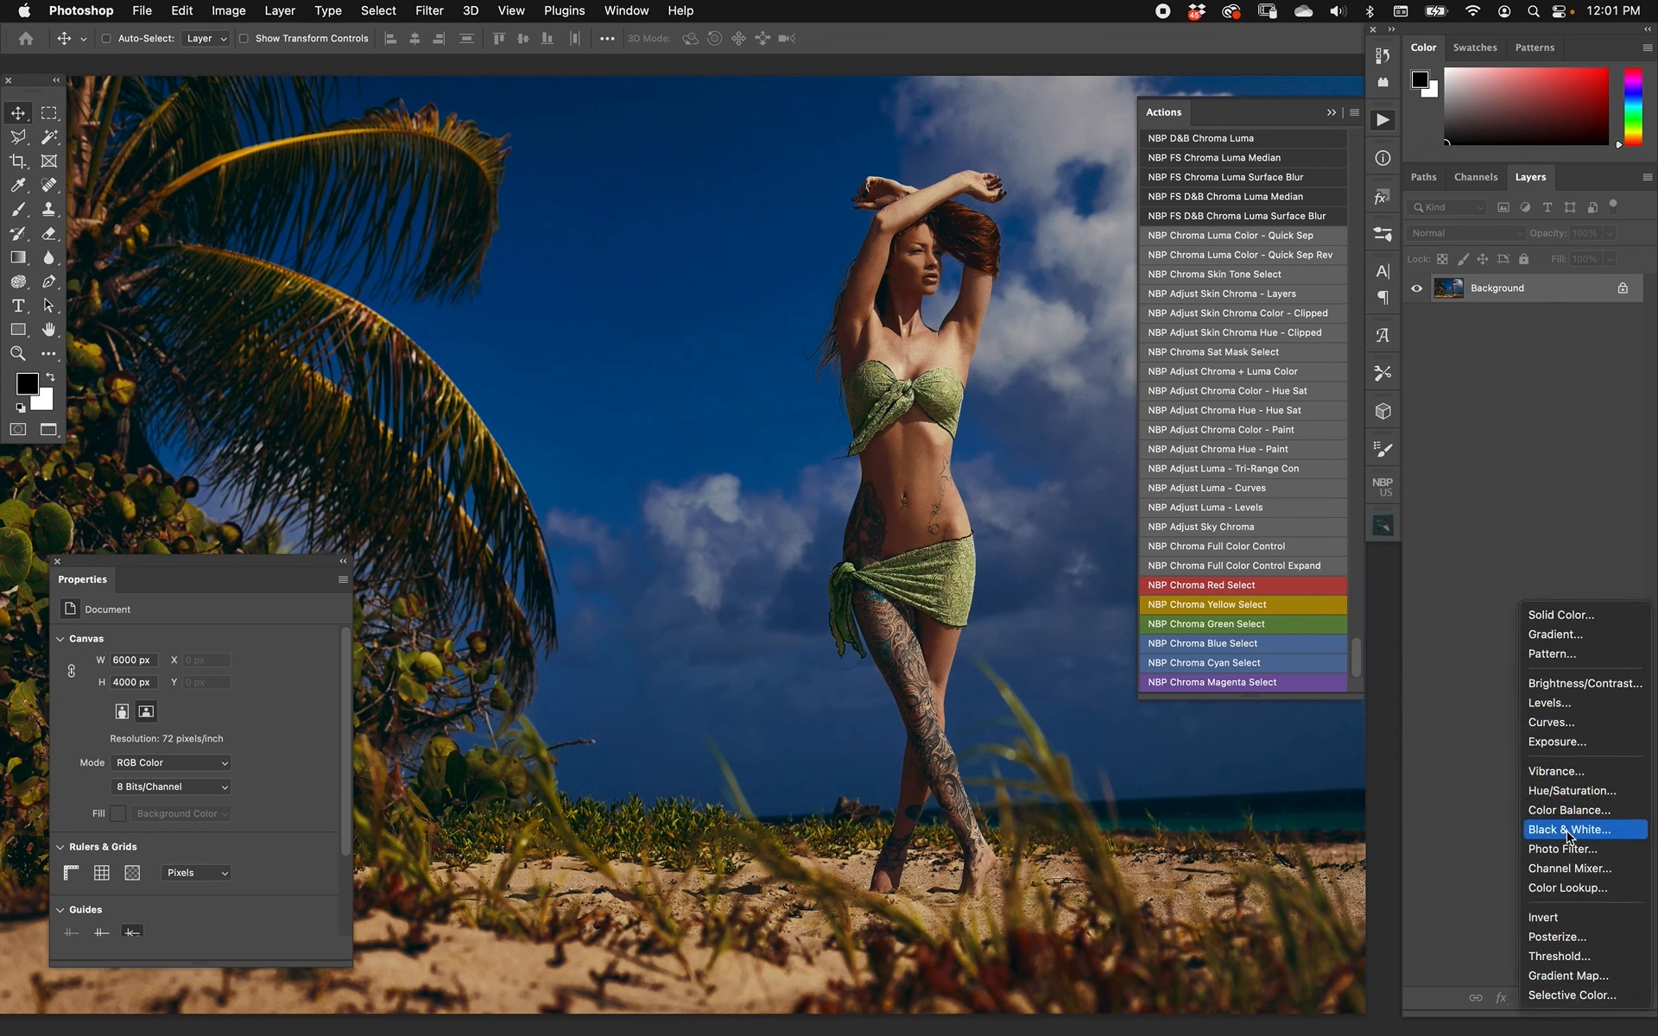
mouse_move(1572, 810)
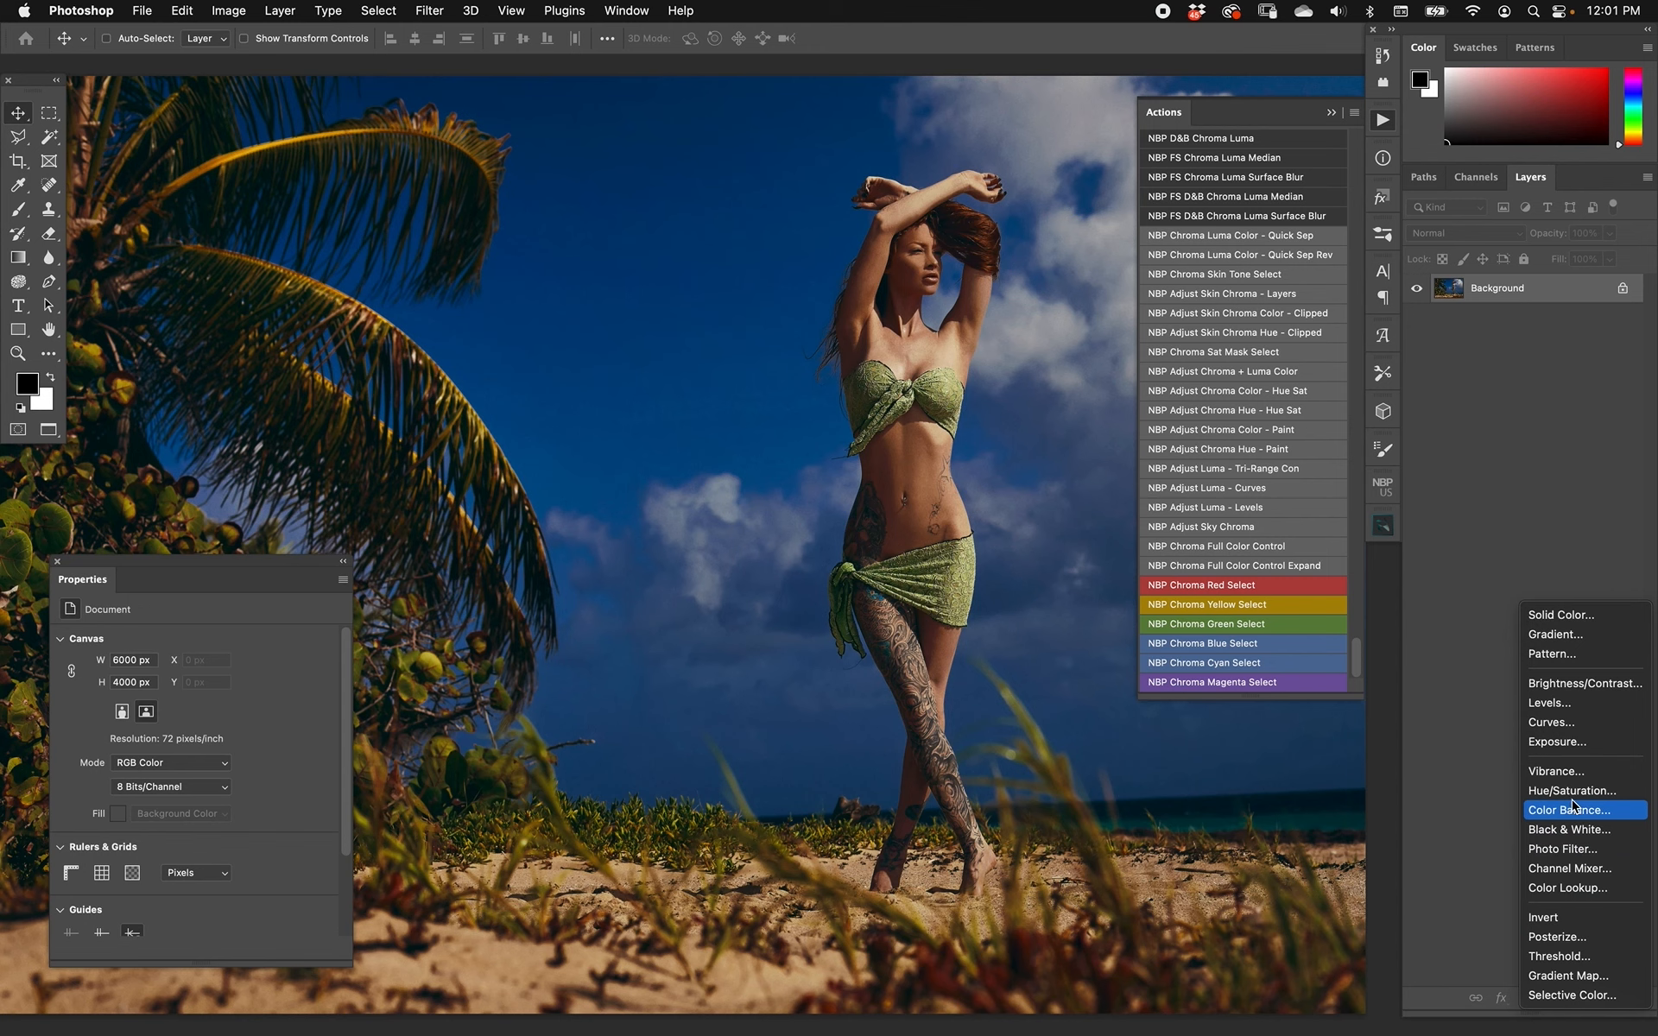
click(1573, 791)
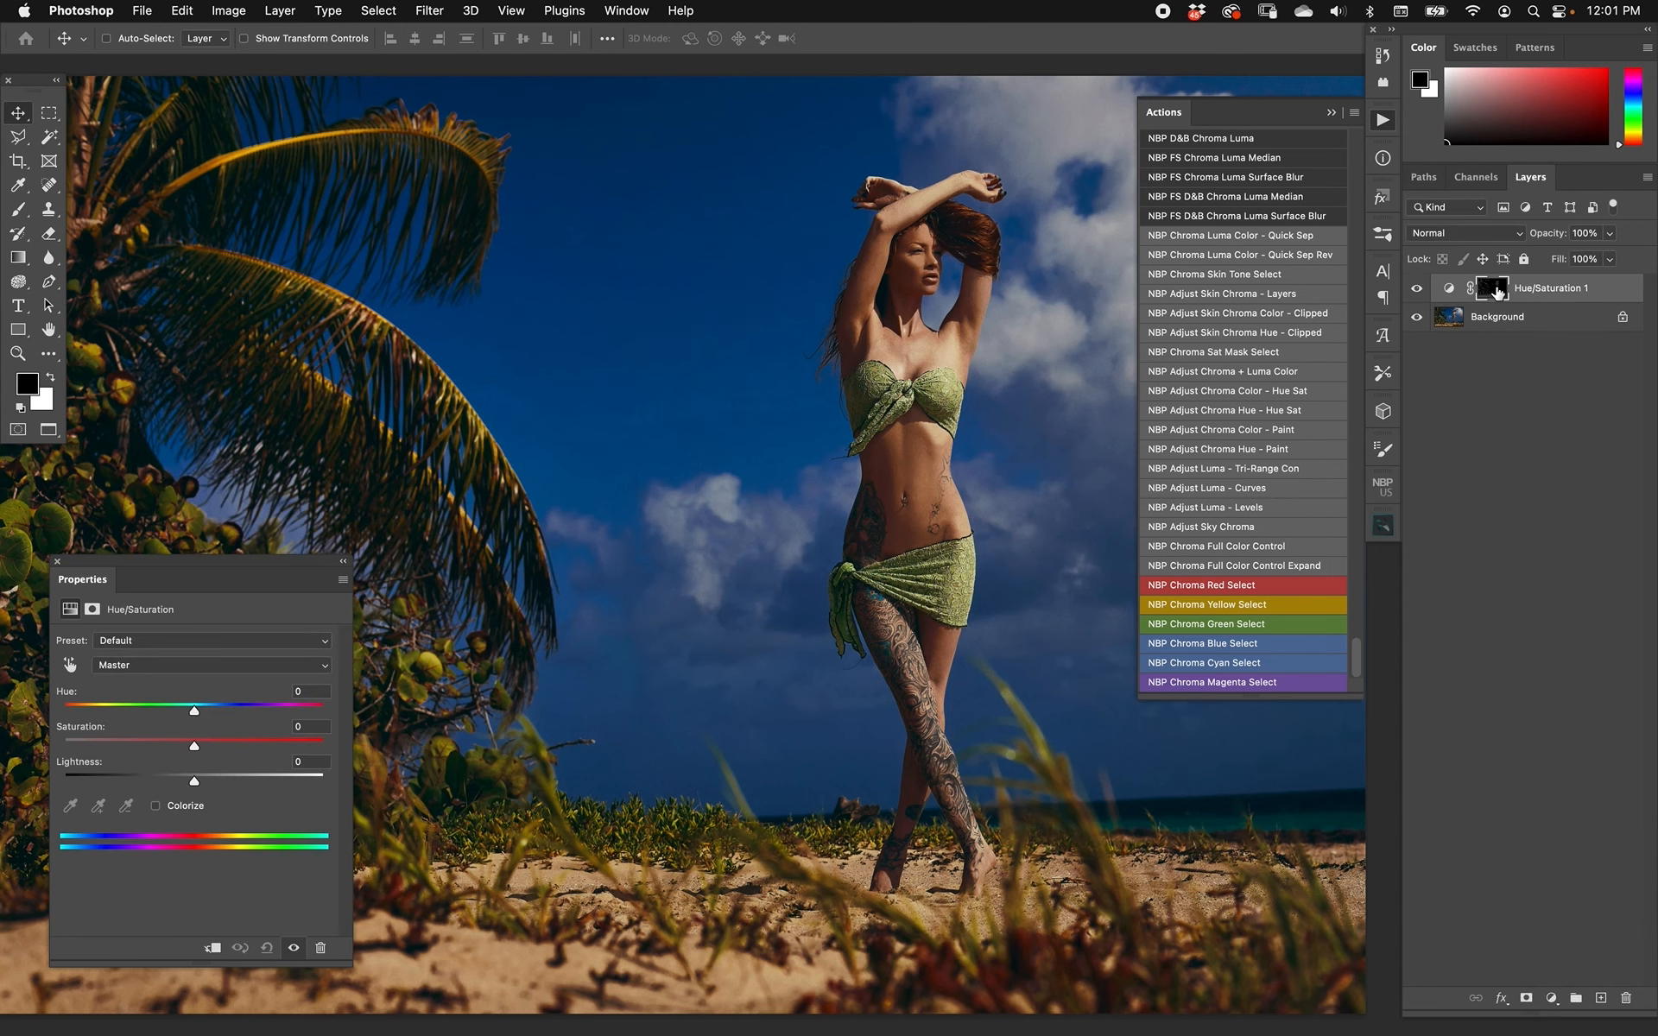
click(1491, 289)
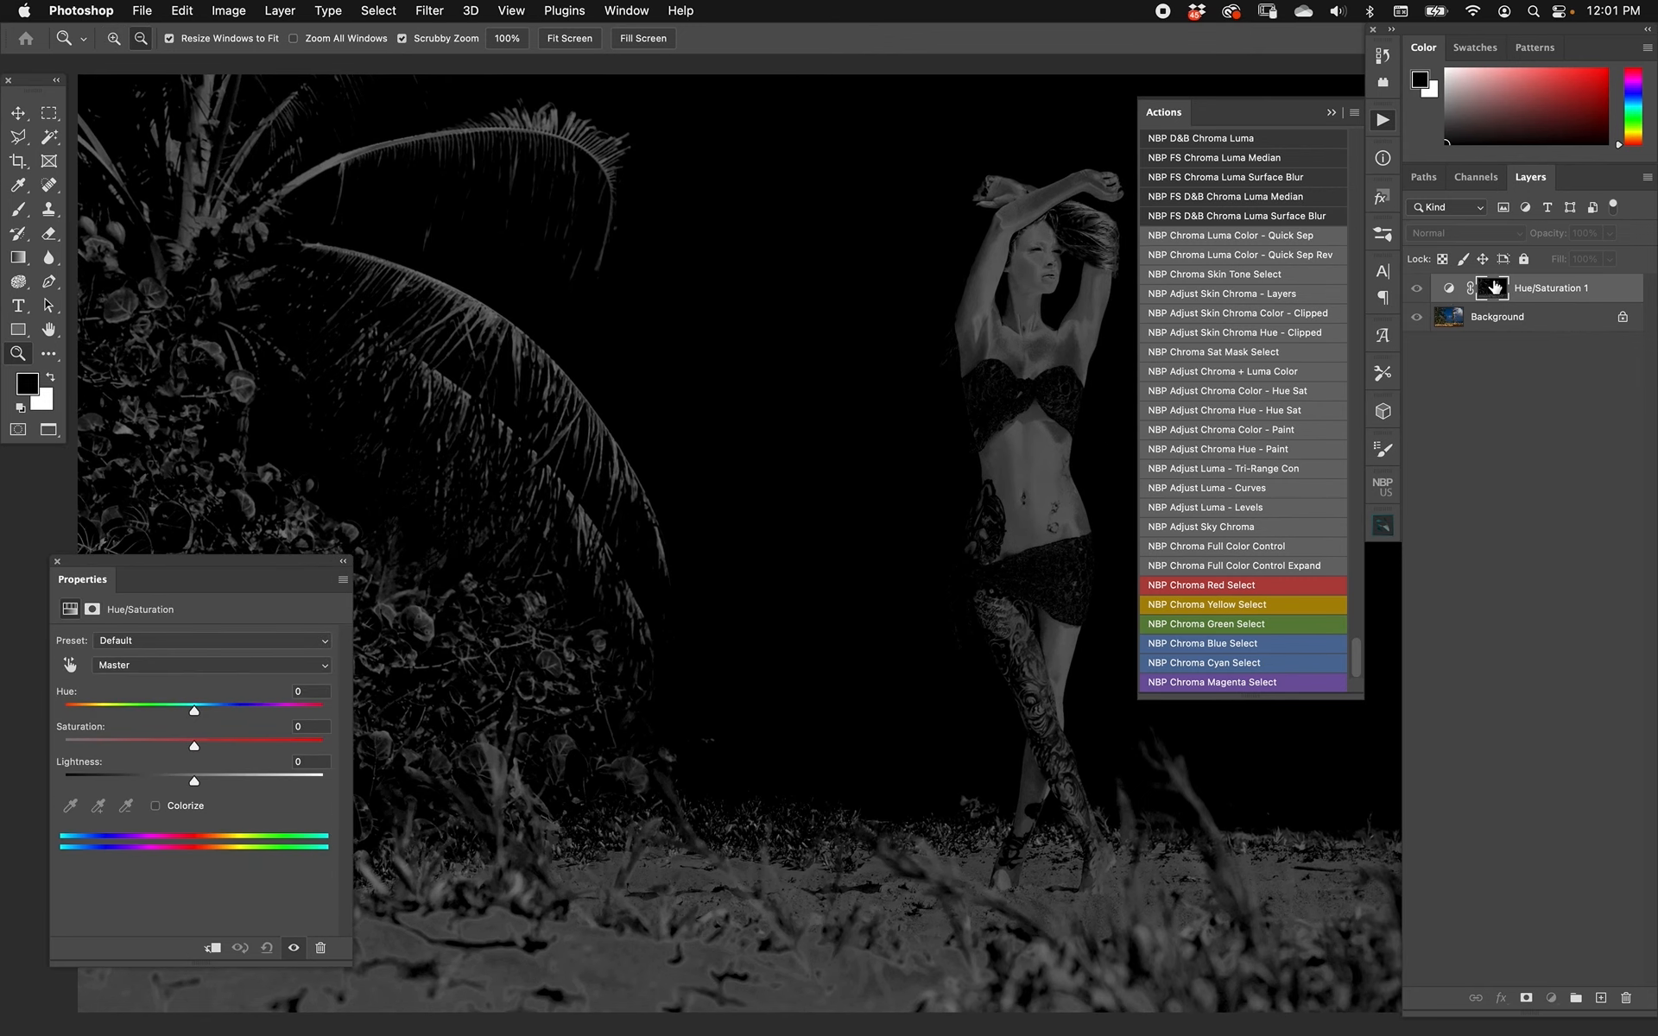
click(1449, 288)
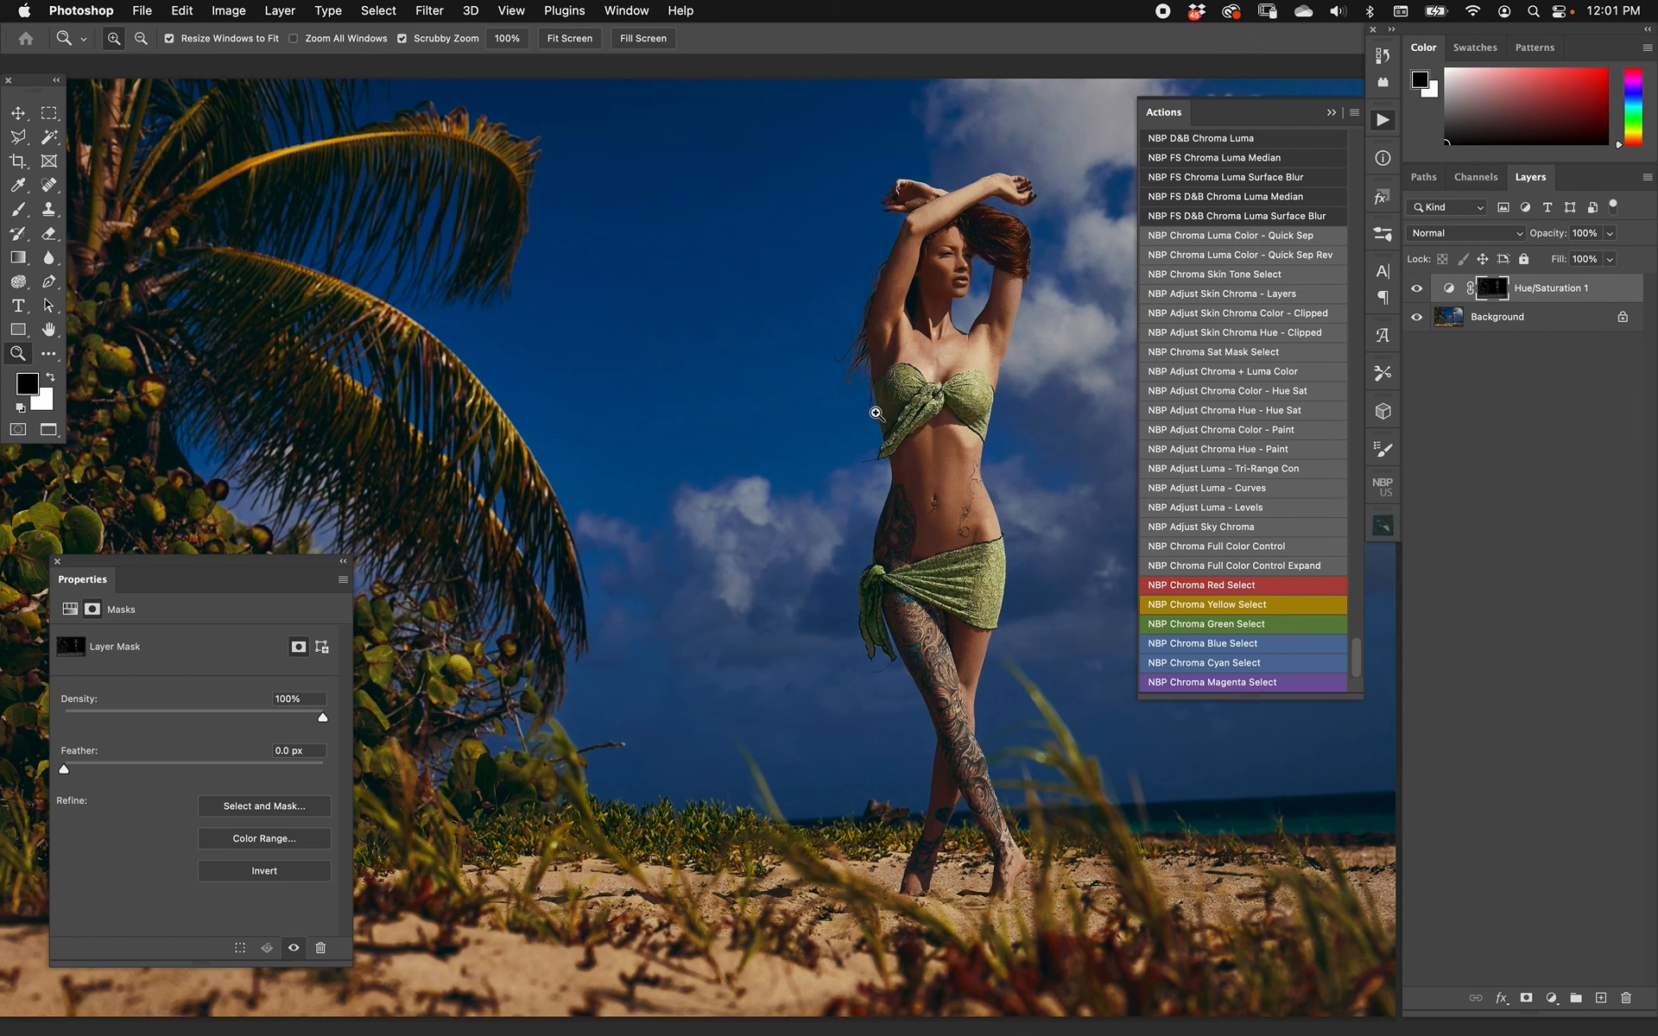
Add a Selective Color adjustment layer above Background, preview its mask, and select Selective Color 1.
click(1513, 316)
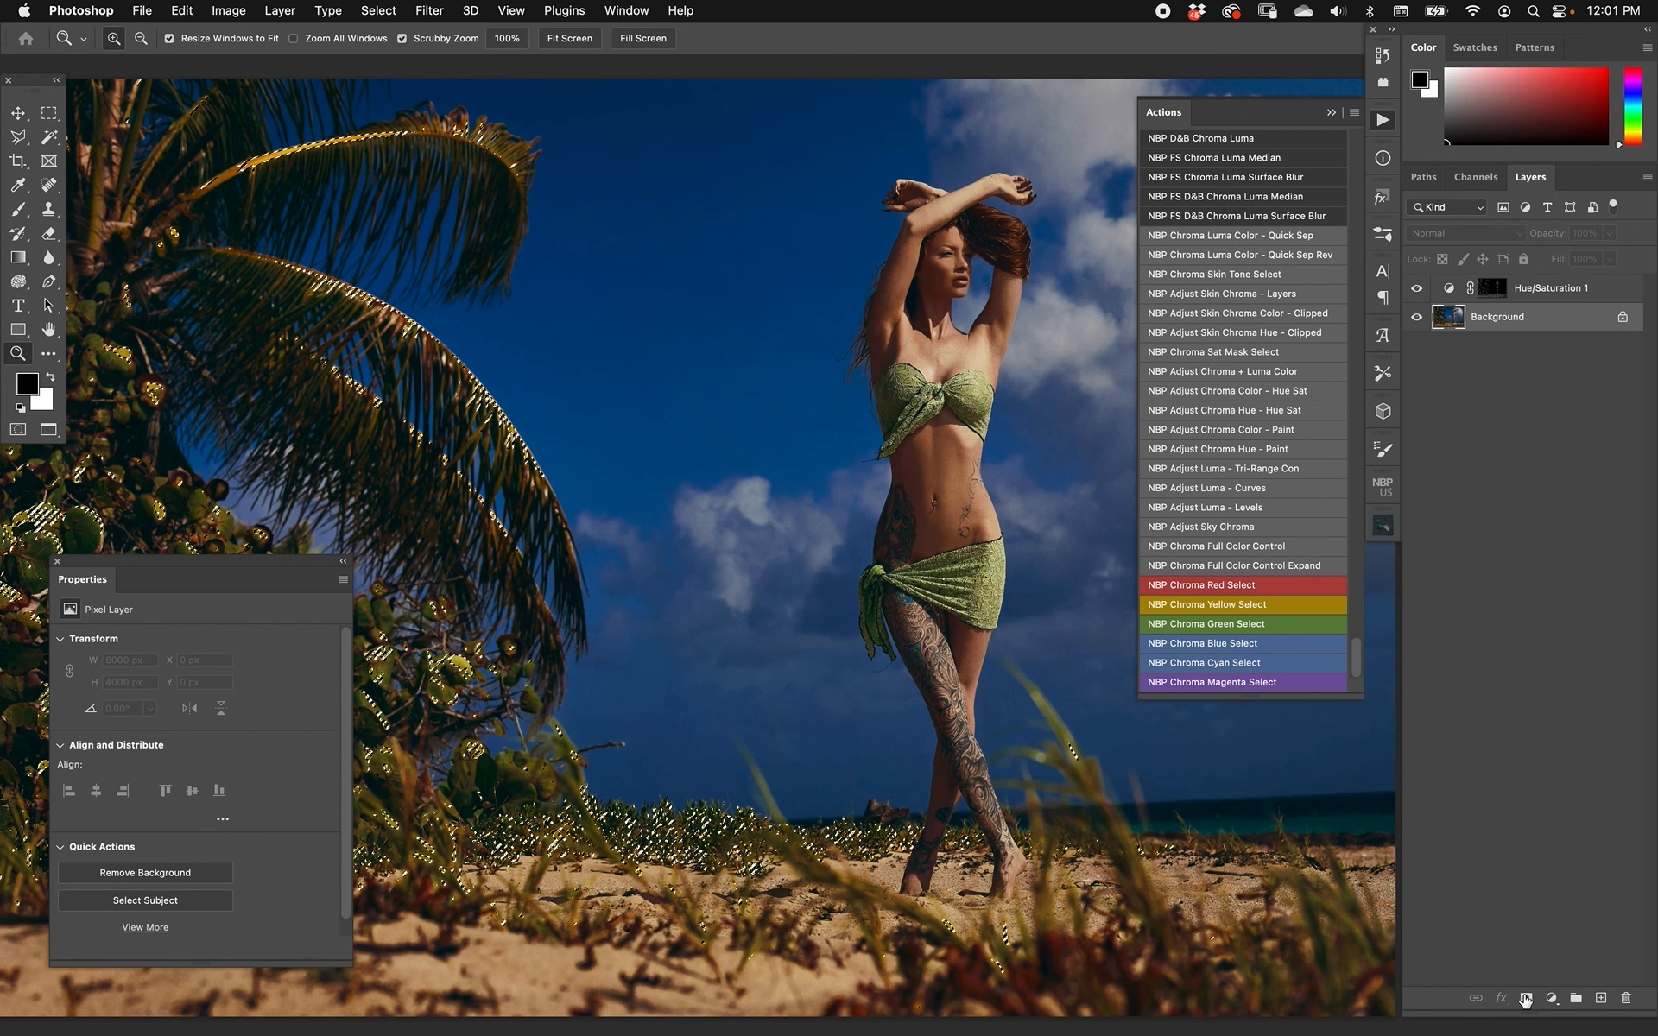
click(1551, 996)
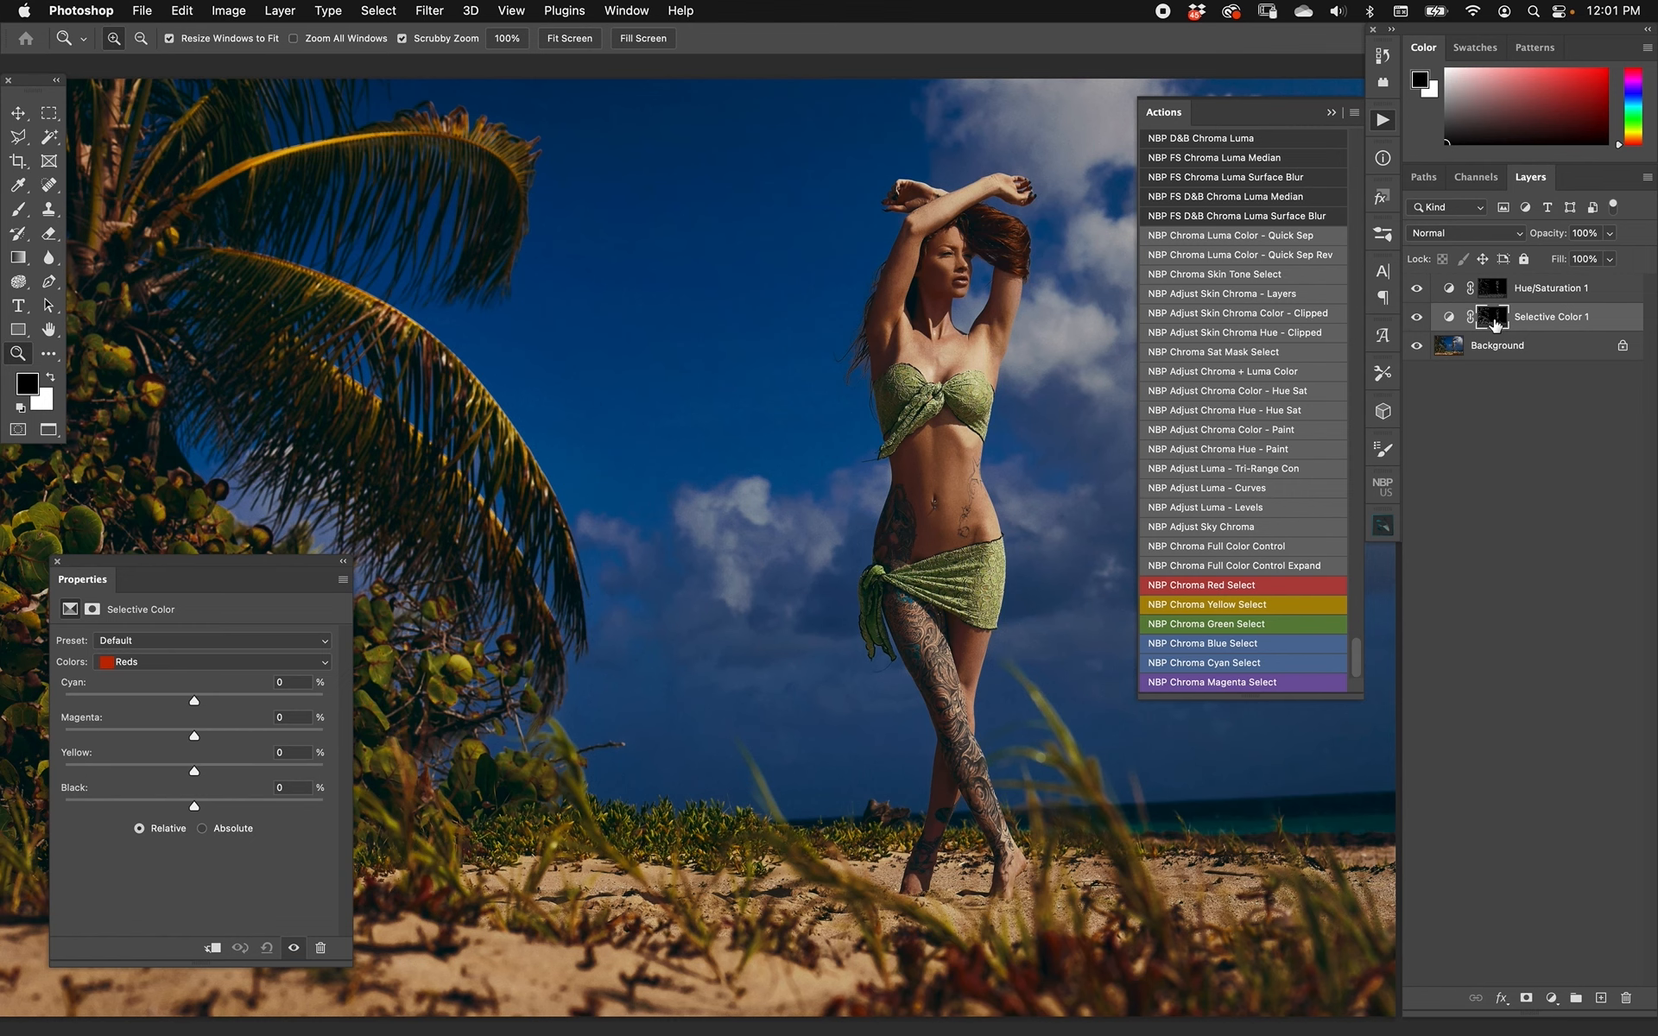
click(1492, 316)
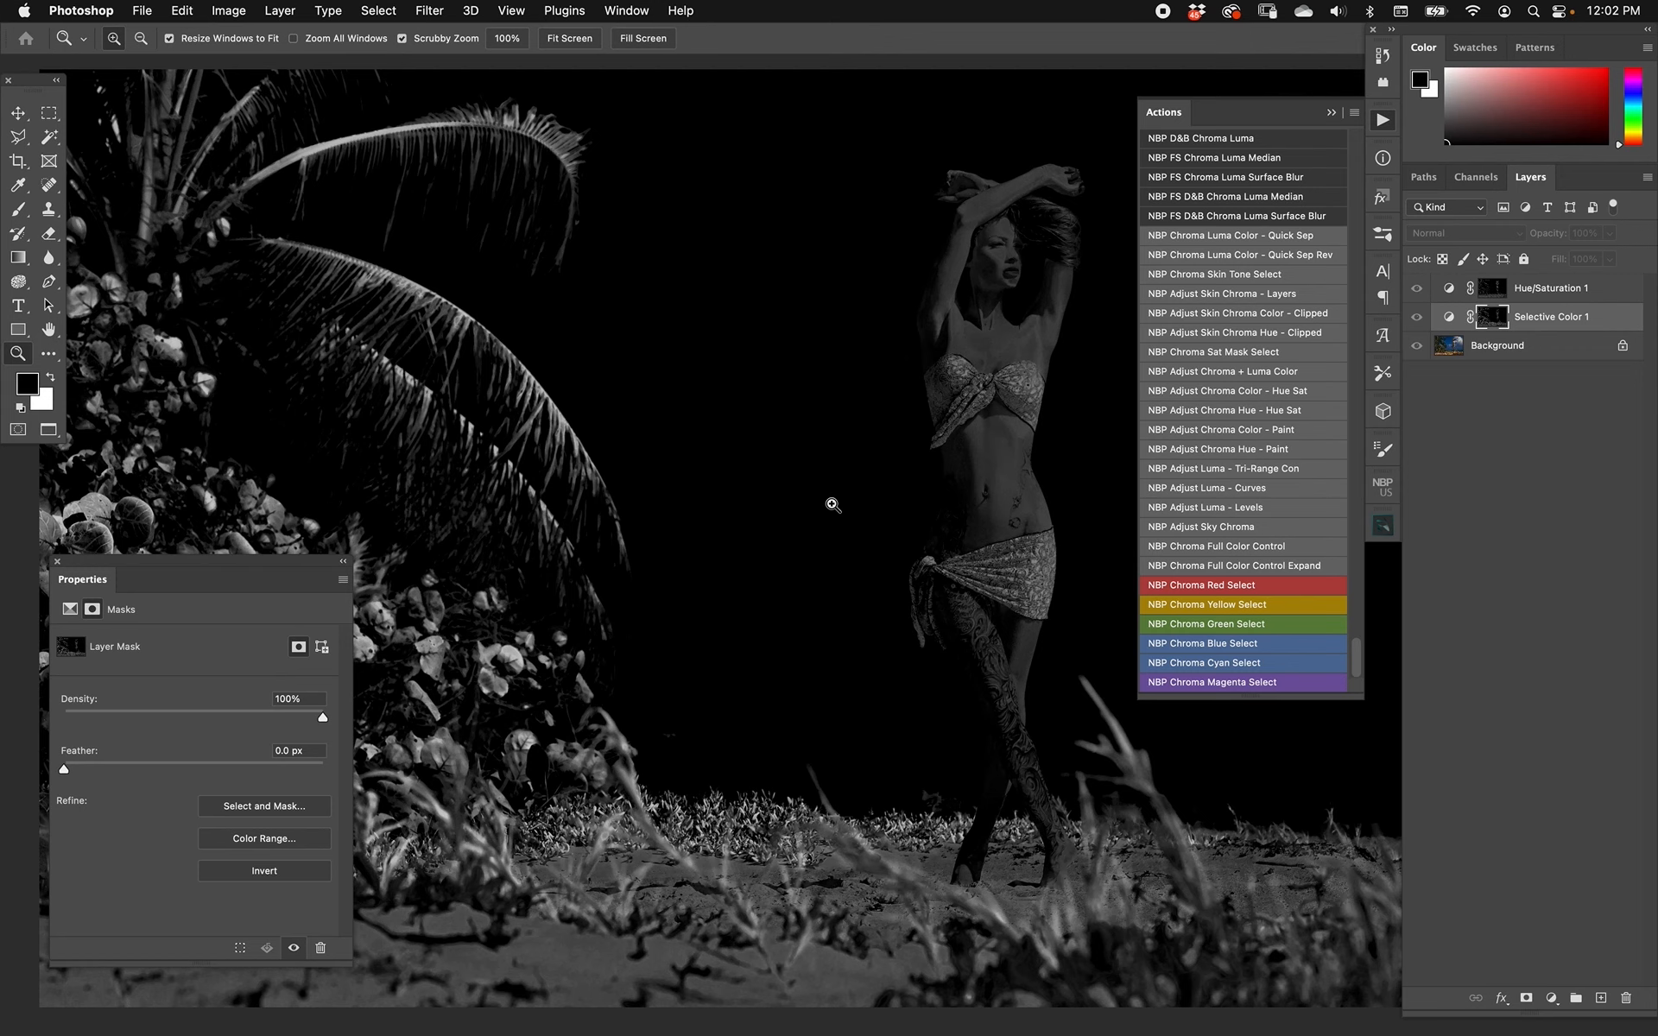
mouse_move(1585, 317)
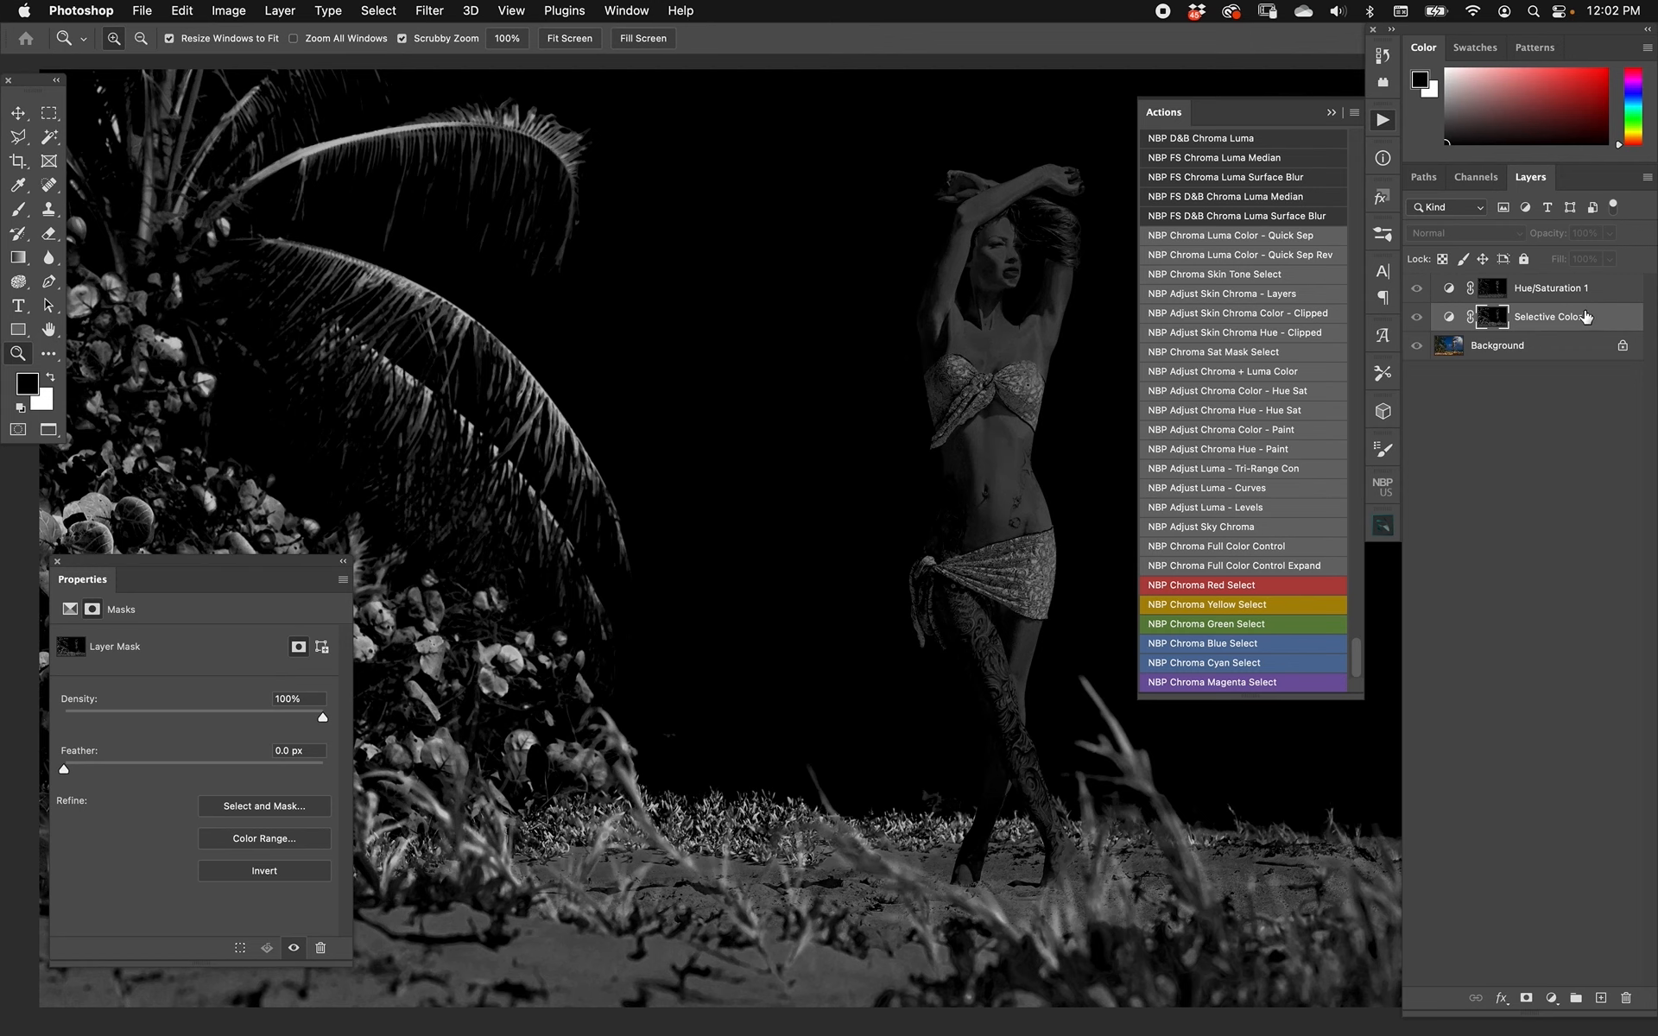
click(1495, 346)
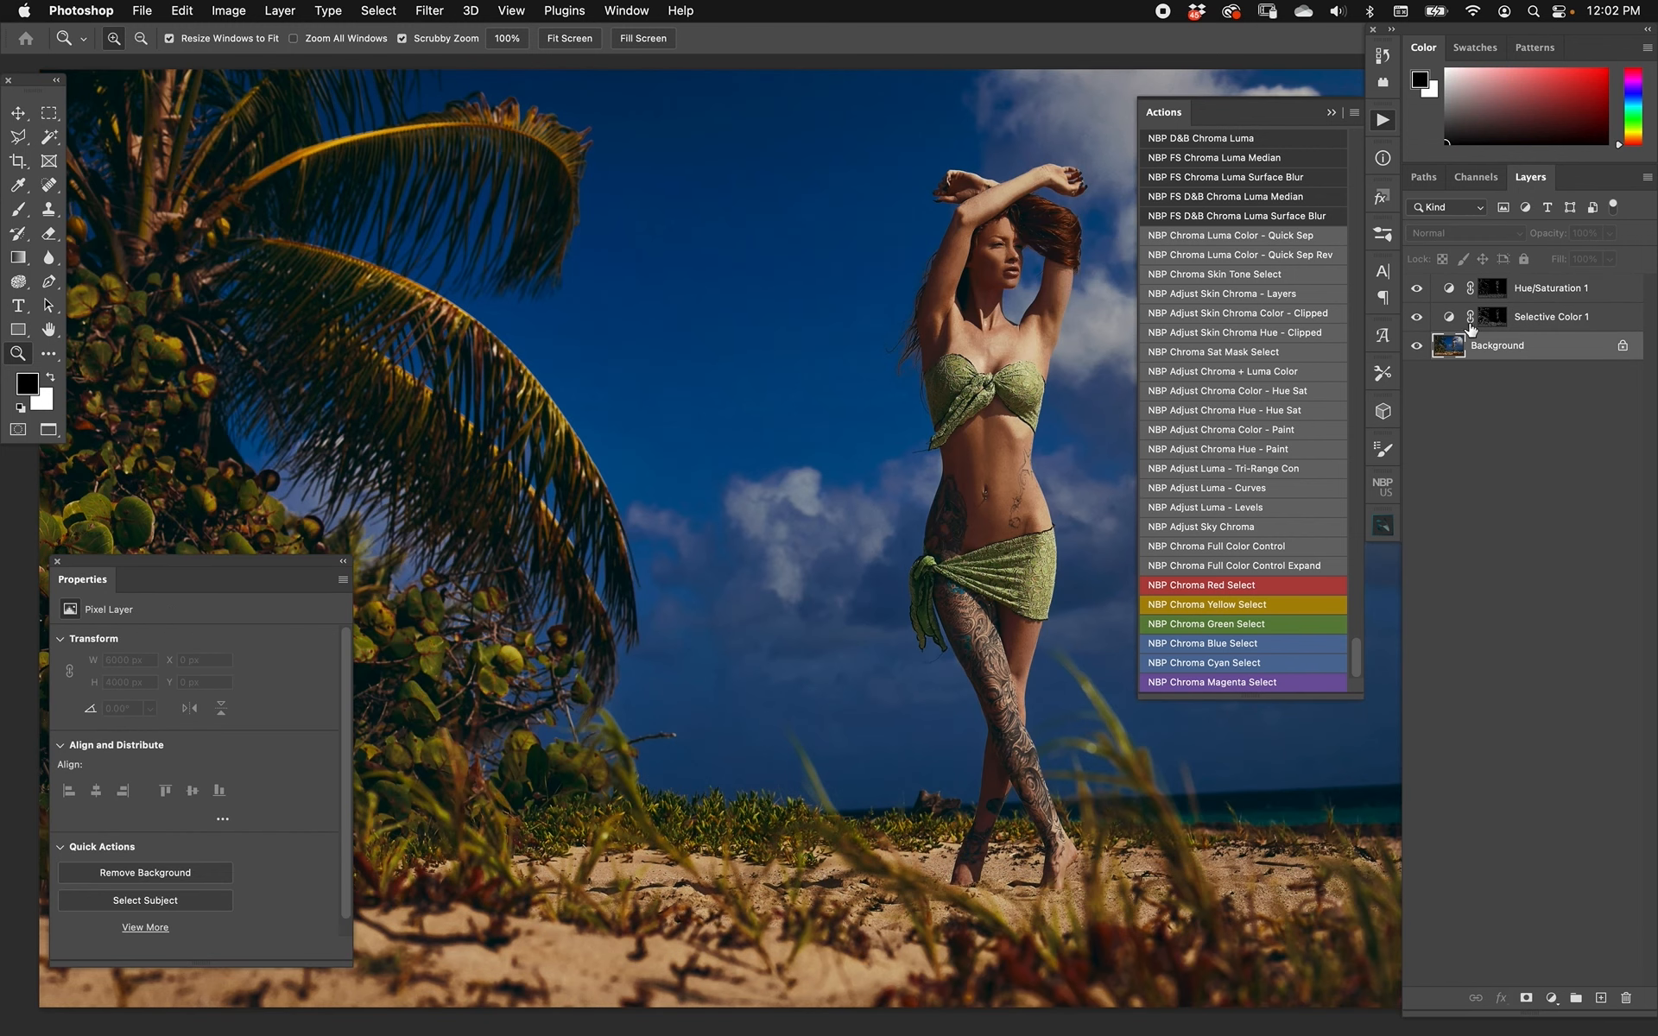
click(1551, 316)
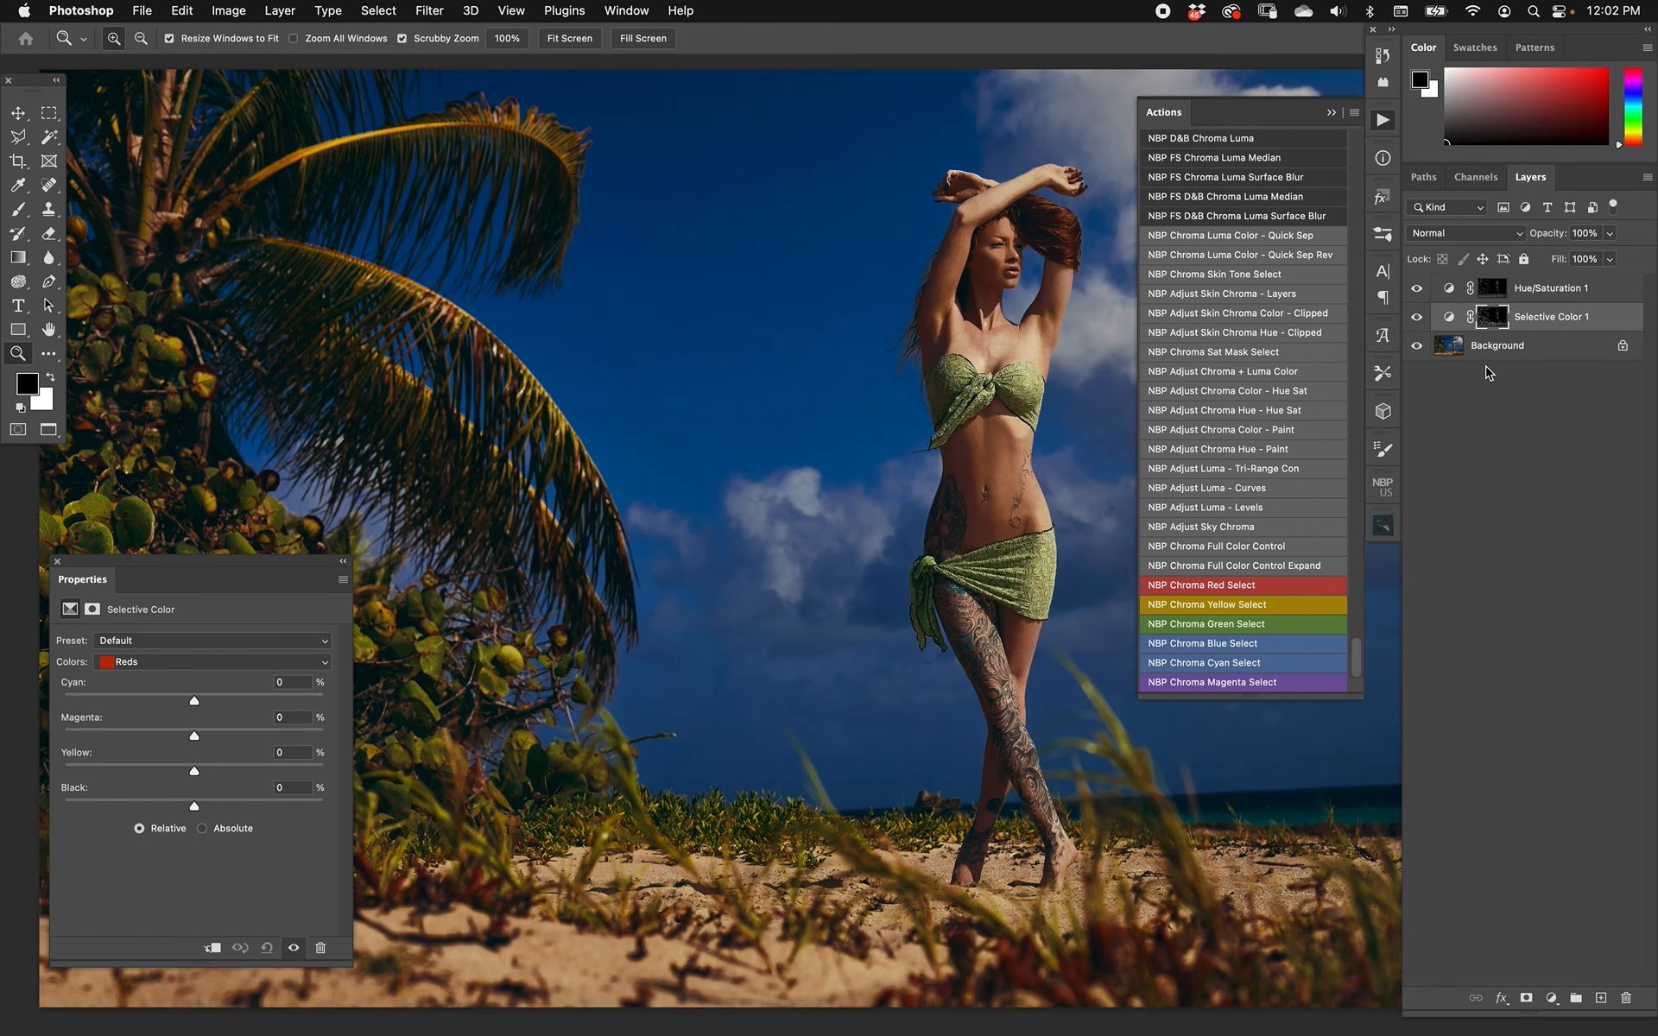
mouse_move(1544, 283)
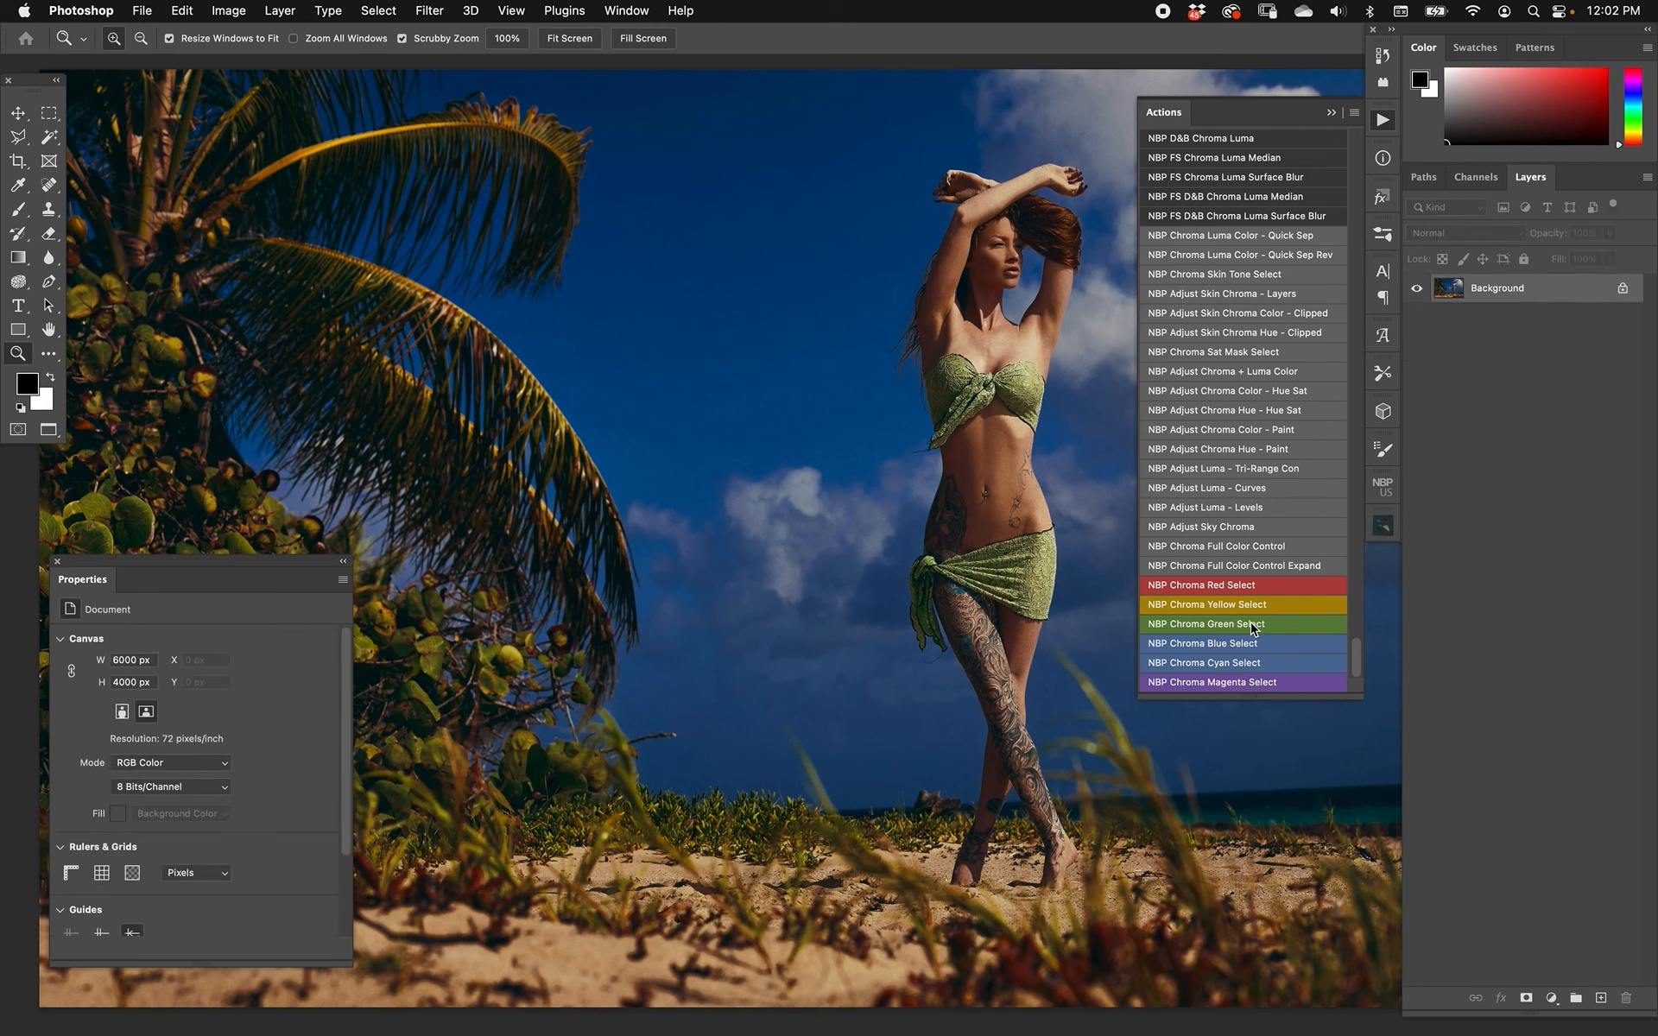
mouse_move(1261, 808)
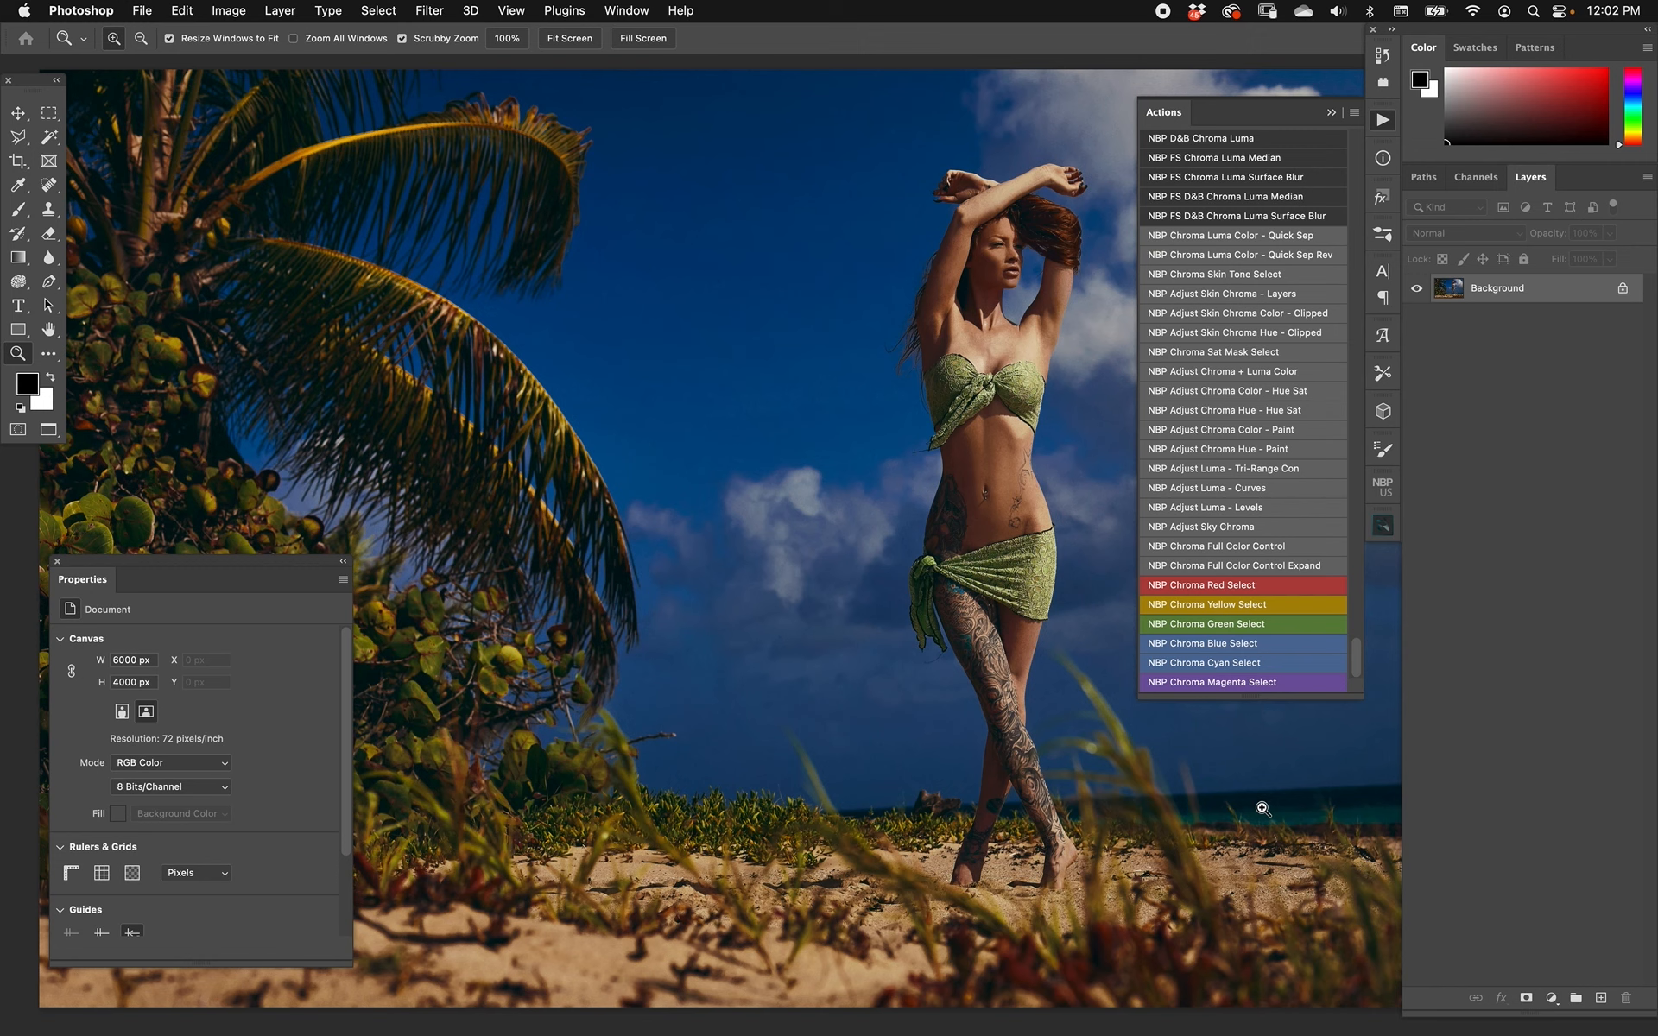
mouse_move(1193, 558)
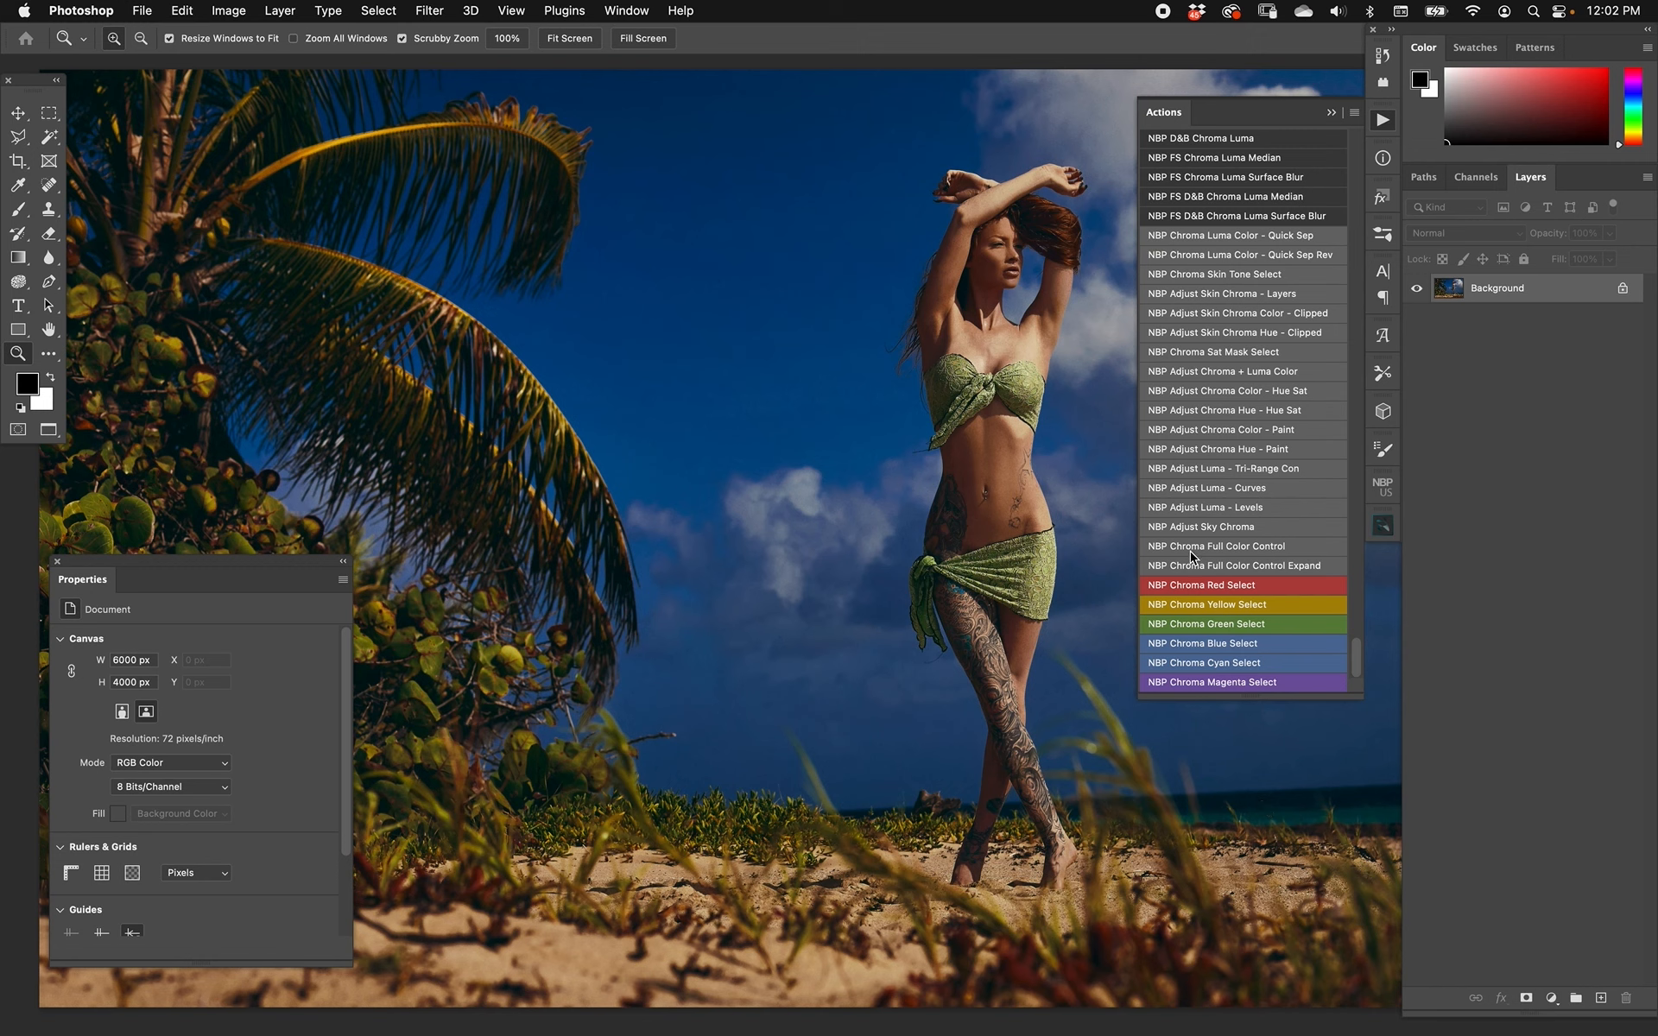
mouse_move(1292, 573)
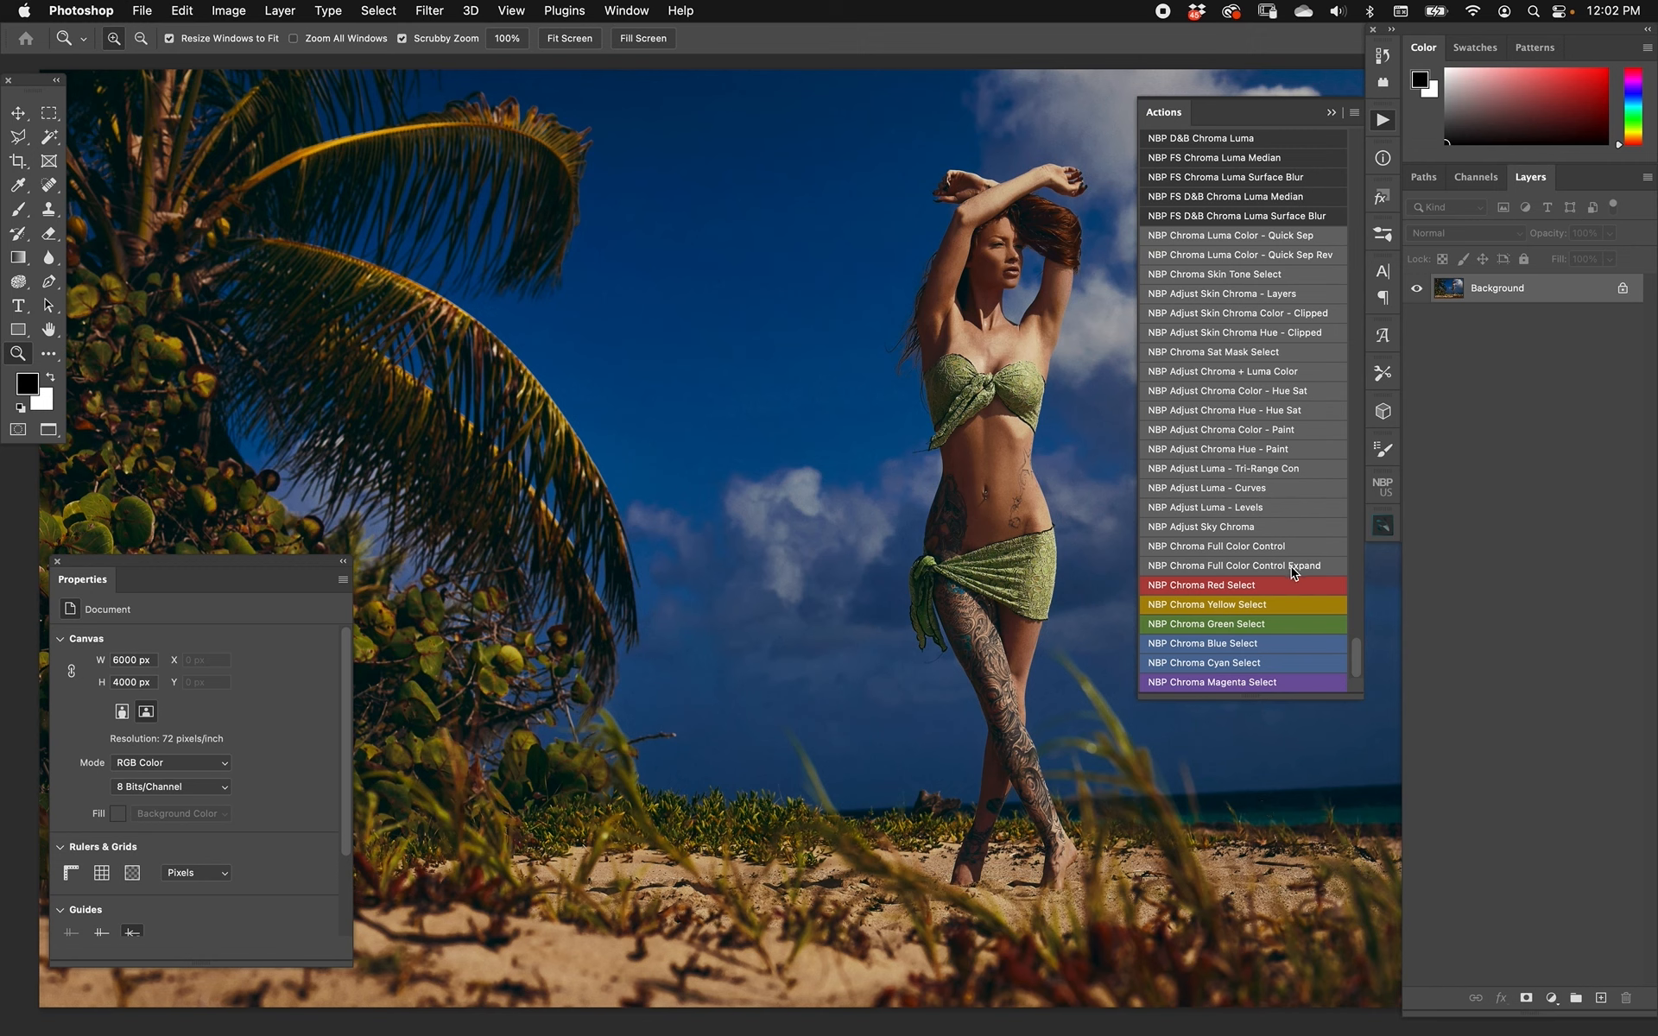
mouse_move(1256, 549)
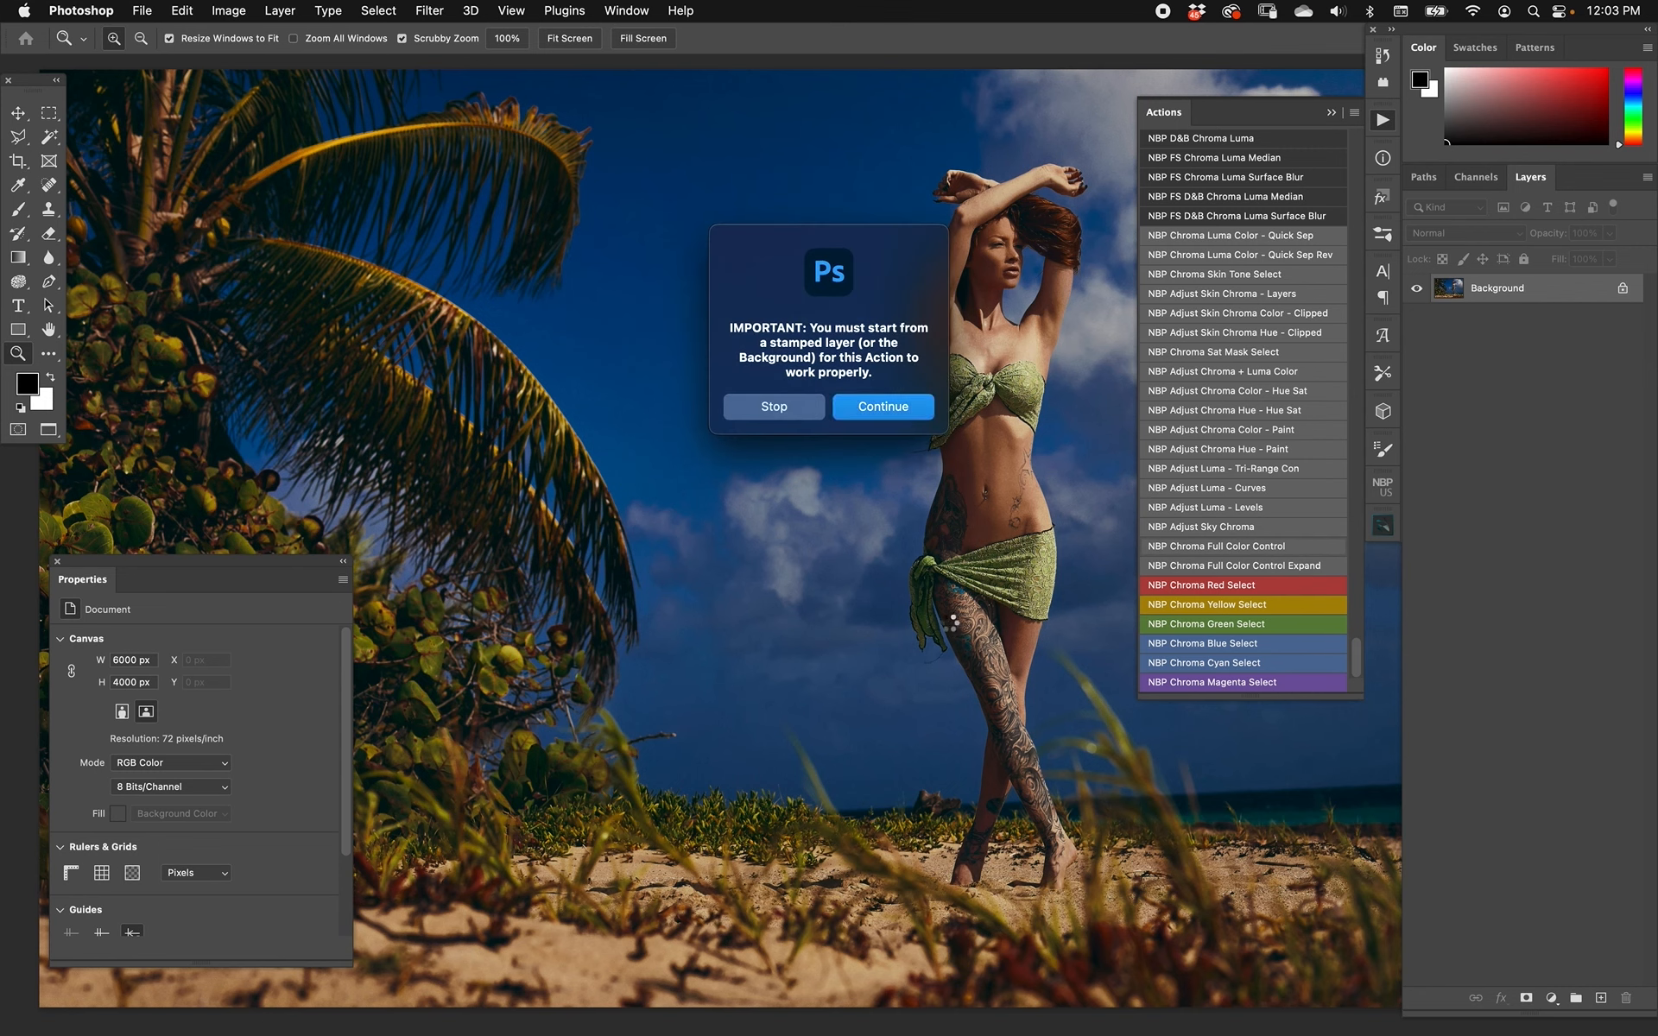
Continue the Full Color Control action and expand the new NBP Chroma group in Layers.
click(880, 408)
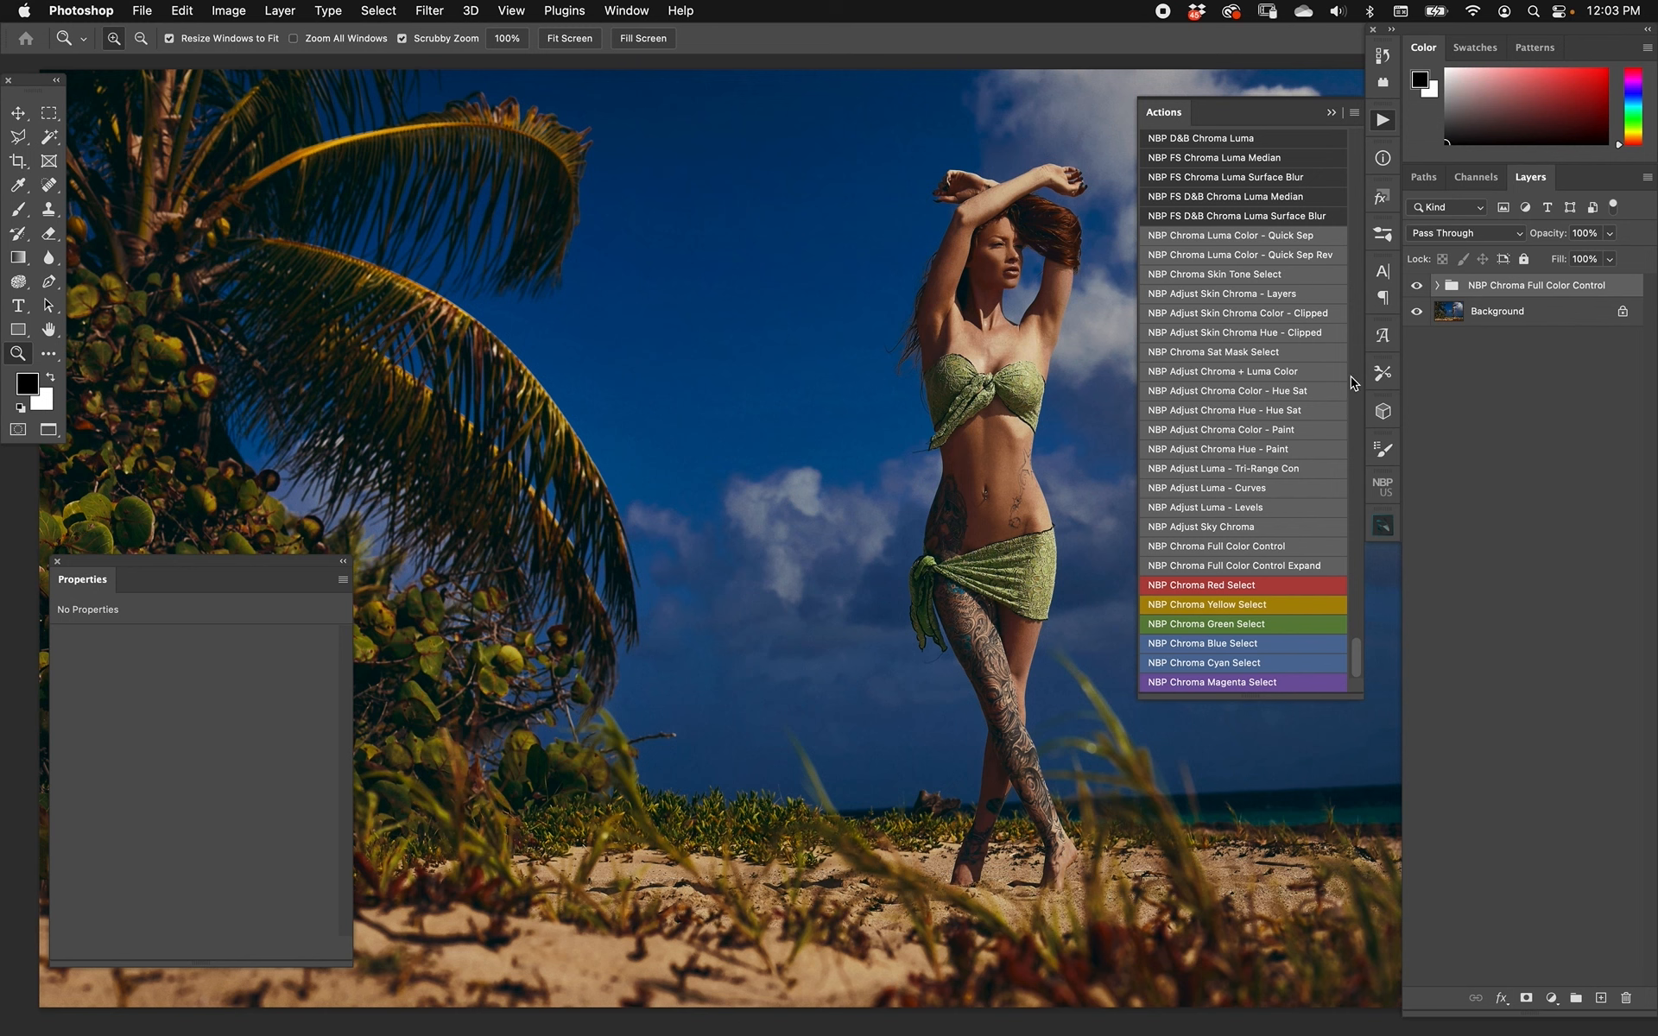
click(1439, 285)
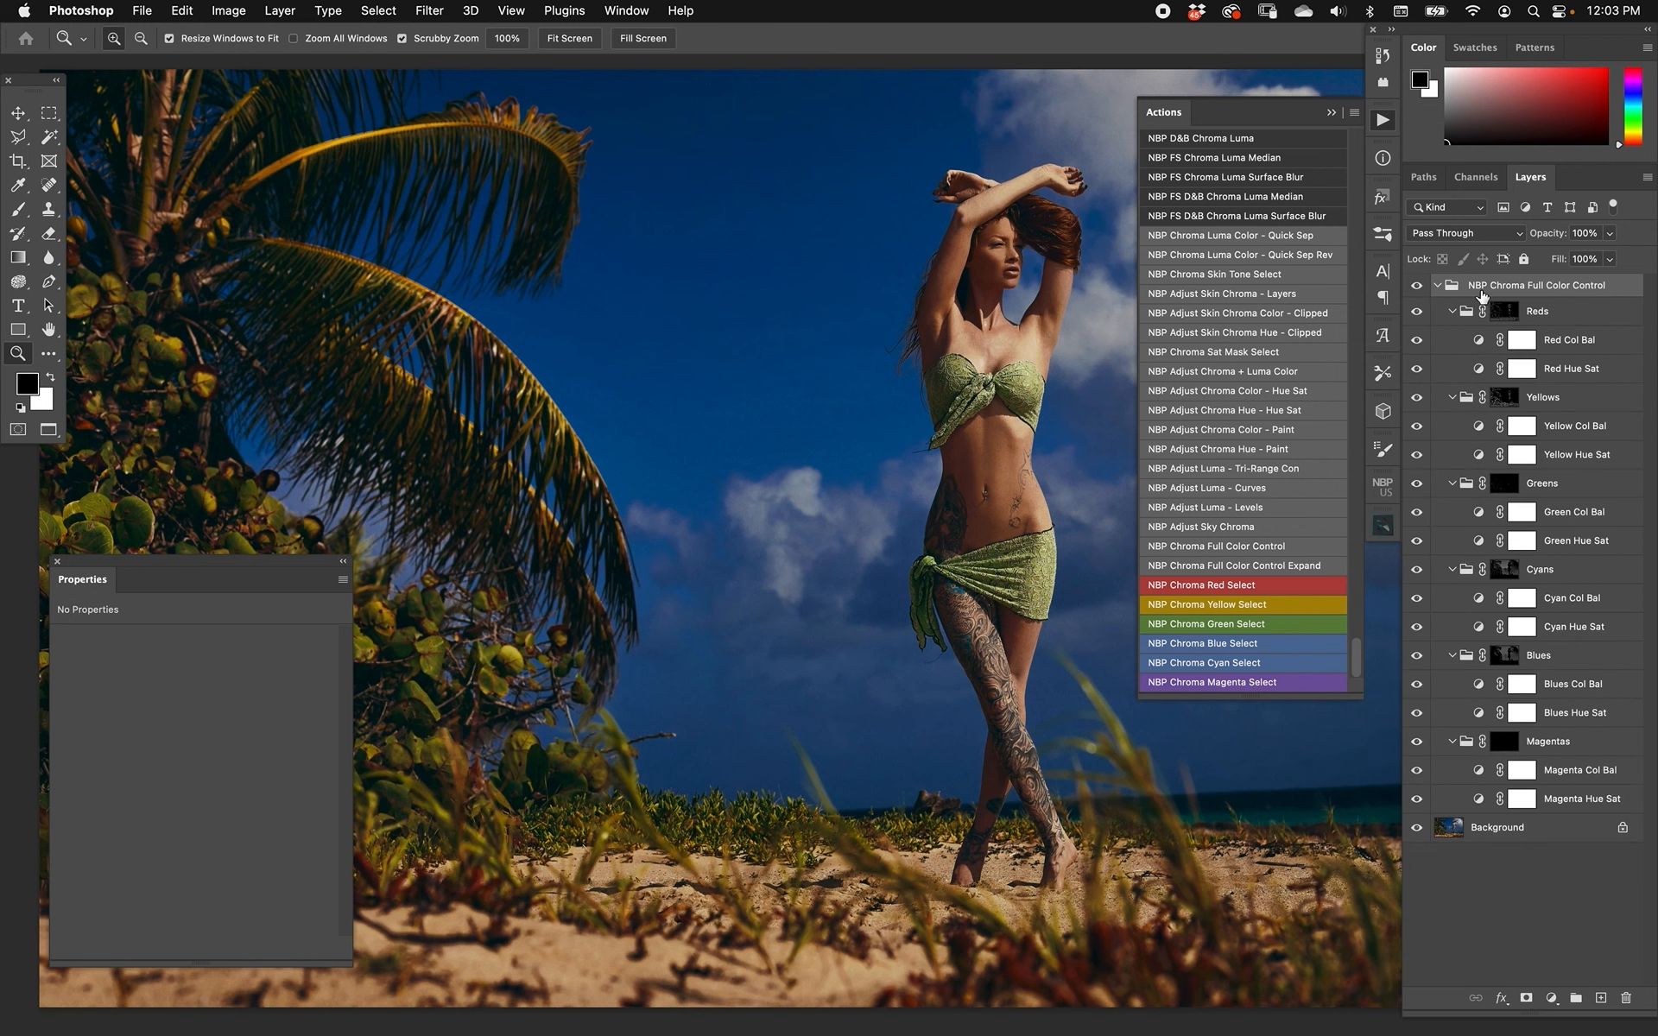
mouse_move(1530, 808)
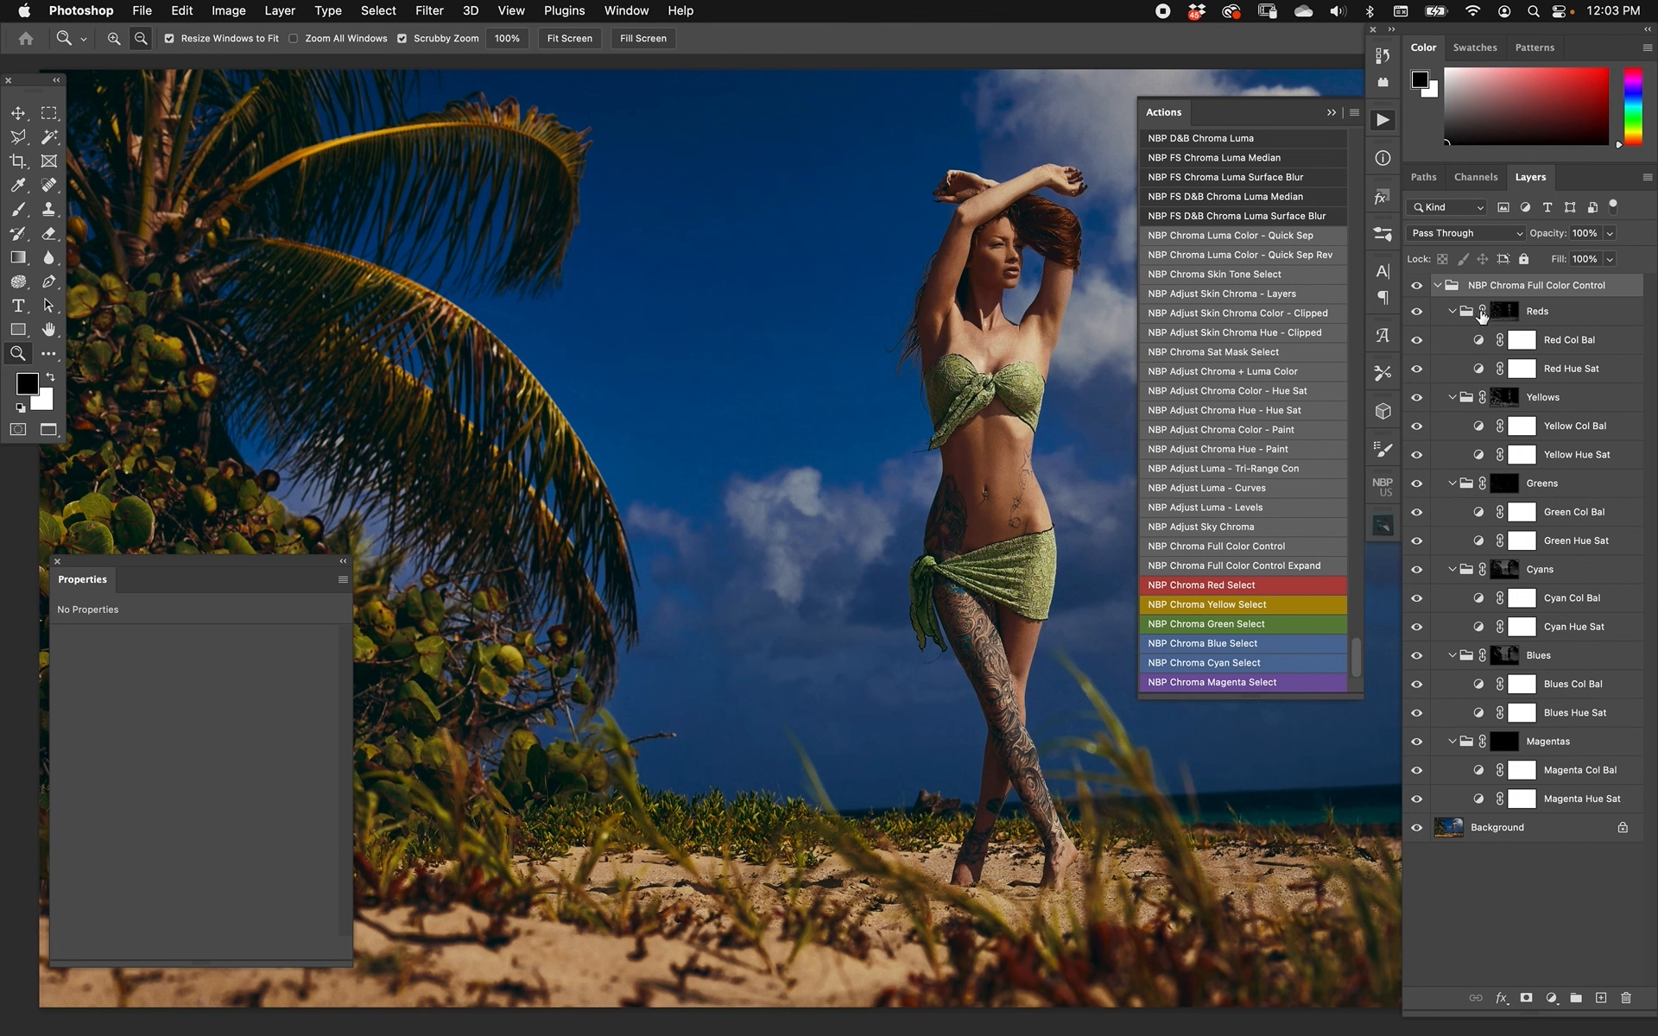
Preview the Reds group's mask alone, then bring up the Red Col Bal adjustment settings.
click(1503, 311)
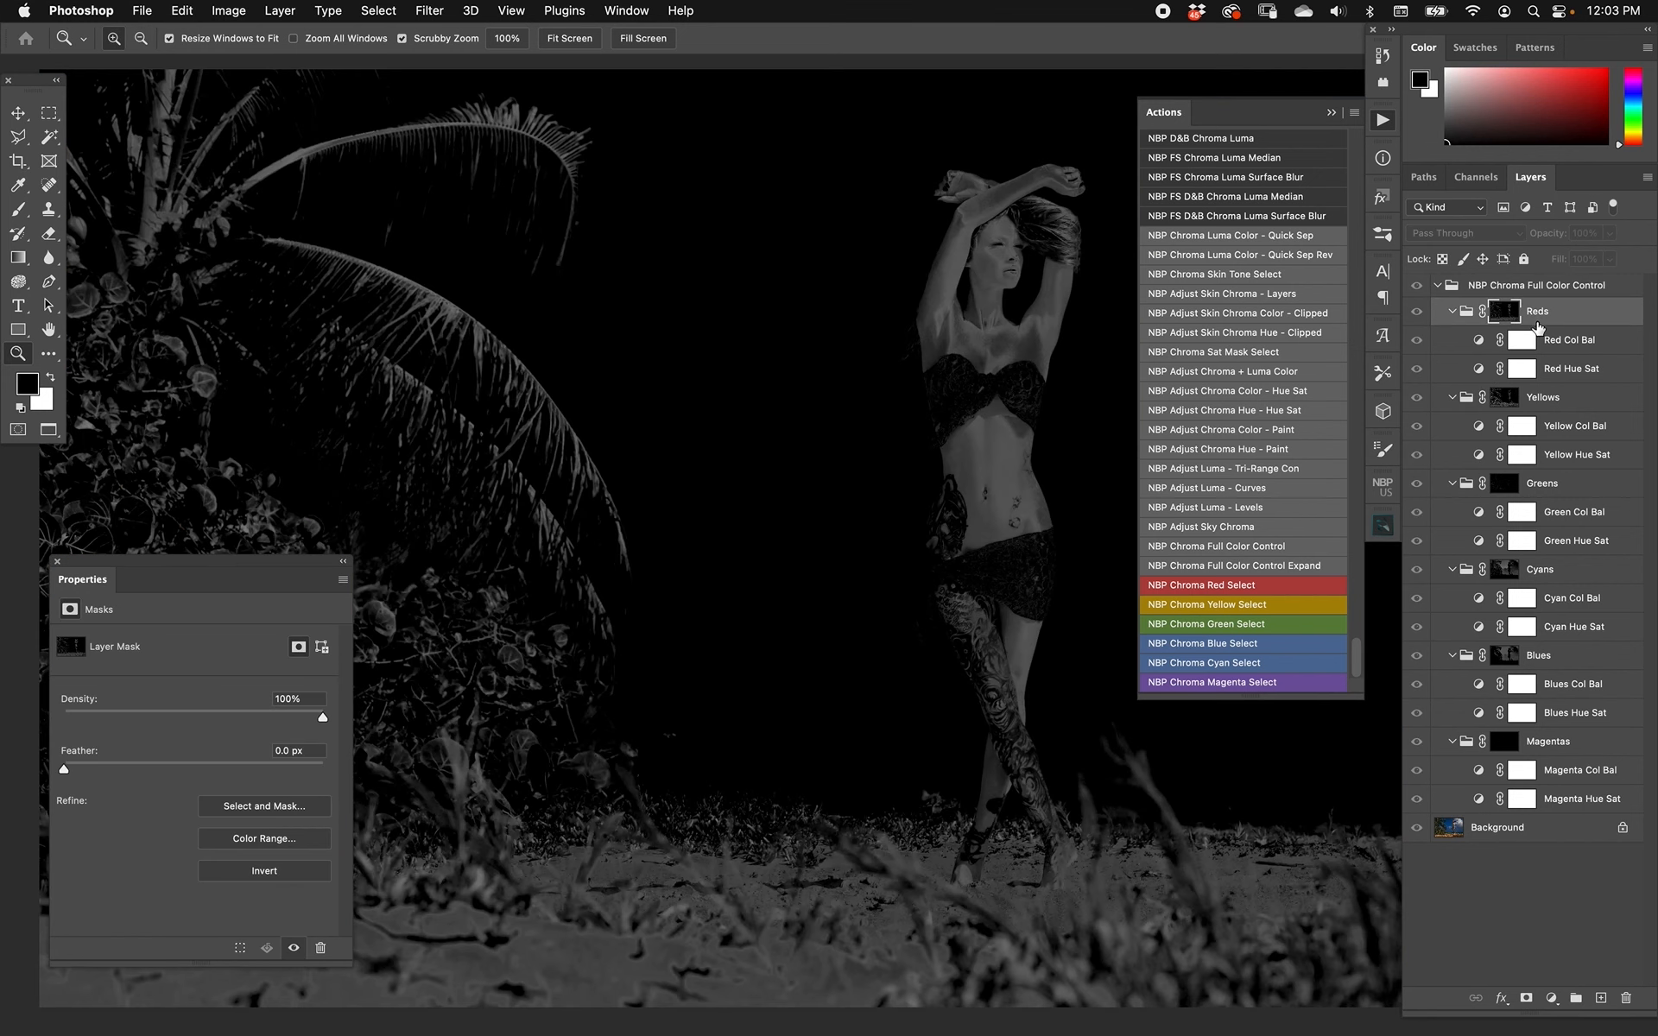
mouse_move(1516, 436)
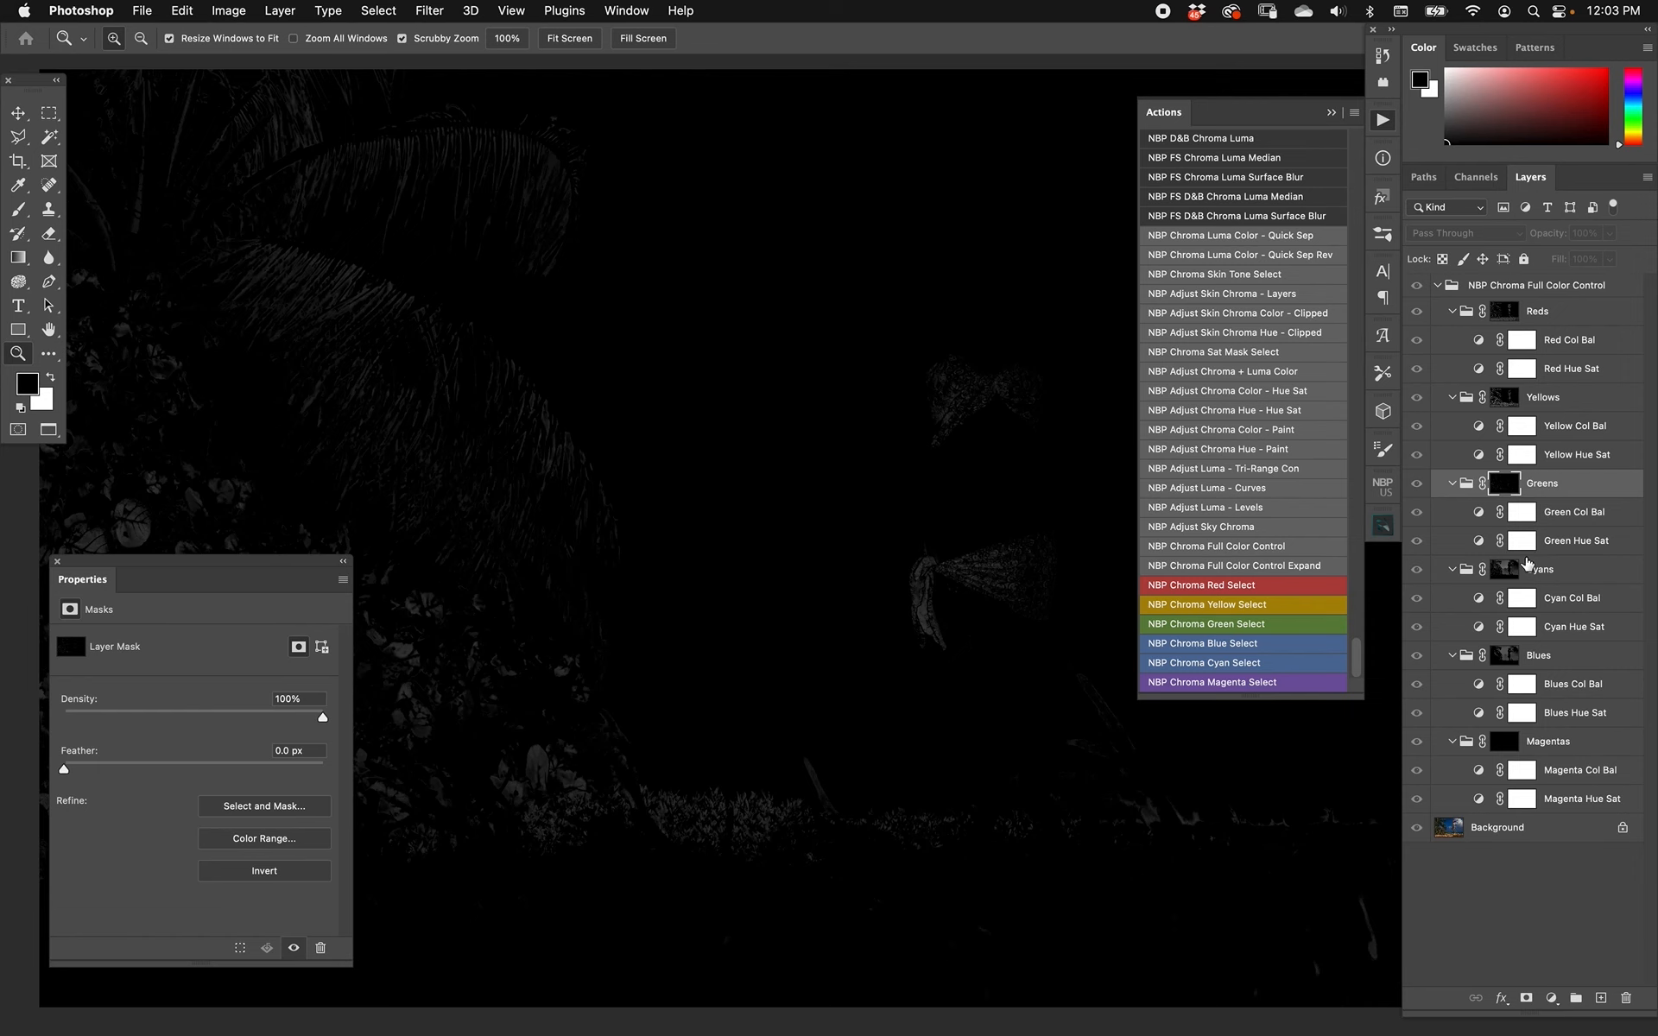
mouse_move(1507, 577)
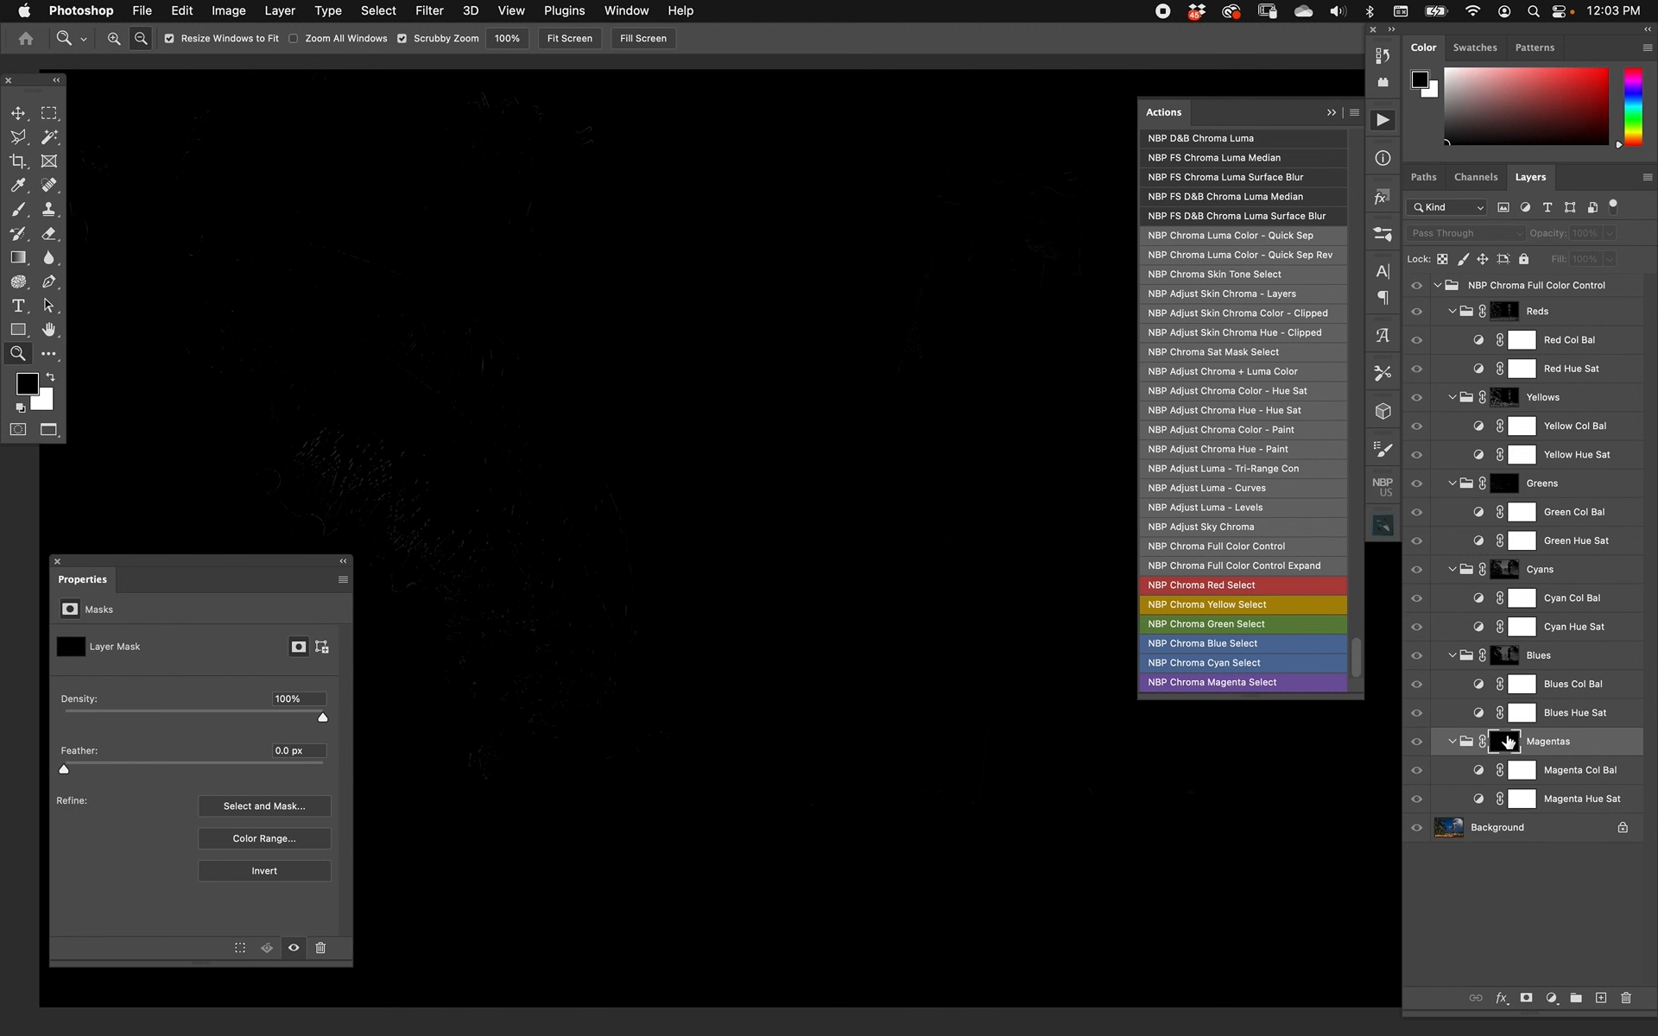
click(1569, 340)
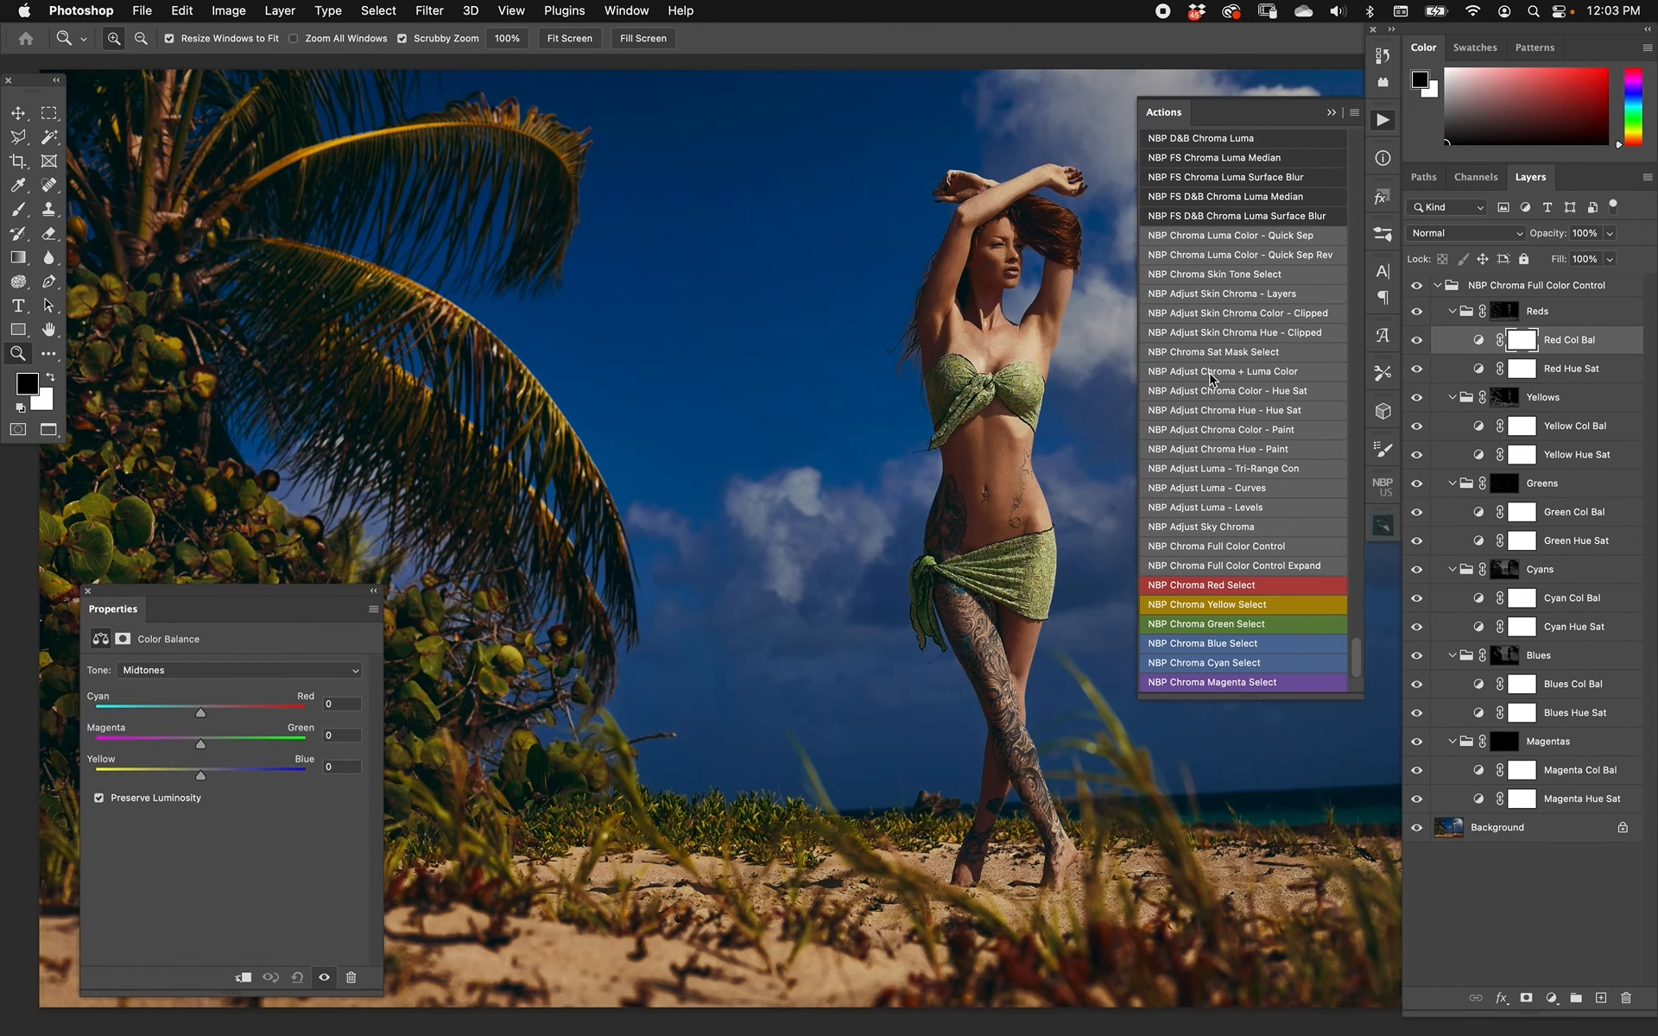
Adjust the Reds colour balance, shifting red tones toward magenta and midtones toward yellow.
click(1575, 368)
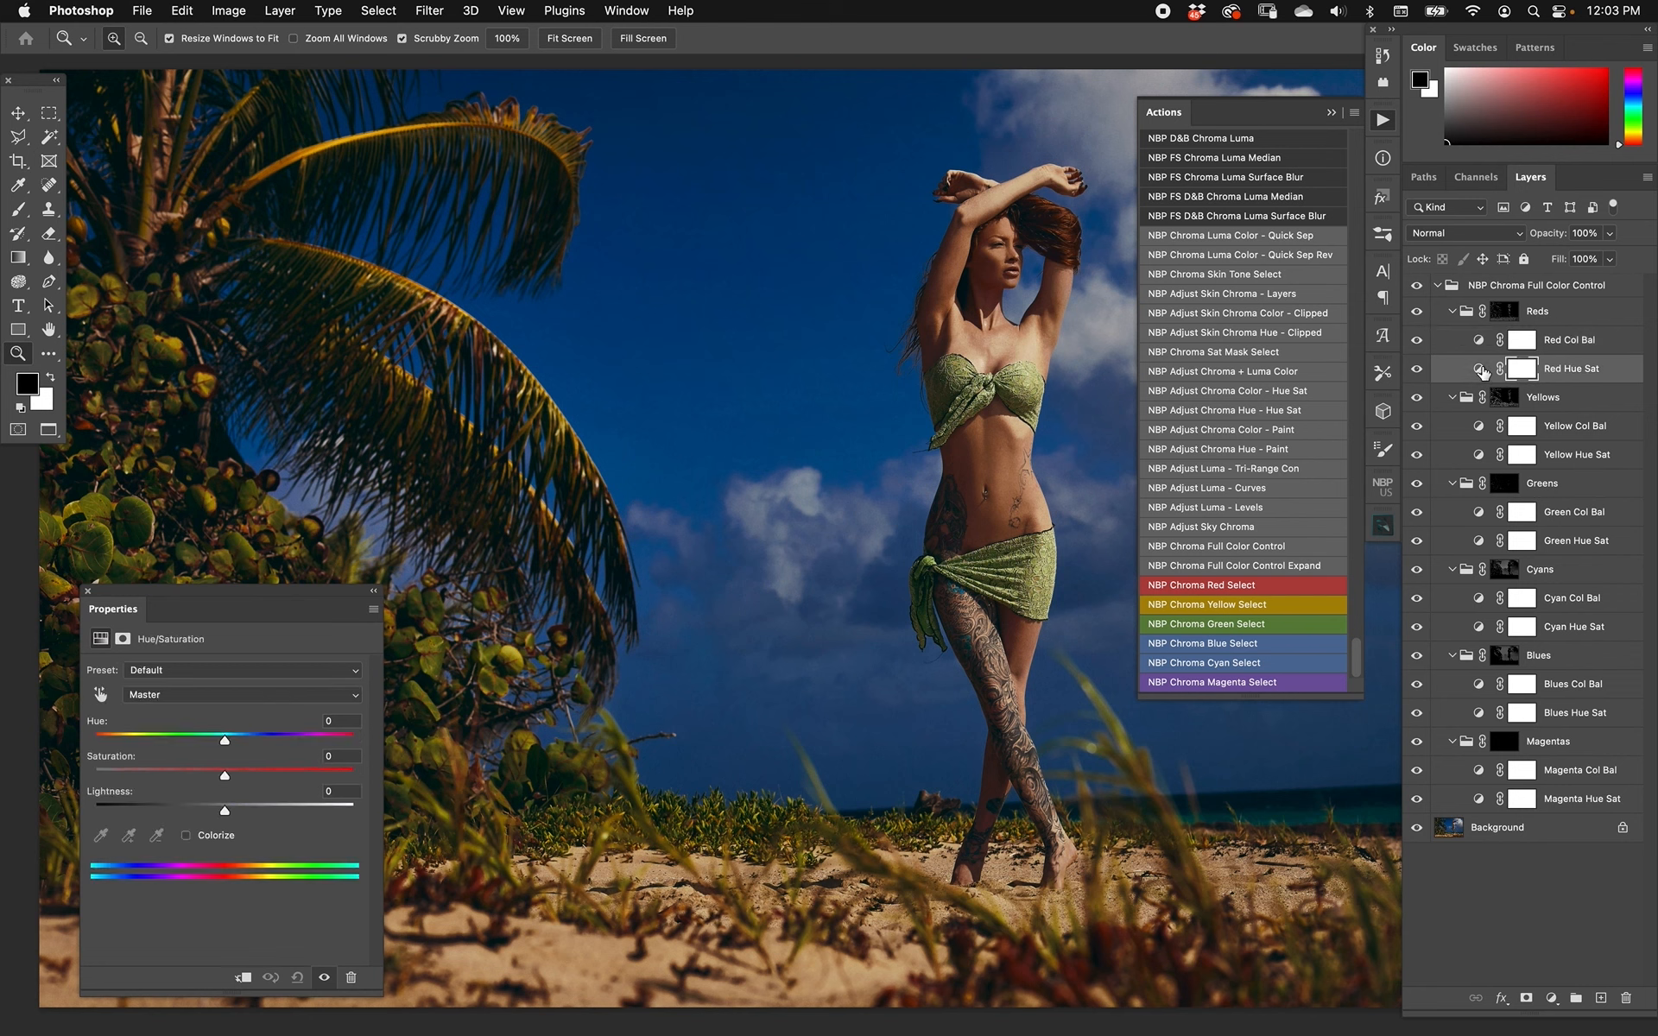
click(1571, 340)
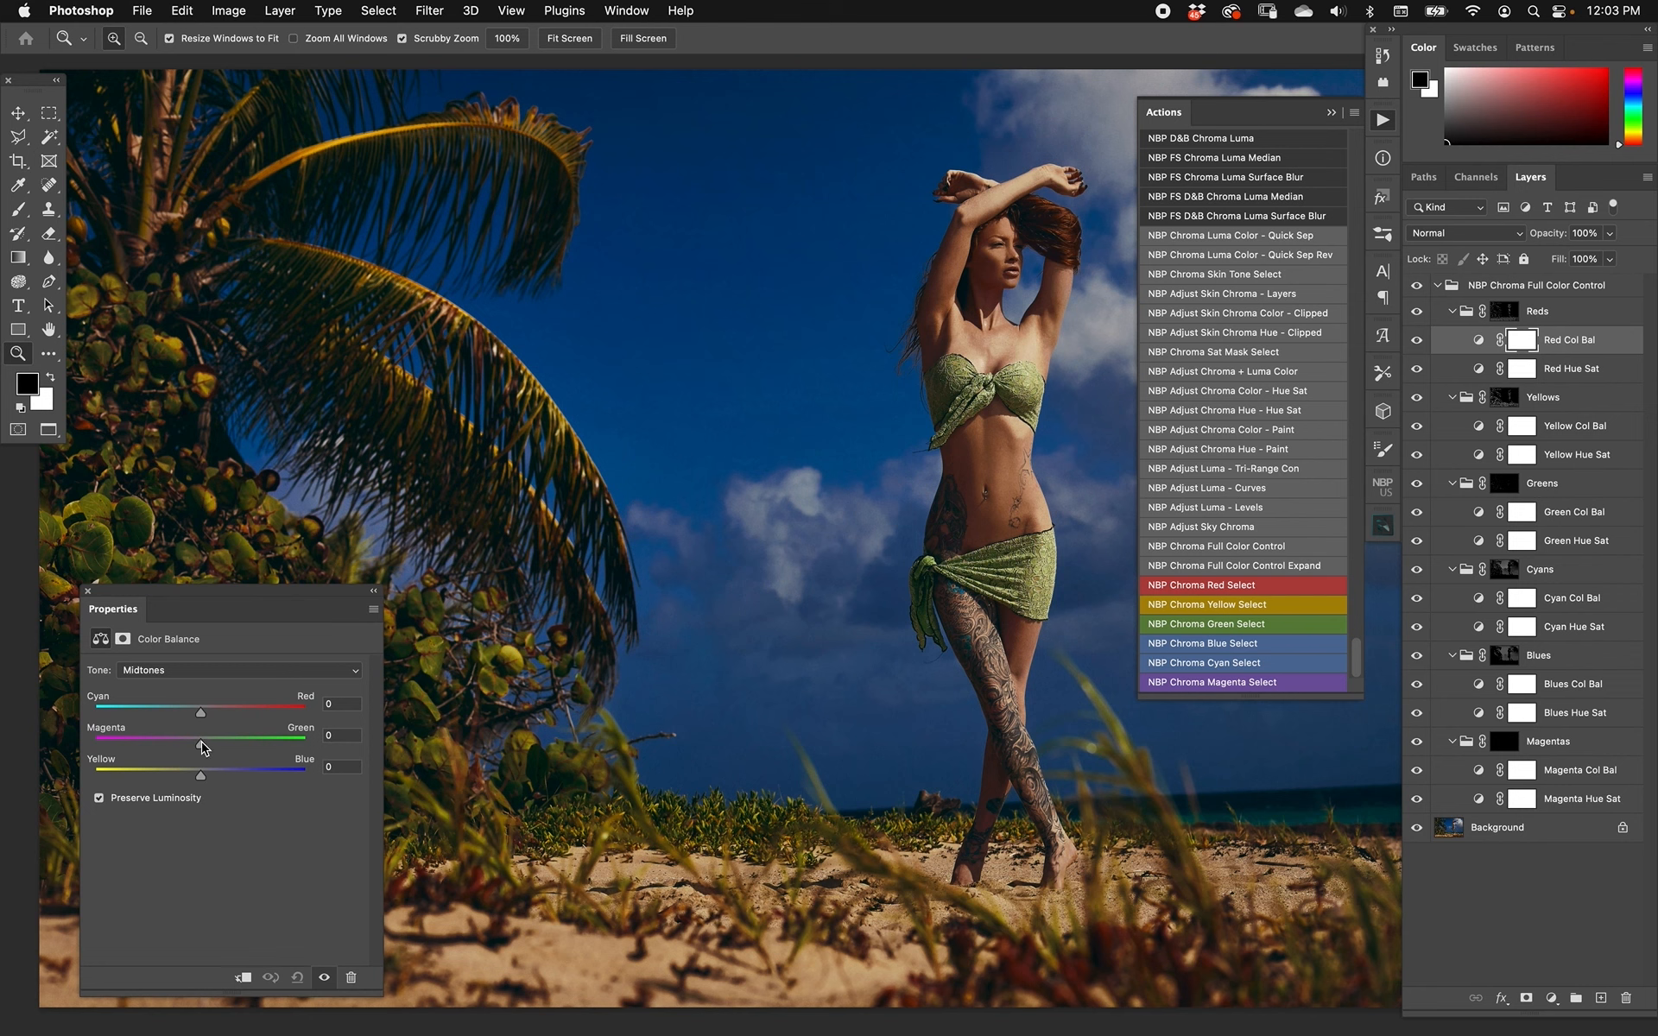
drag(201, 737, 148, 737)
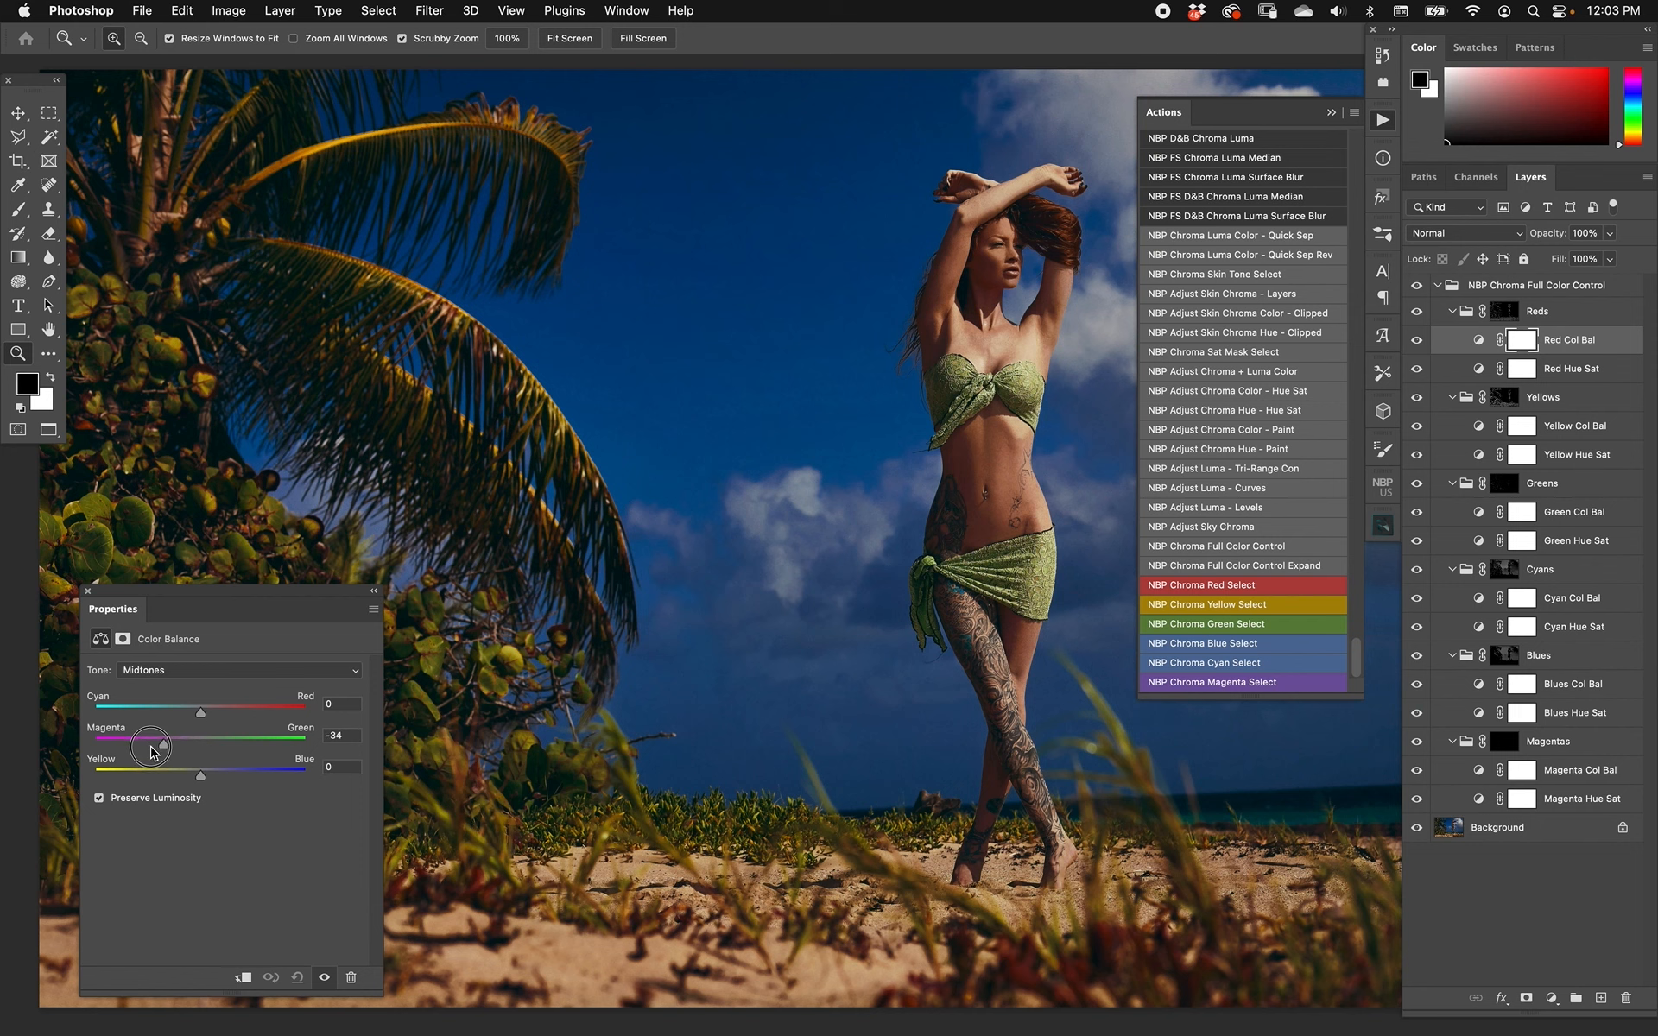
drag(159, 742, 143, 742)
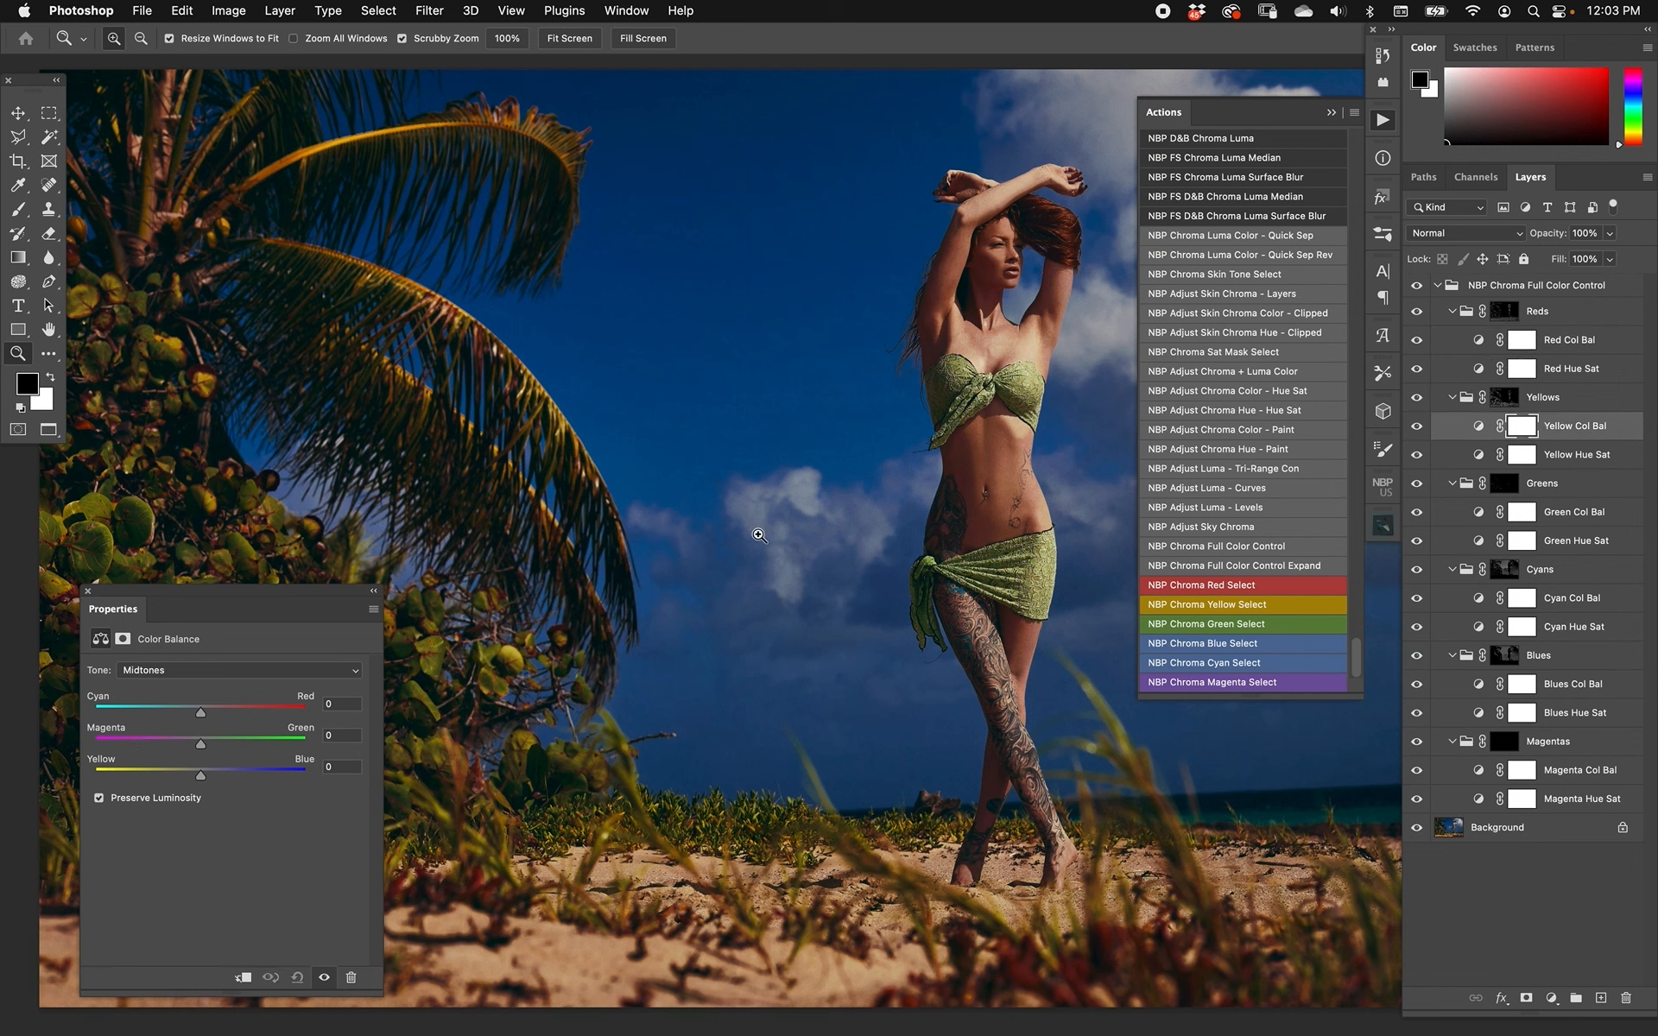
drag(198, 776, 144, 775)
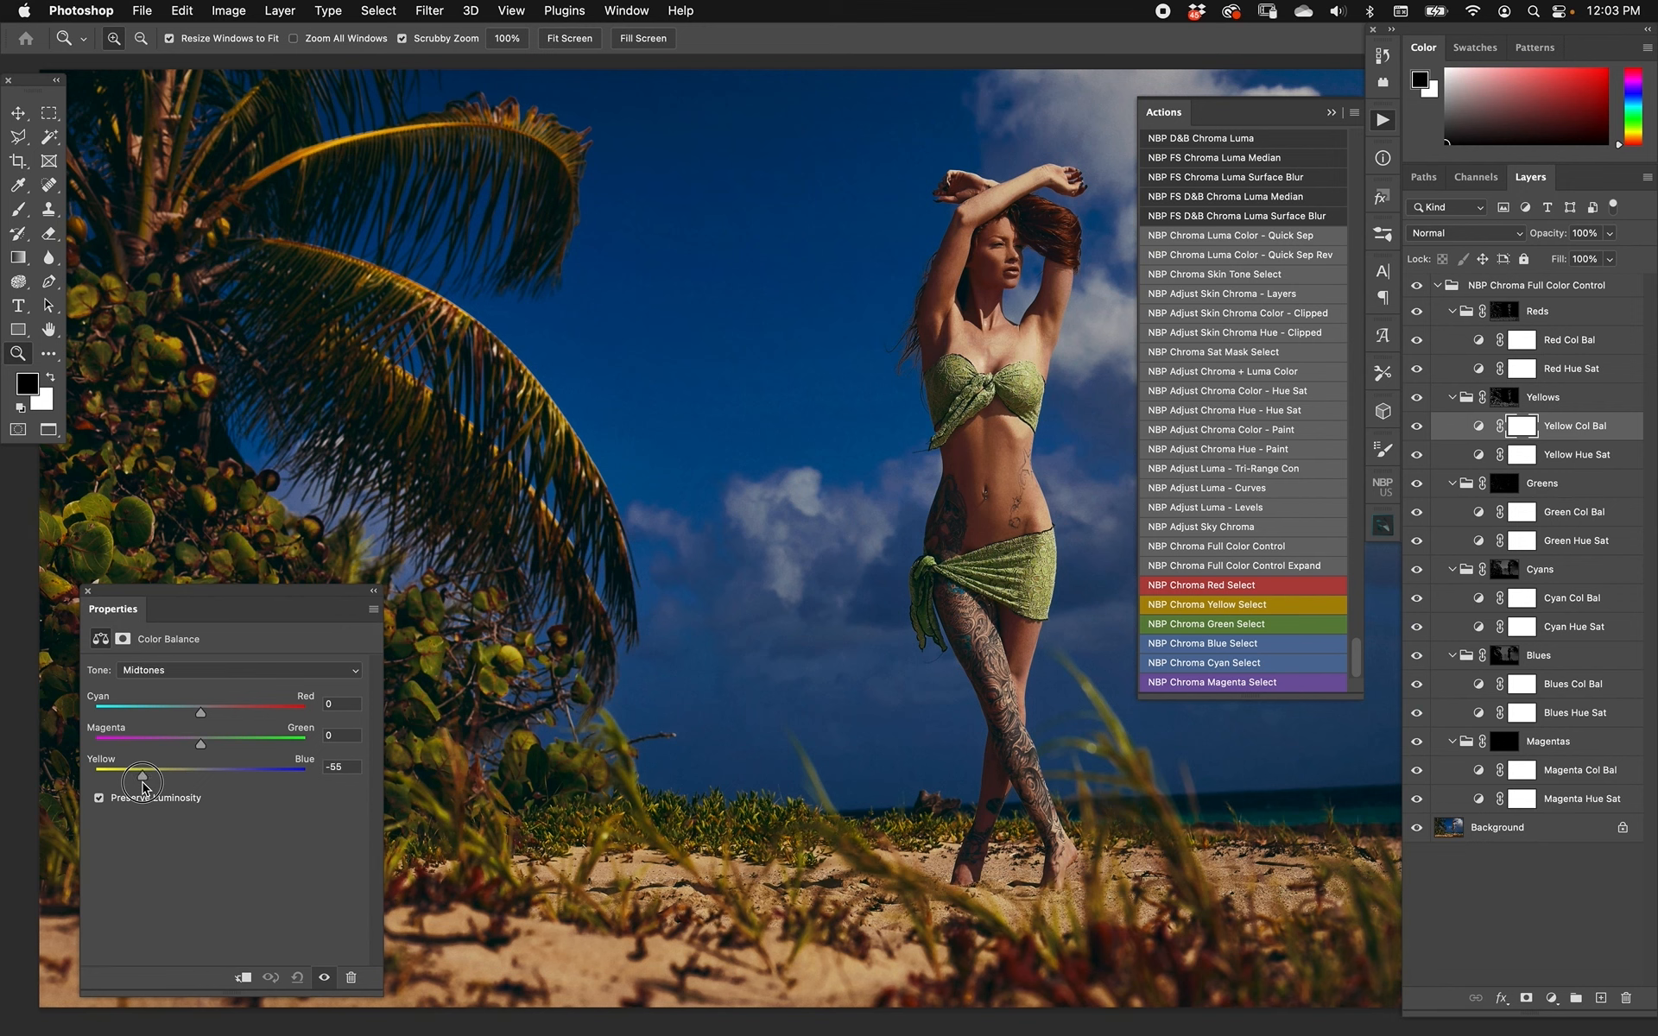
drag(138, 776, 138, 776)
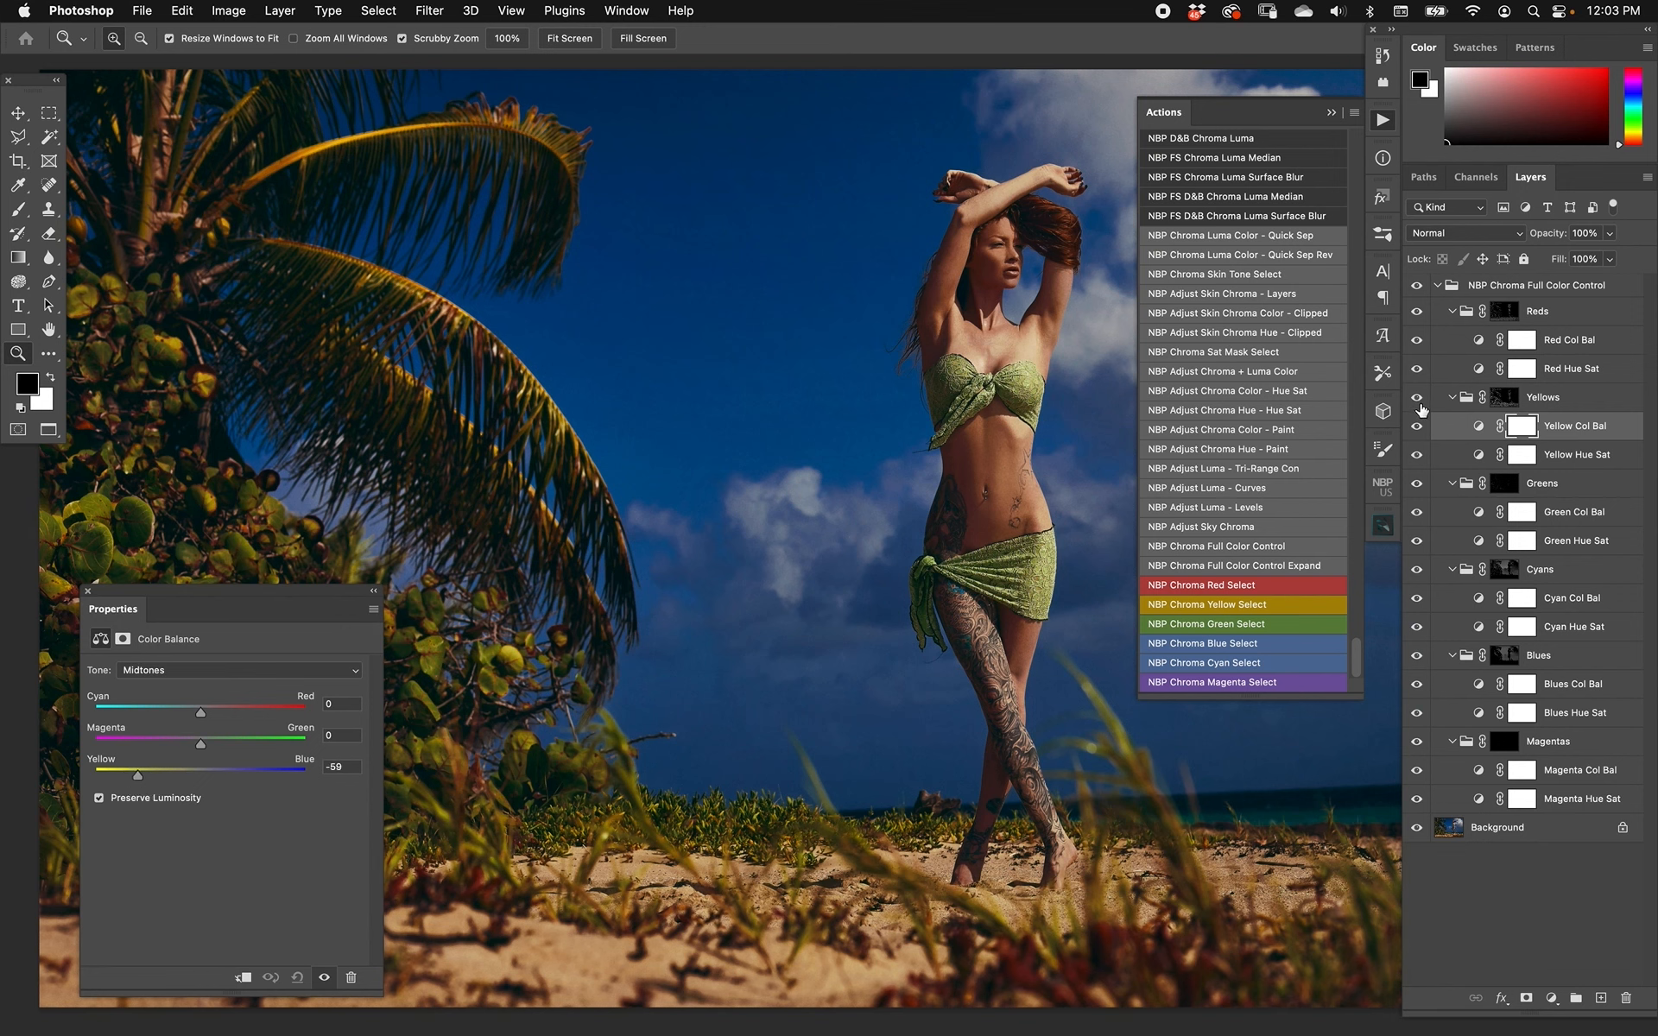
mouse_move(1494, 586)
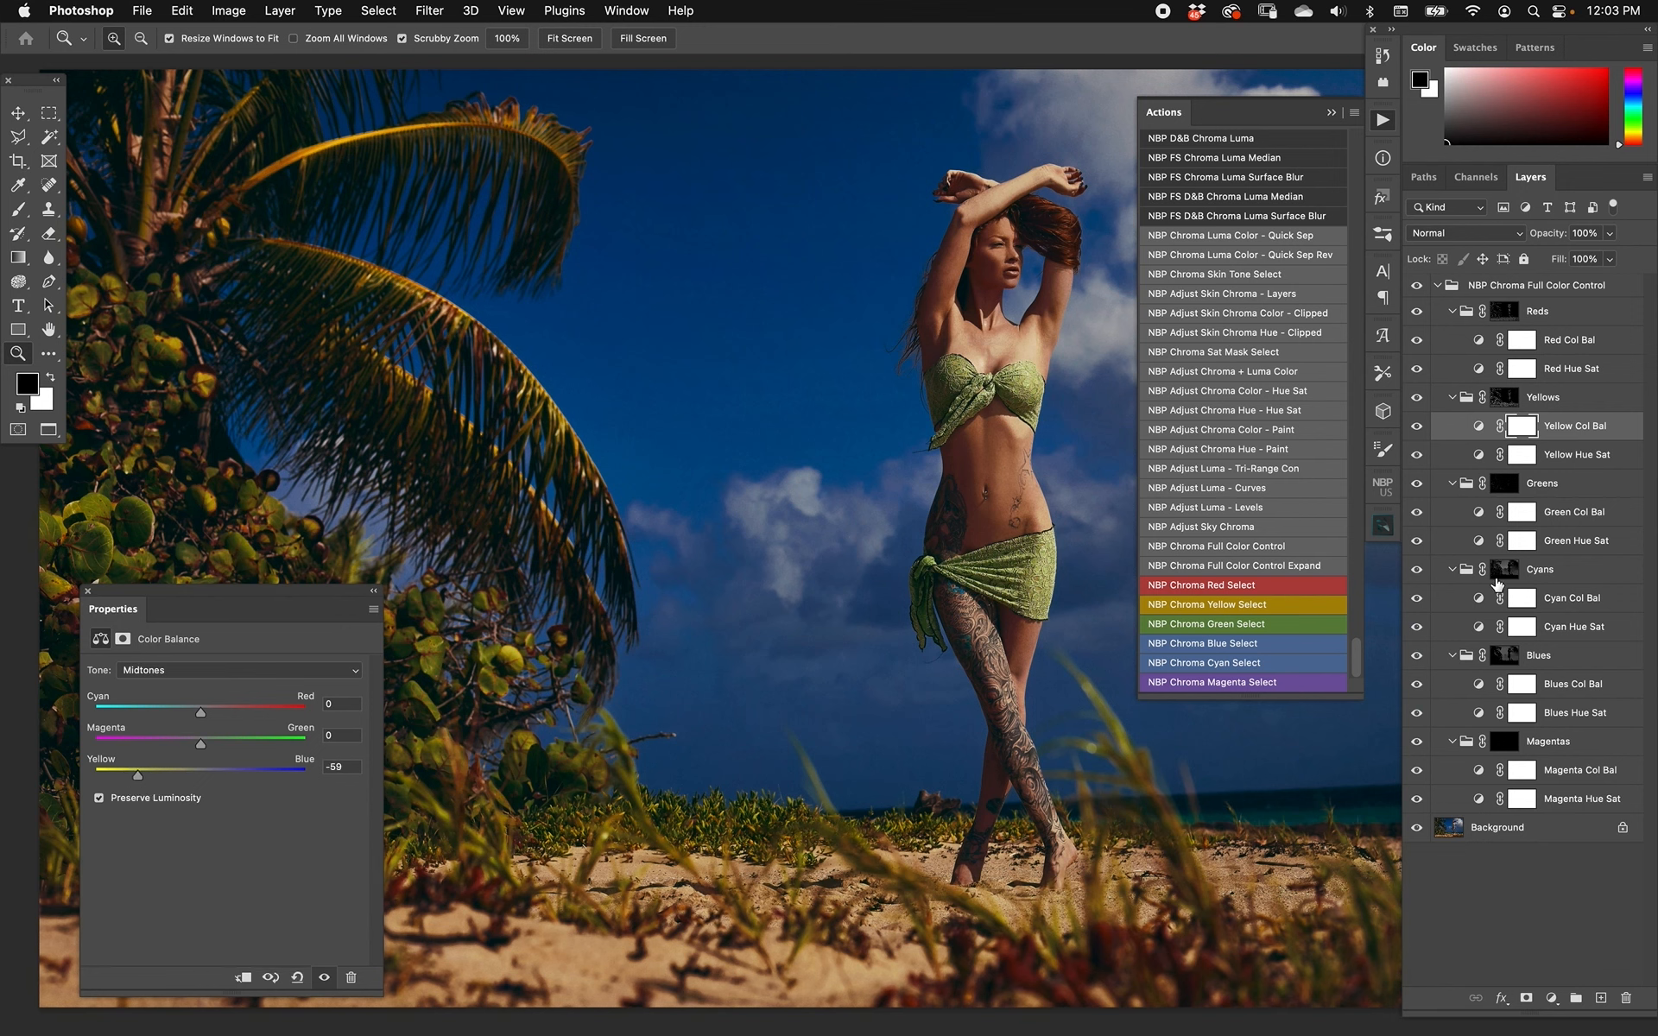
Set the Cyans hue/saturation layer to Hue −32 and Saturation +47, deepening the sky.
click(1575, 625)
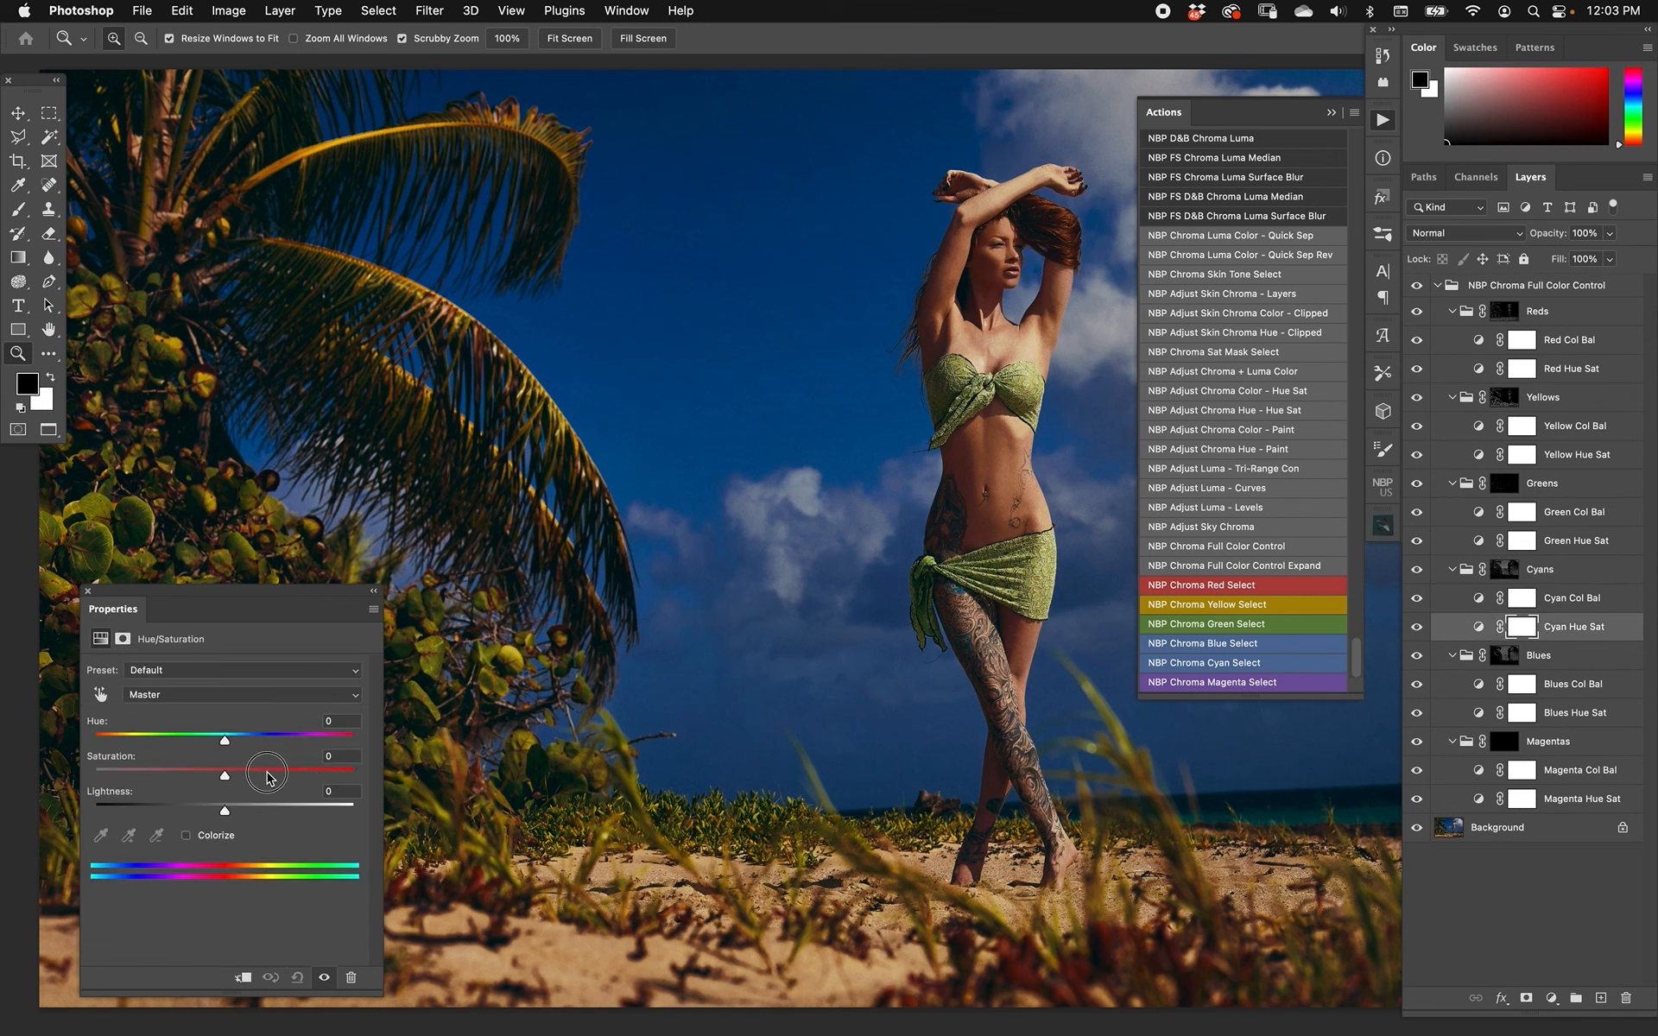
drag(223, 776, 265, 775)
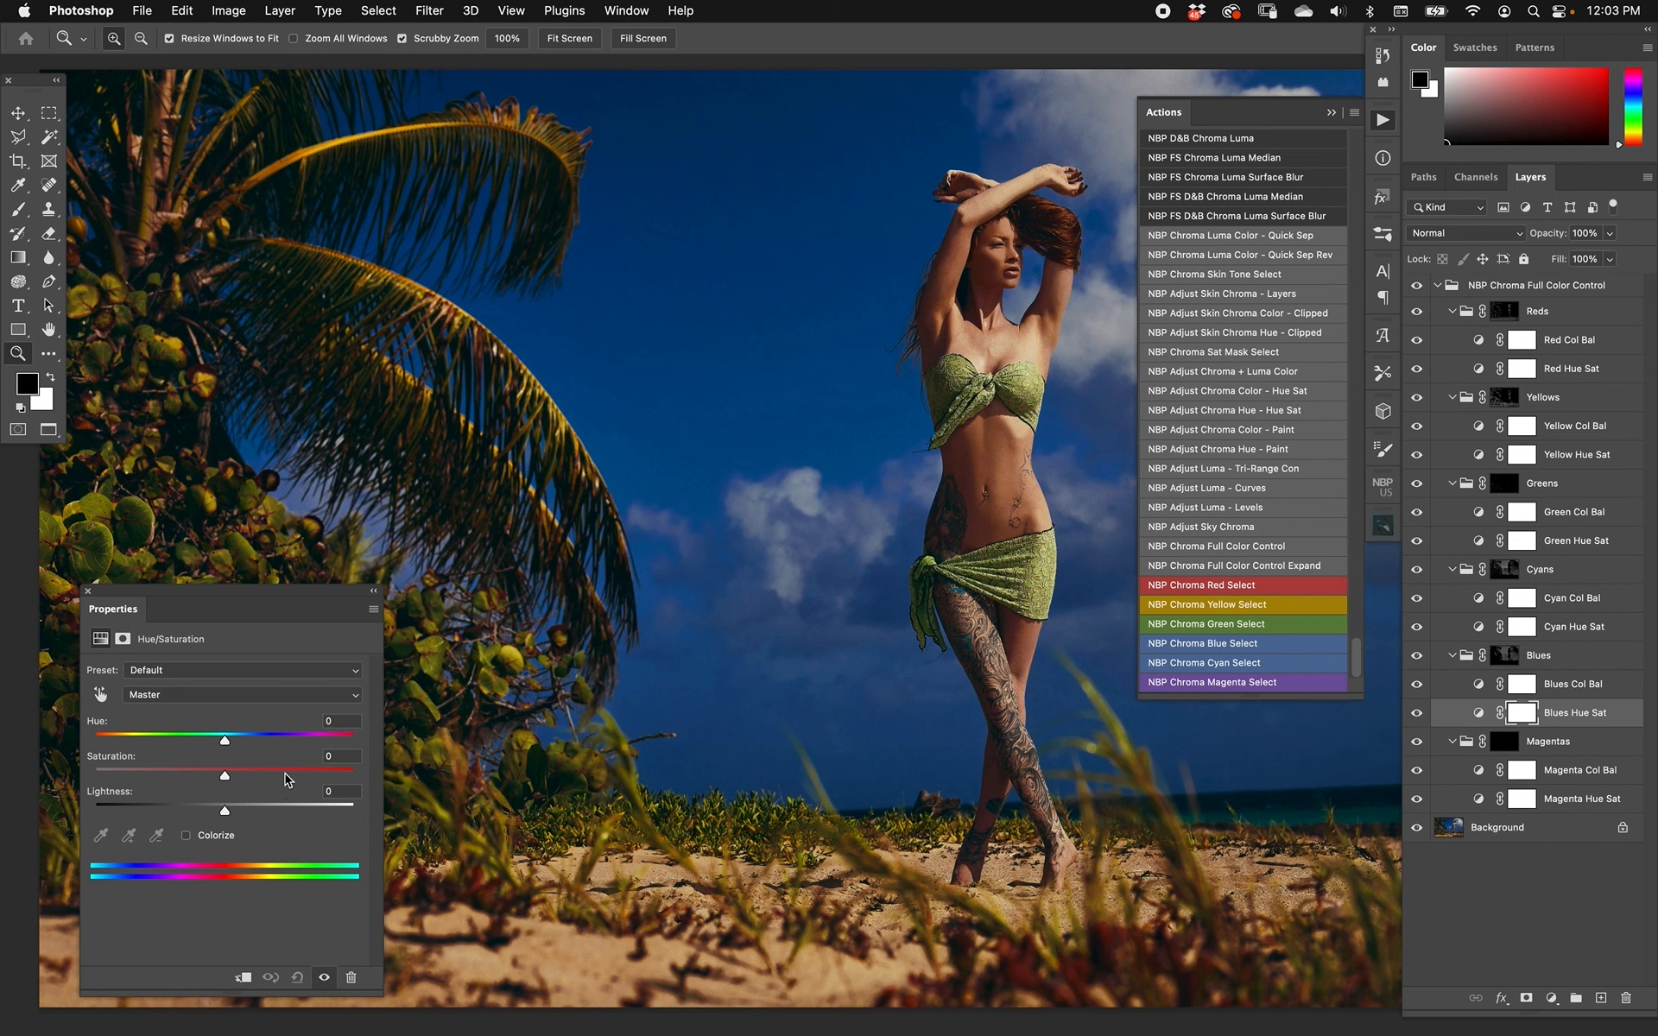
drag(223, 774, 282, 774)
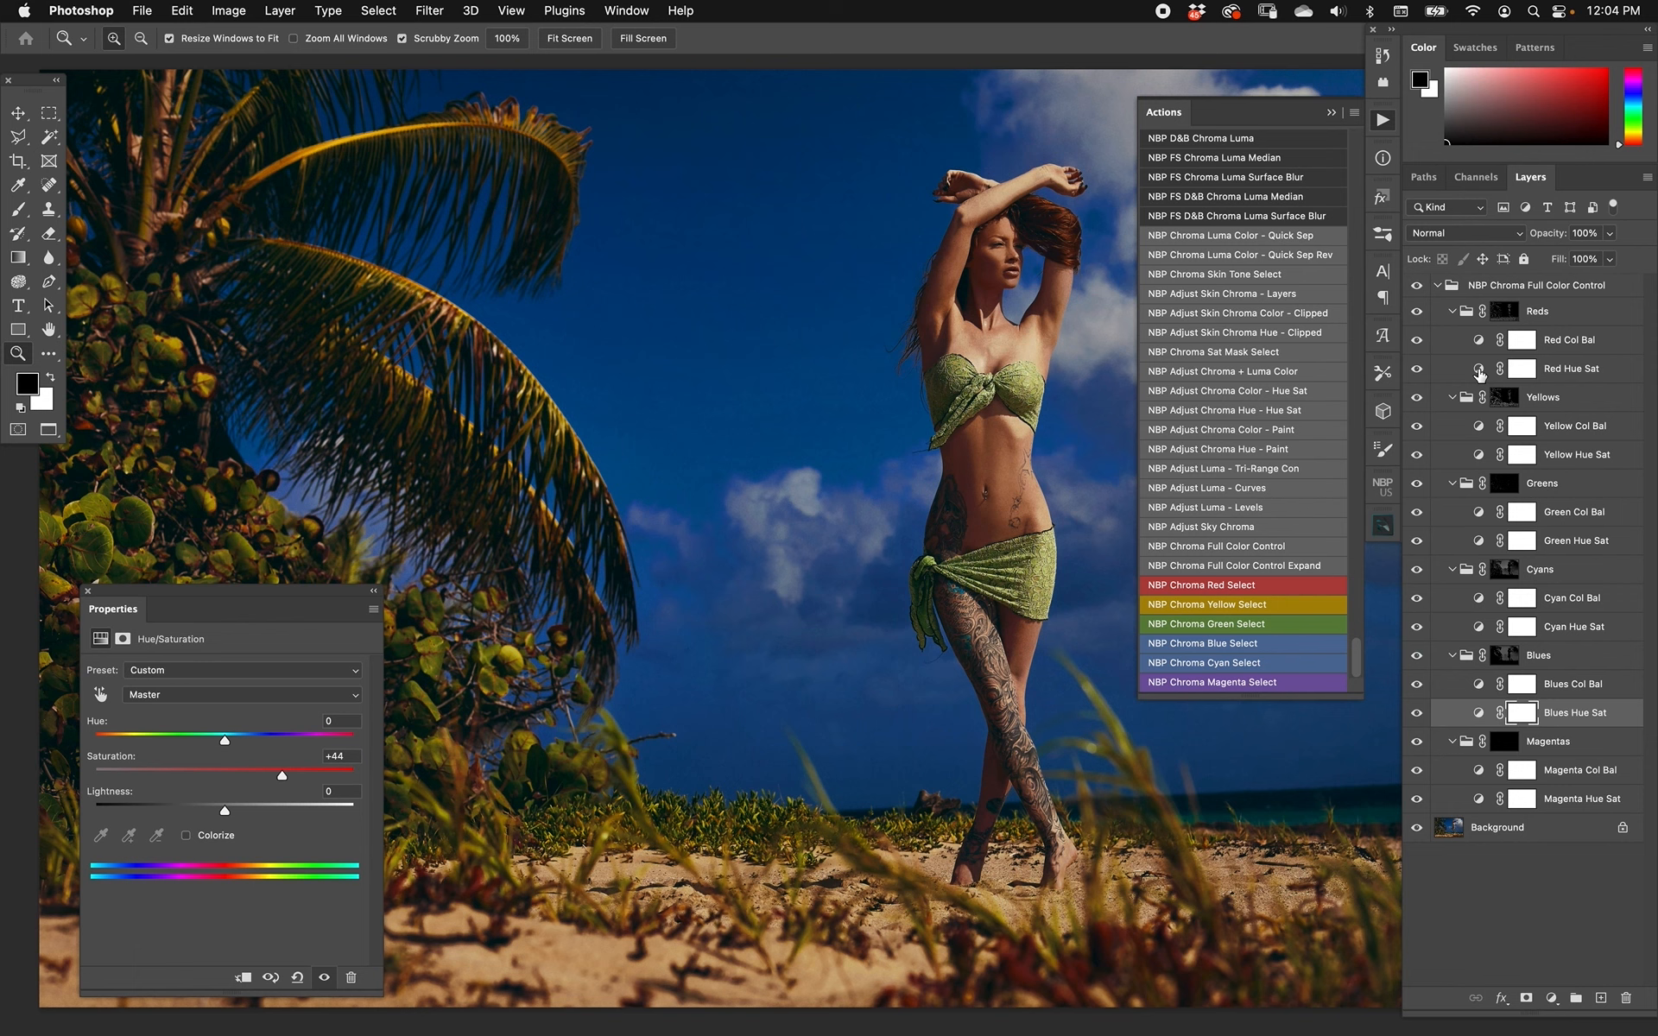
mouse_move(1519, 368)
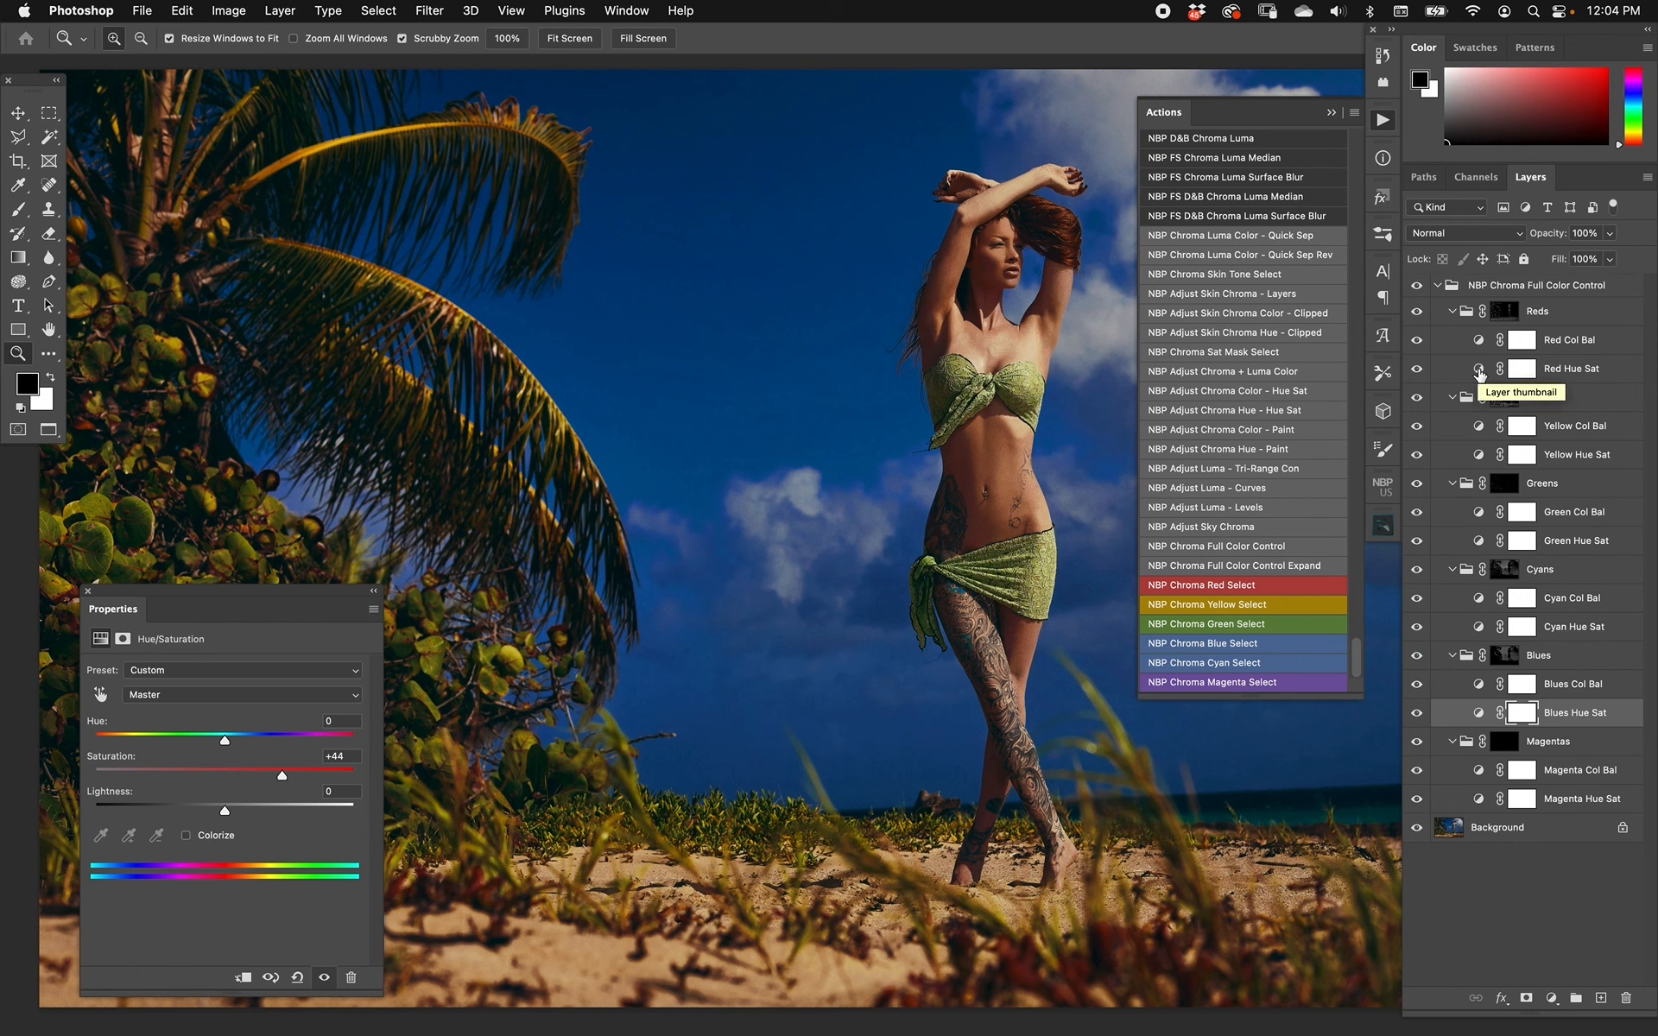
mouse_move(1500, 717)
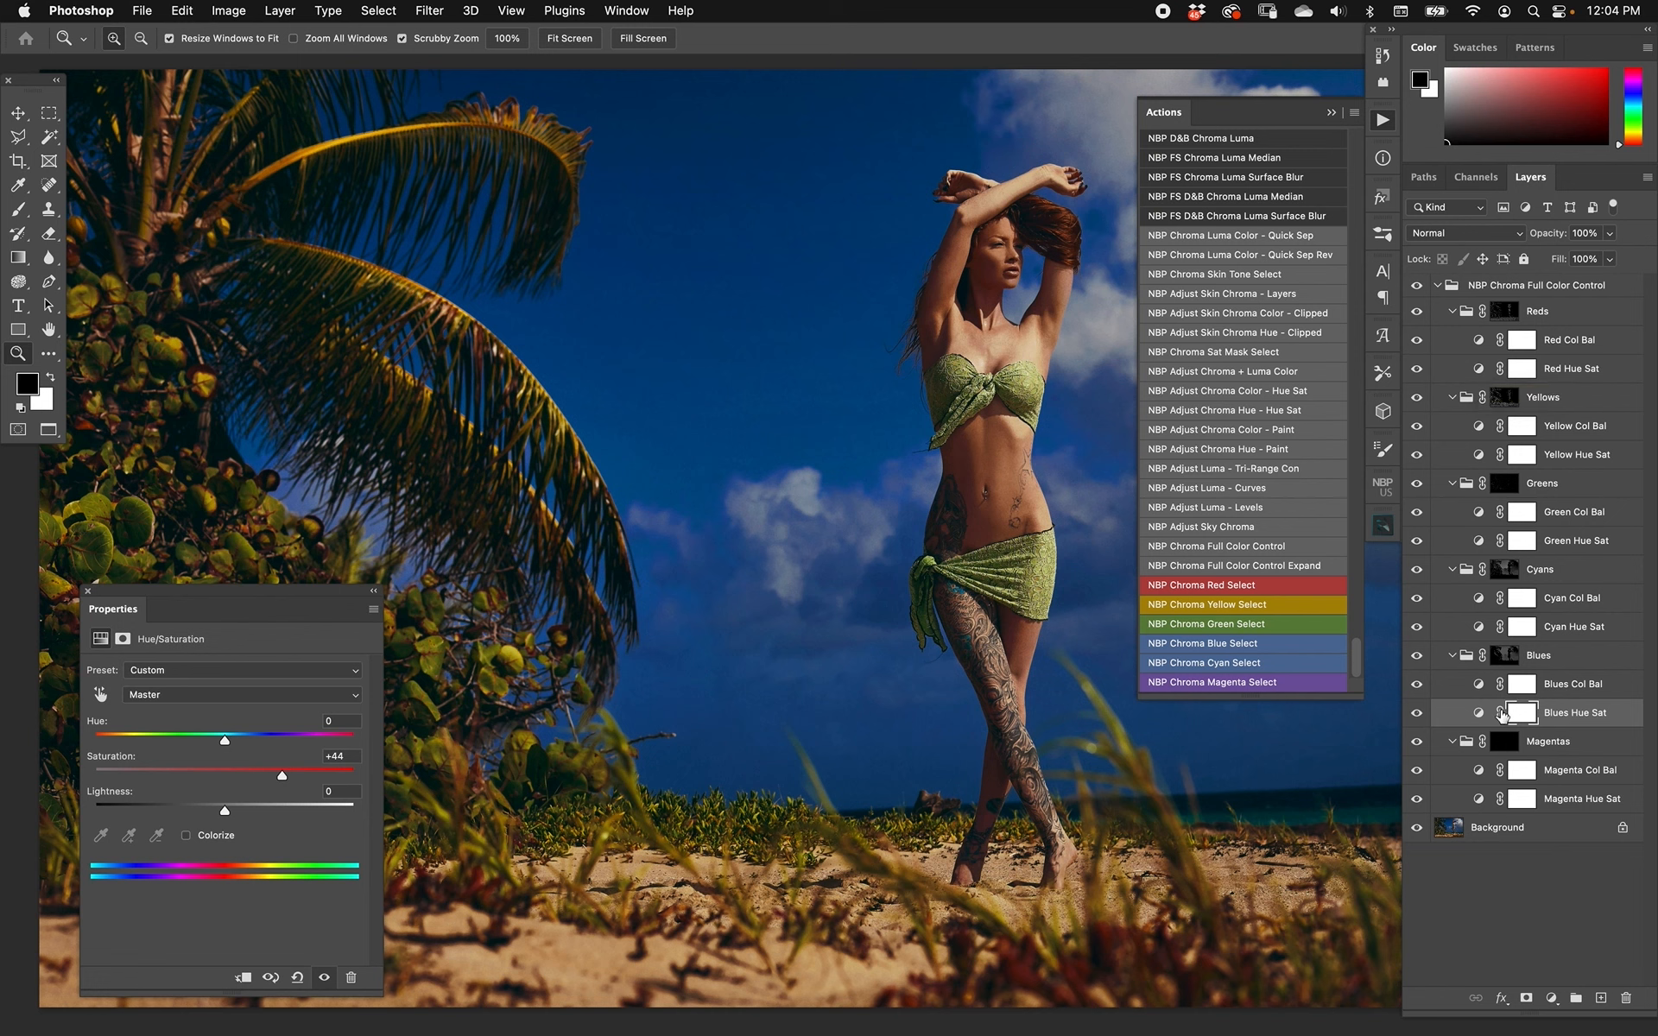
drag(223, 737, 254, 733)
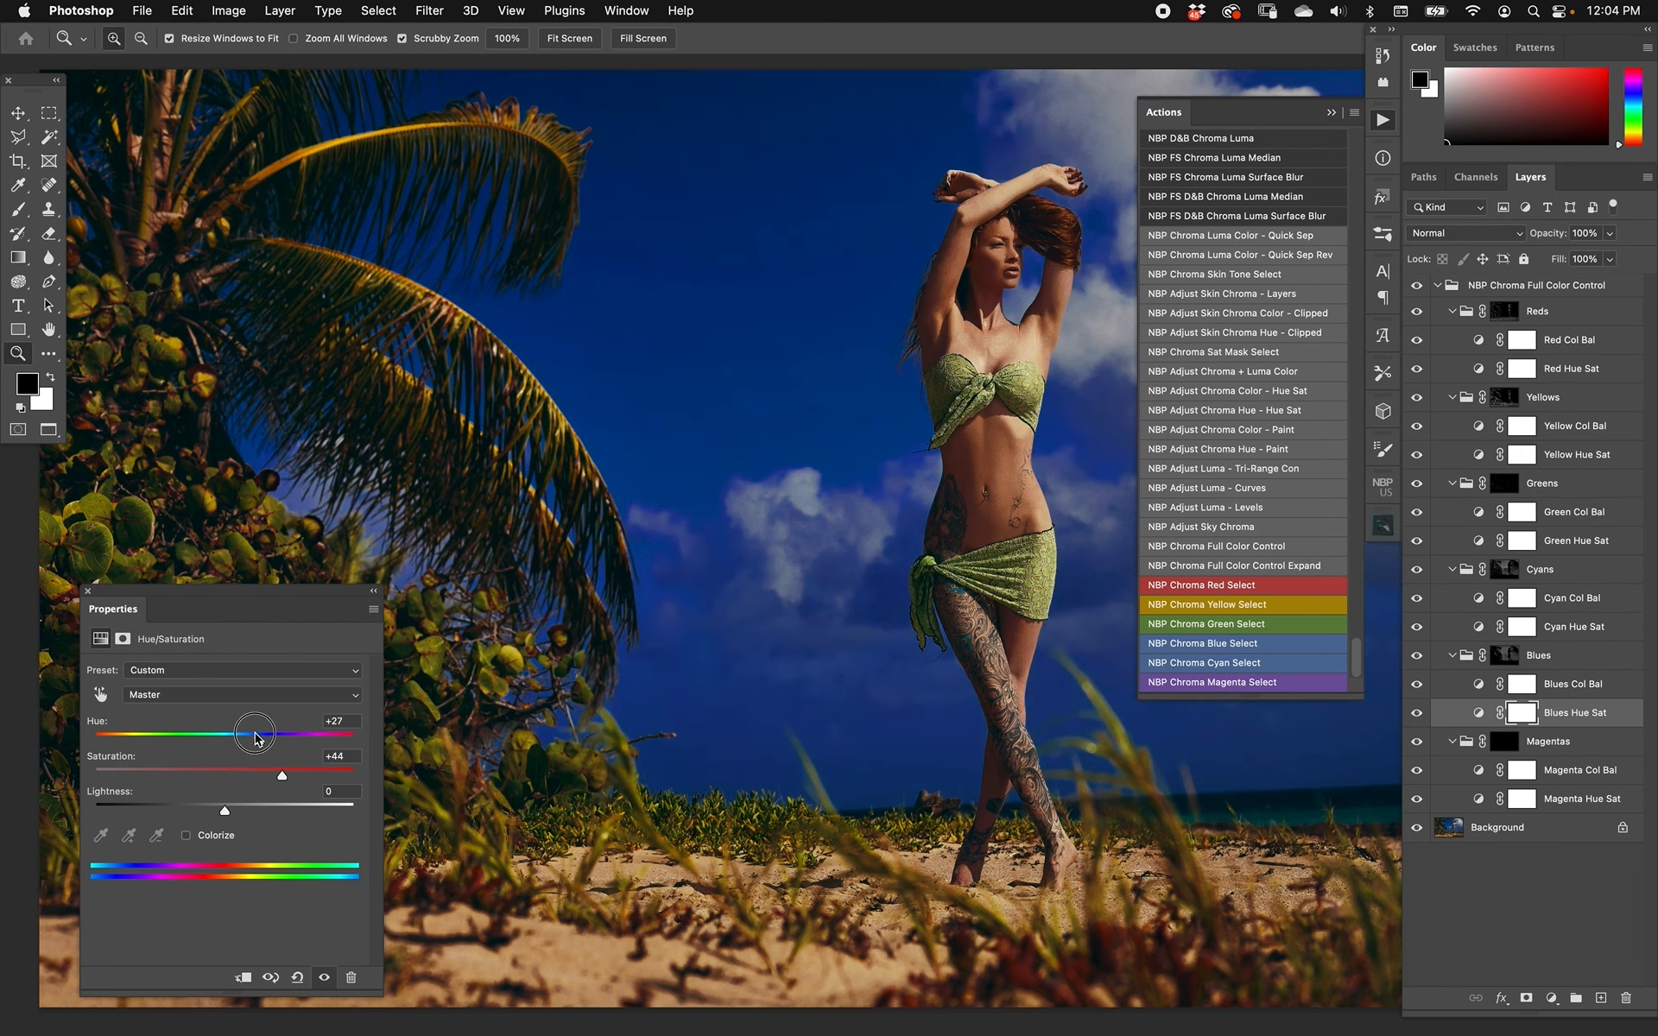
drag(253, 734, 197, 734)
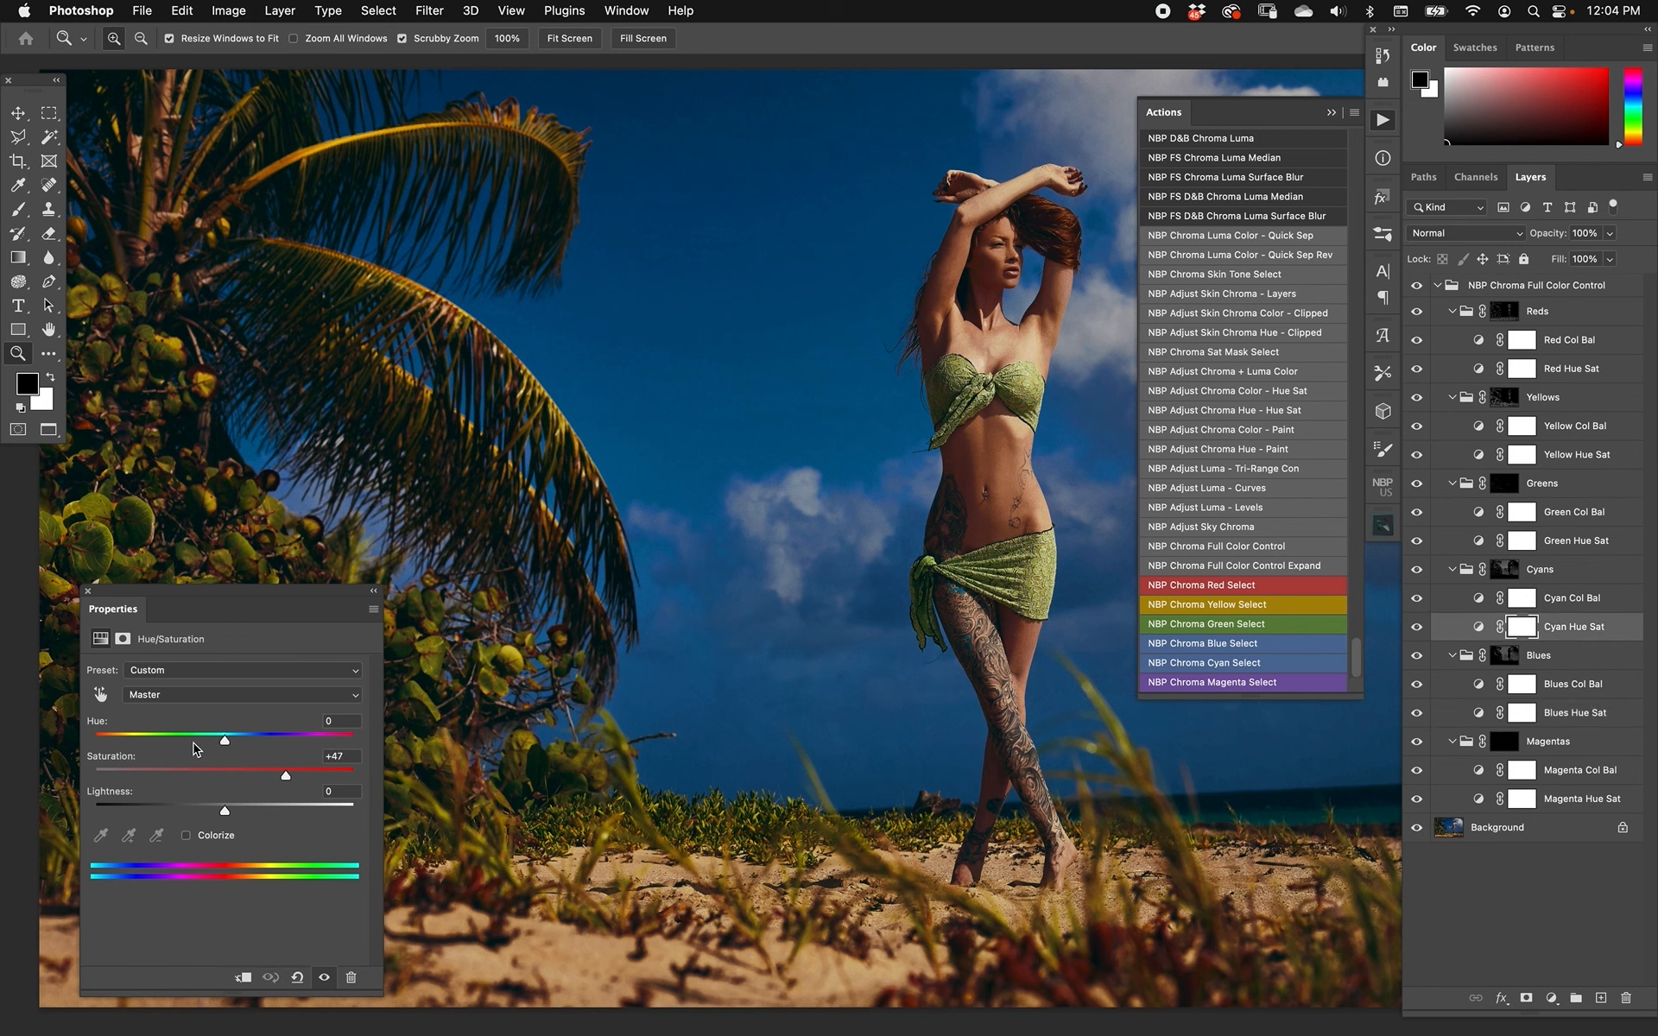
drag(223, 738, 180, 737)
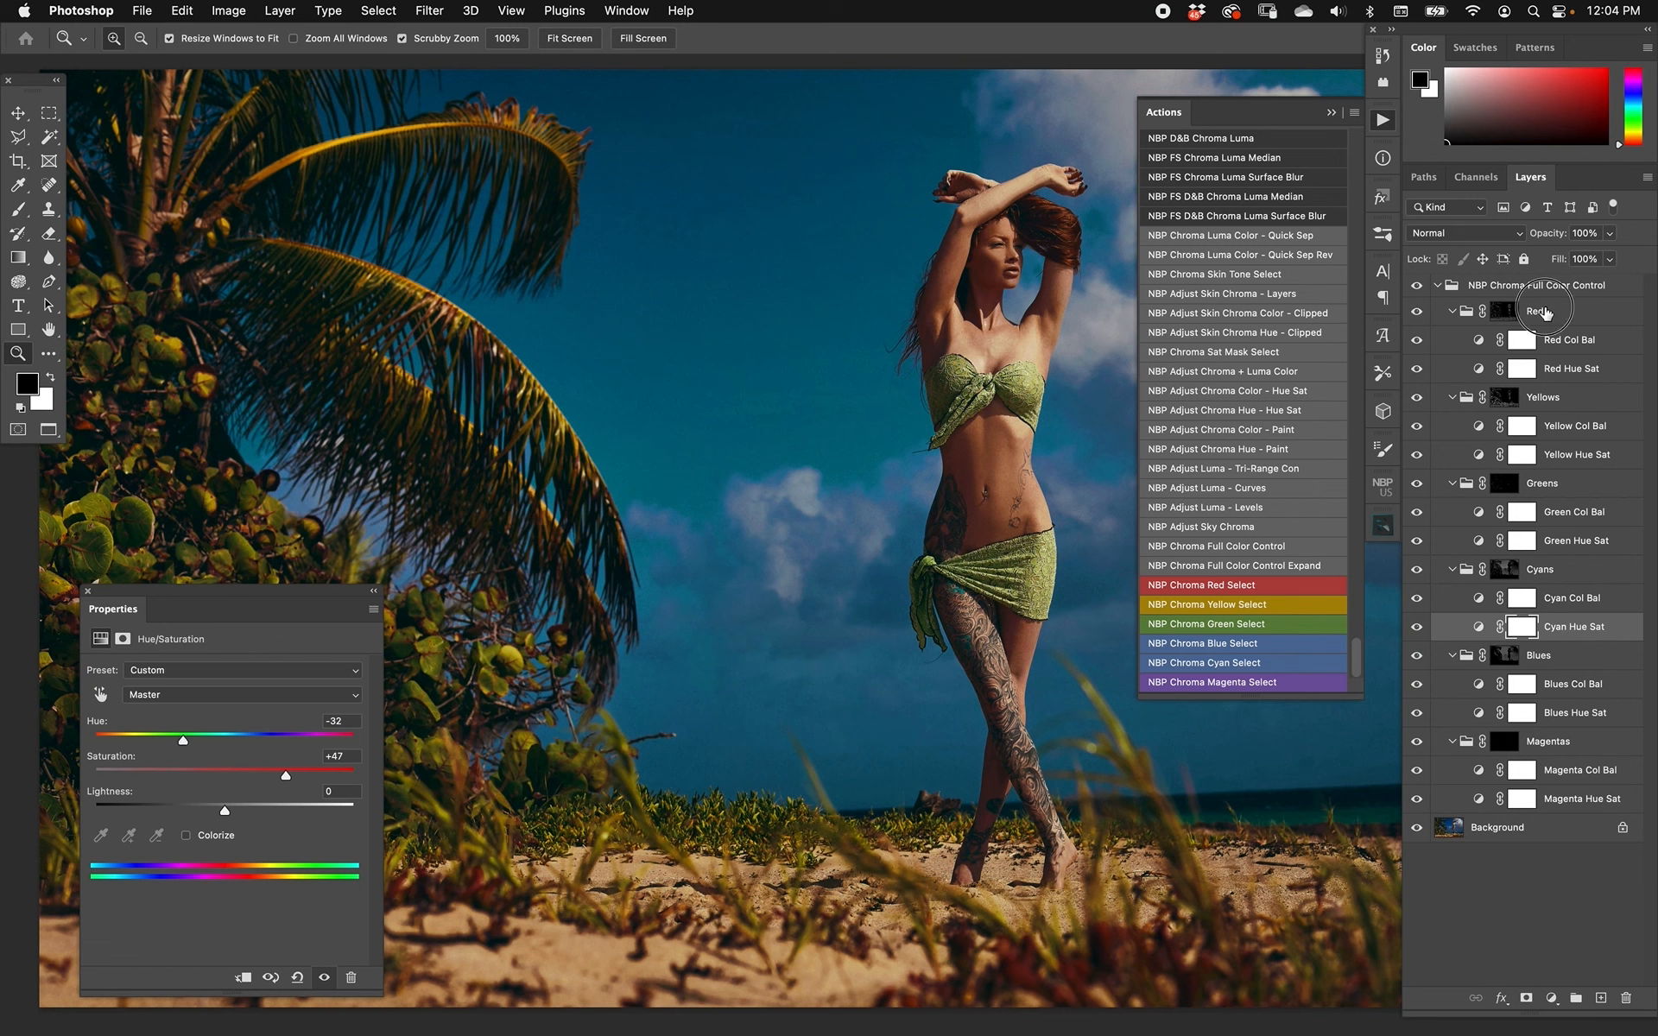
Select the Reds colour group in the Layers panel.
click(1537, 311)
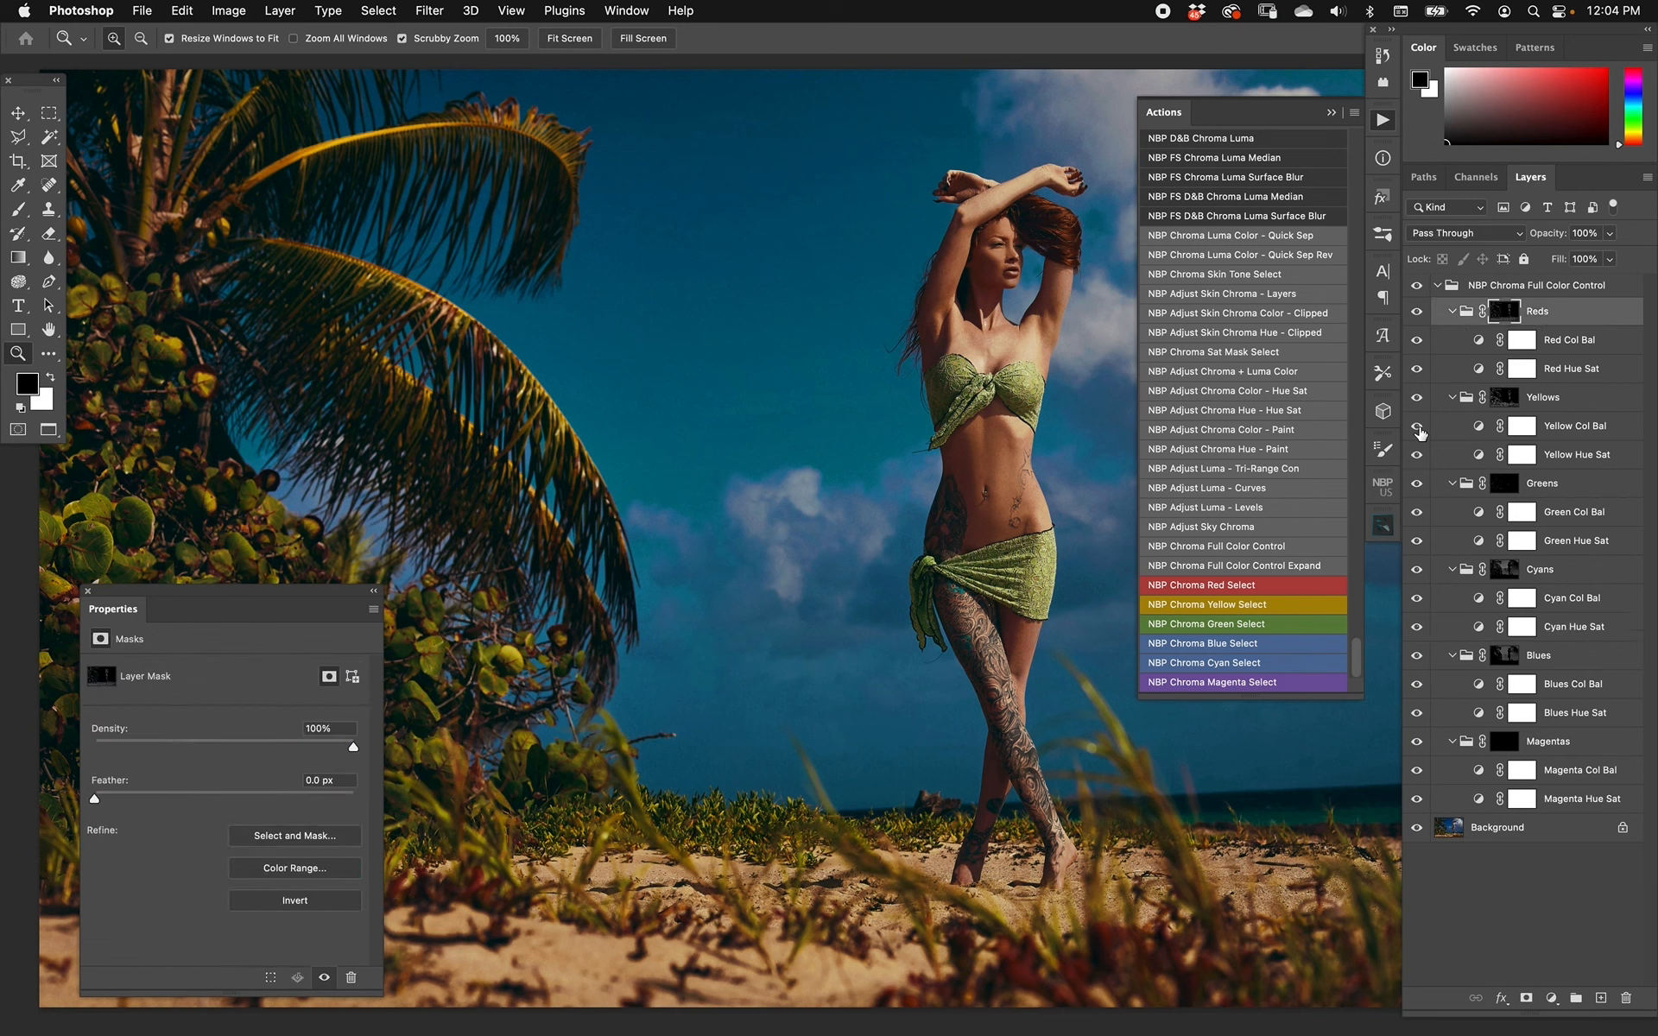
mouse_move(1517, 347)
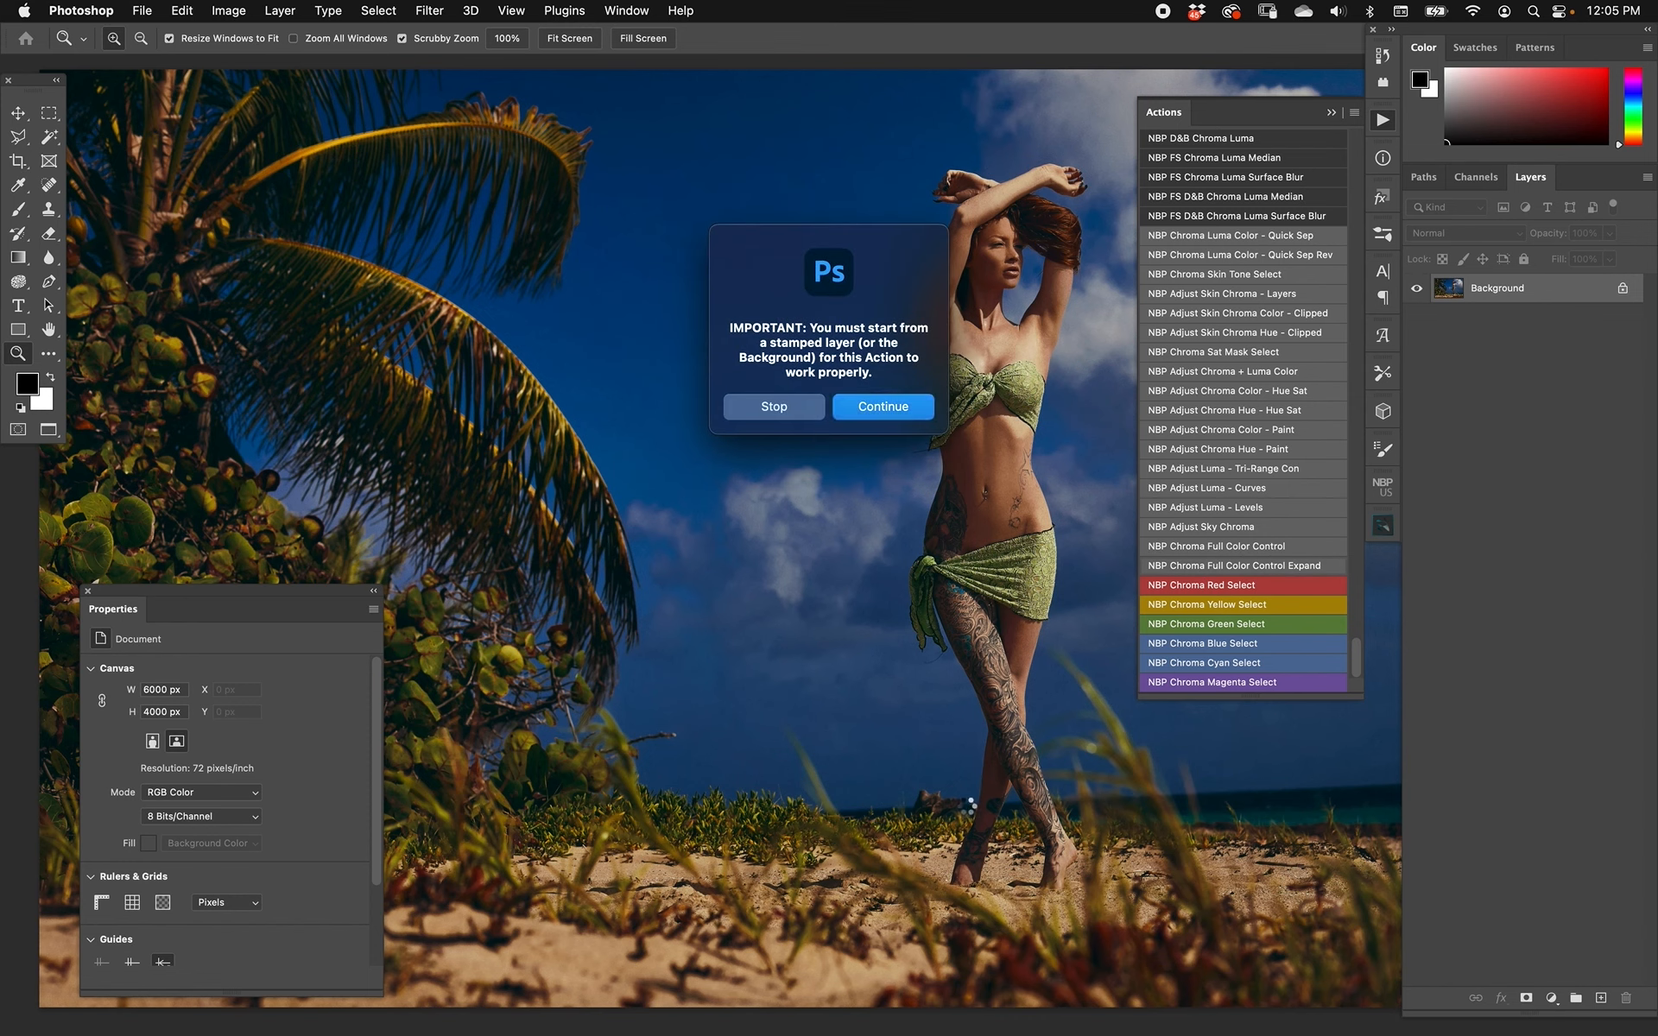
Continue the action, expand the new group, and preview the Greens and Magentas masks alone.
click(883, 405)
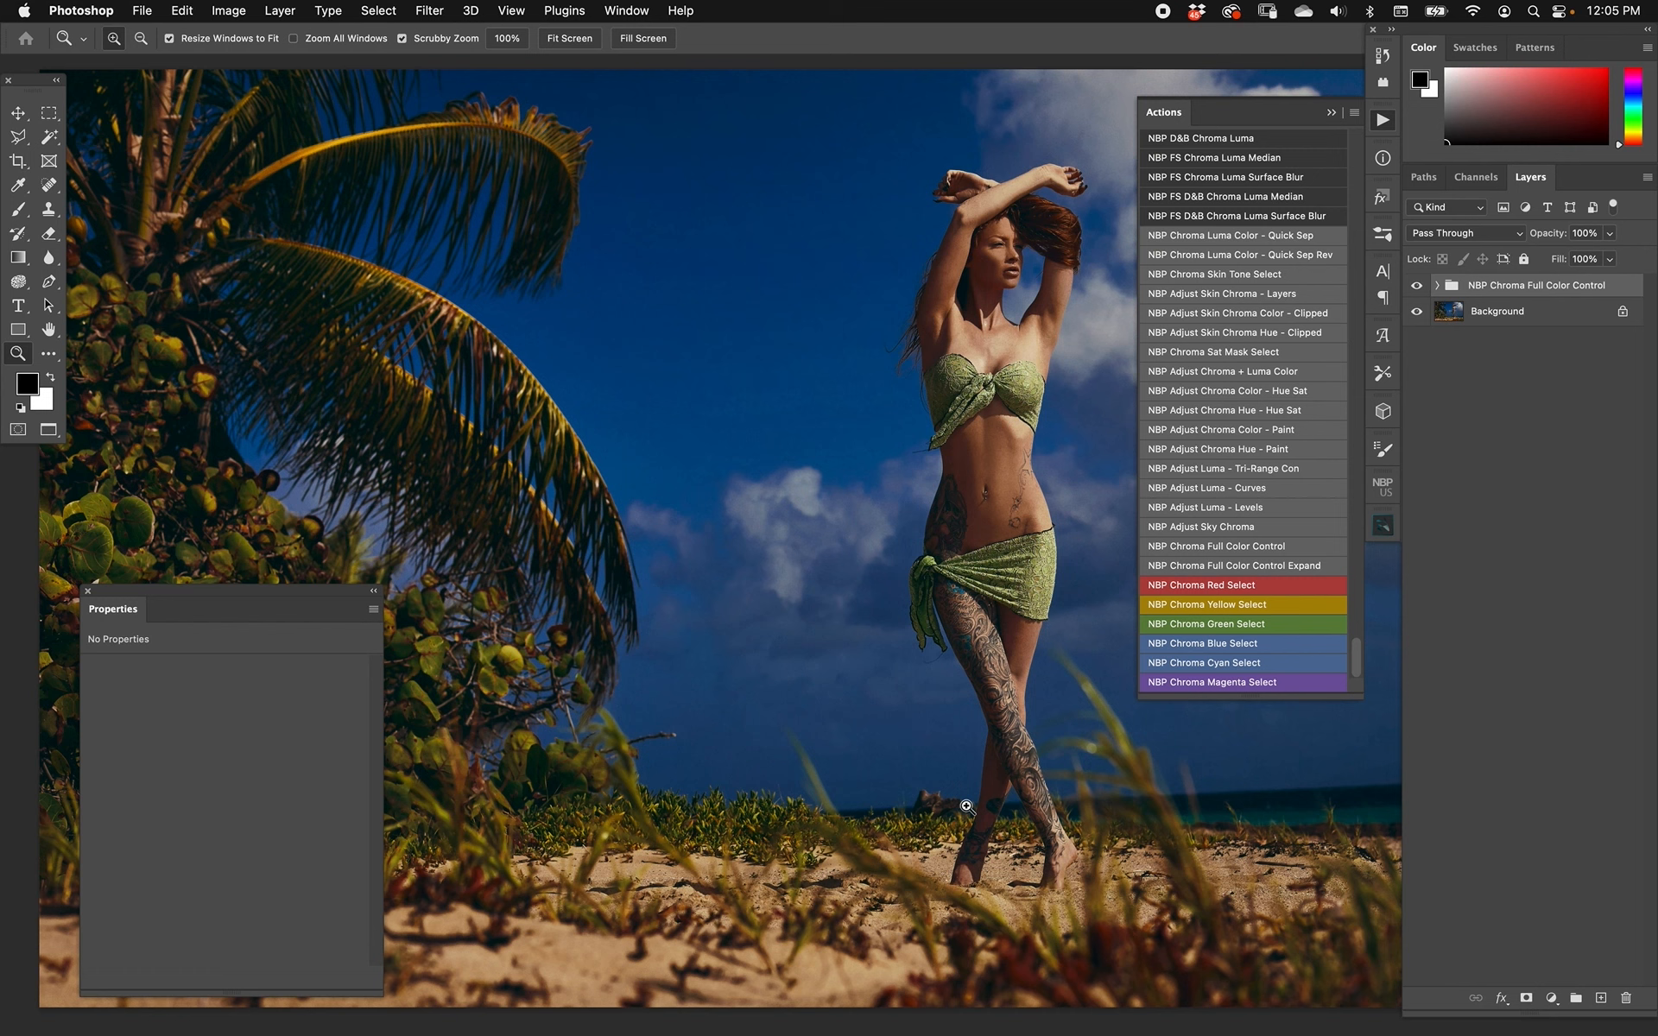
click(1435, 285)
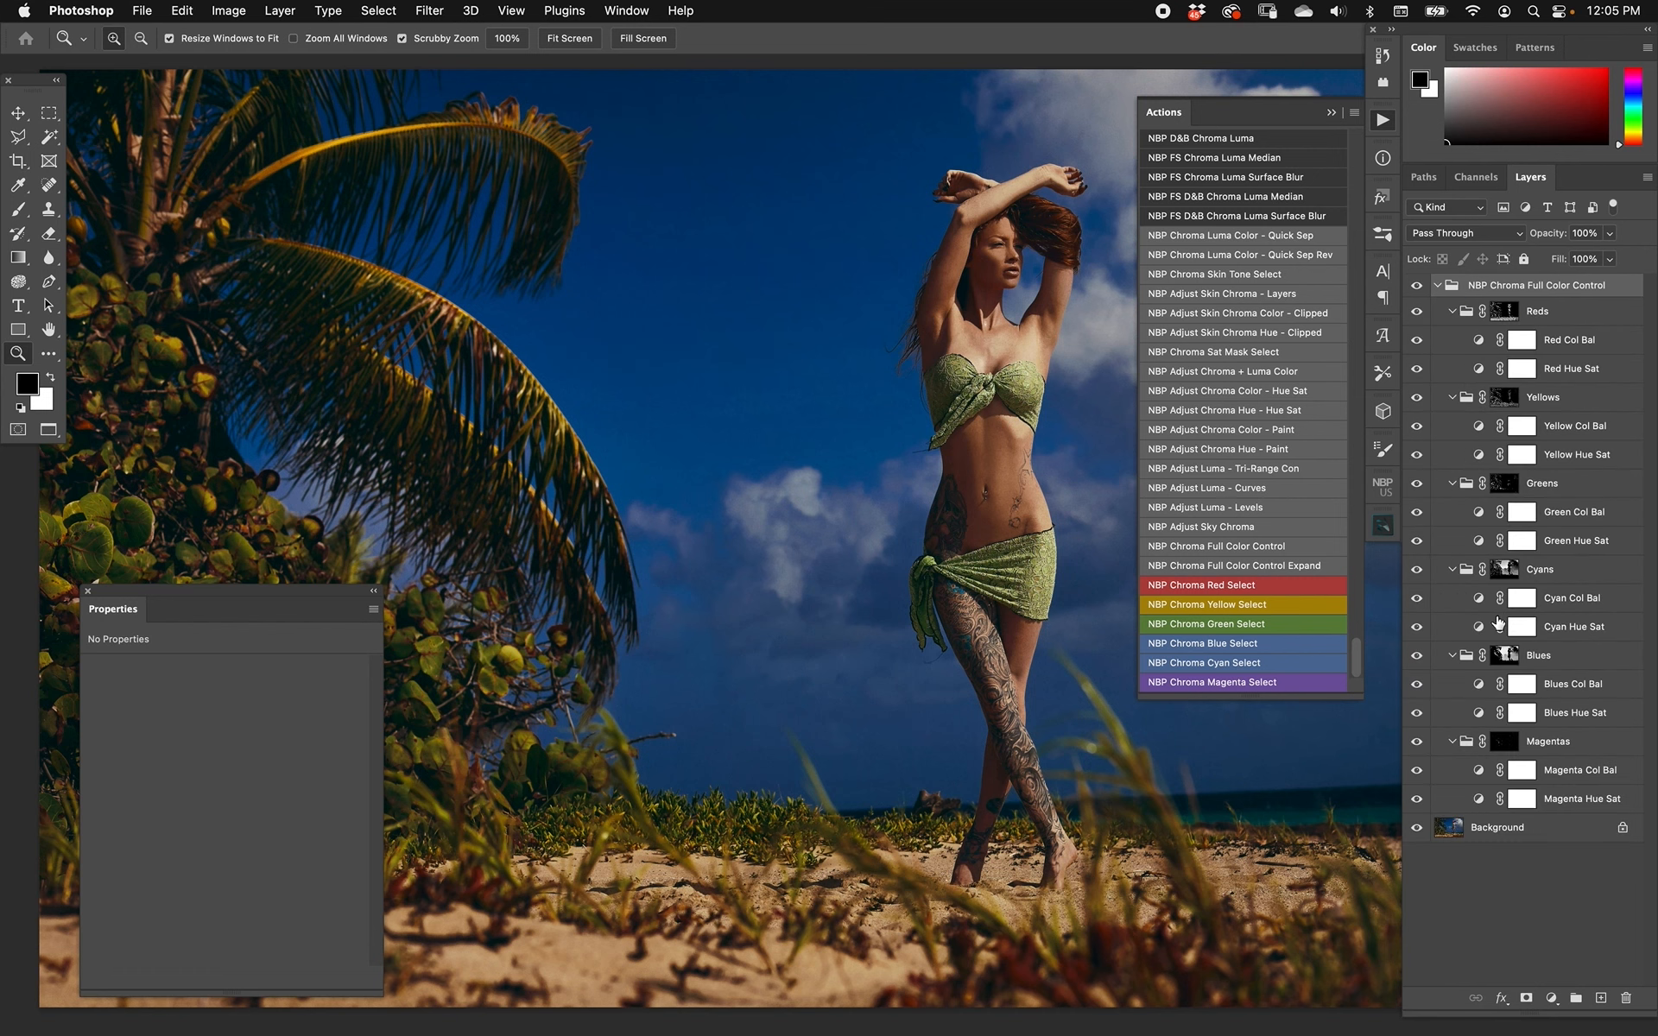
mouse_move(1440, 494)
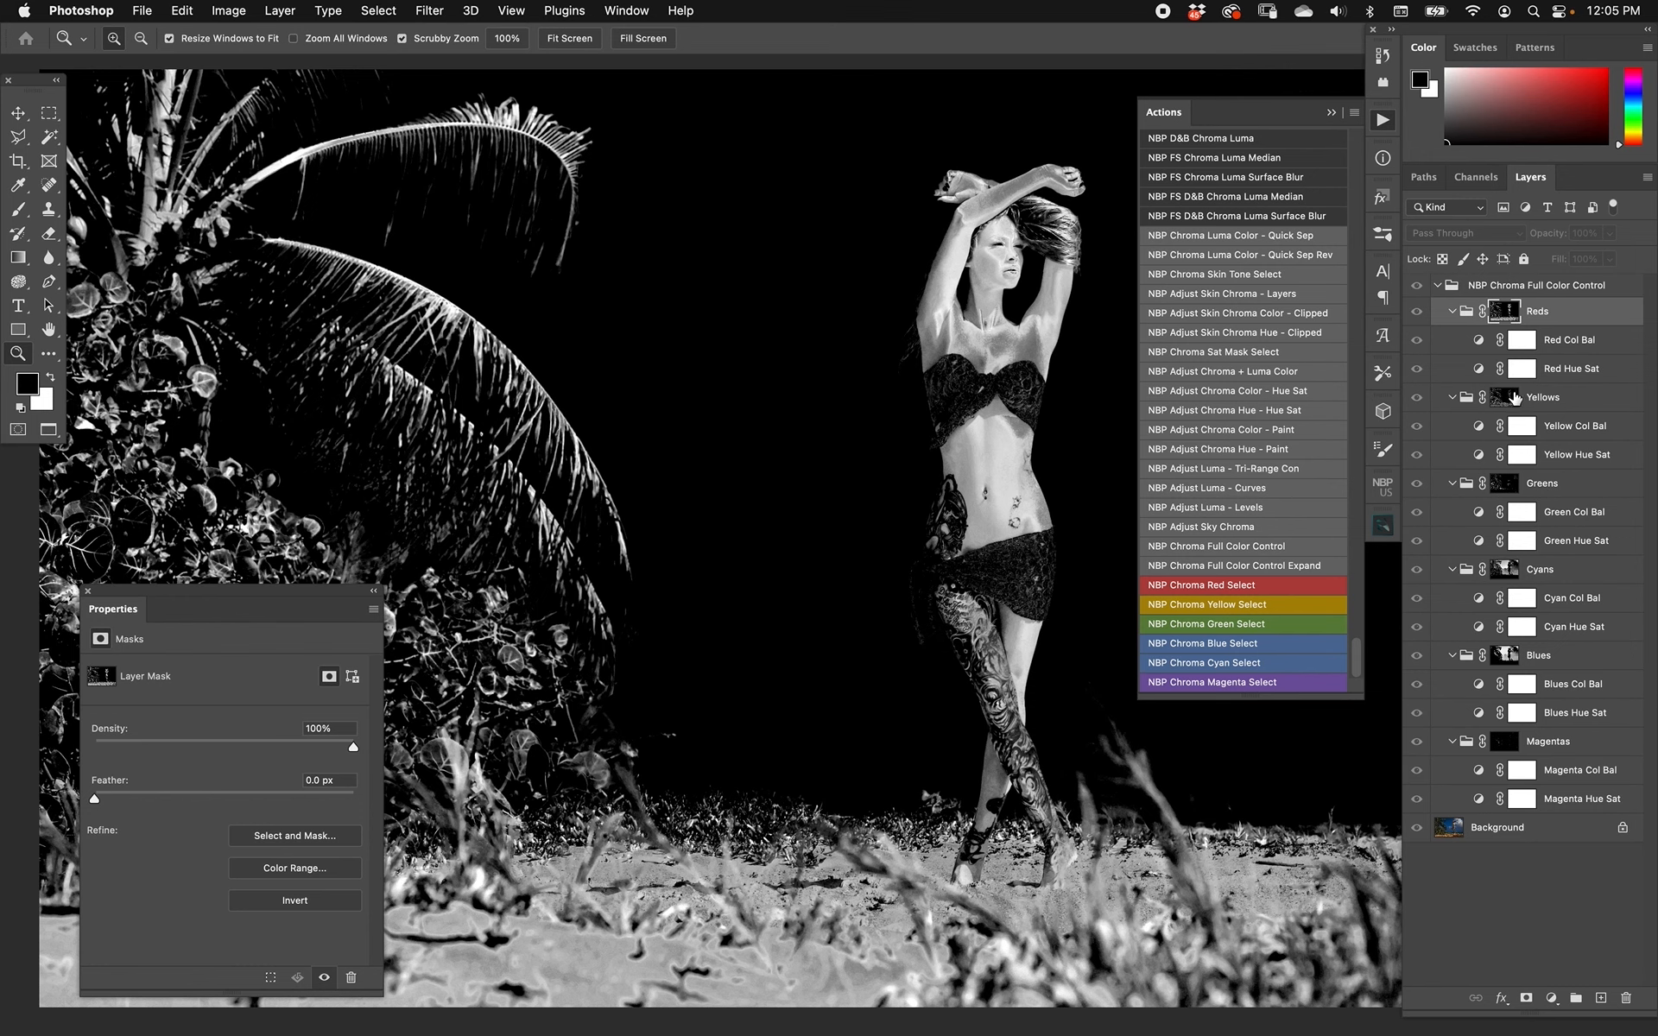
click(1542, 481)
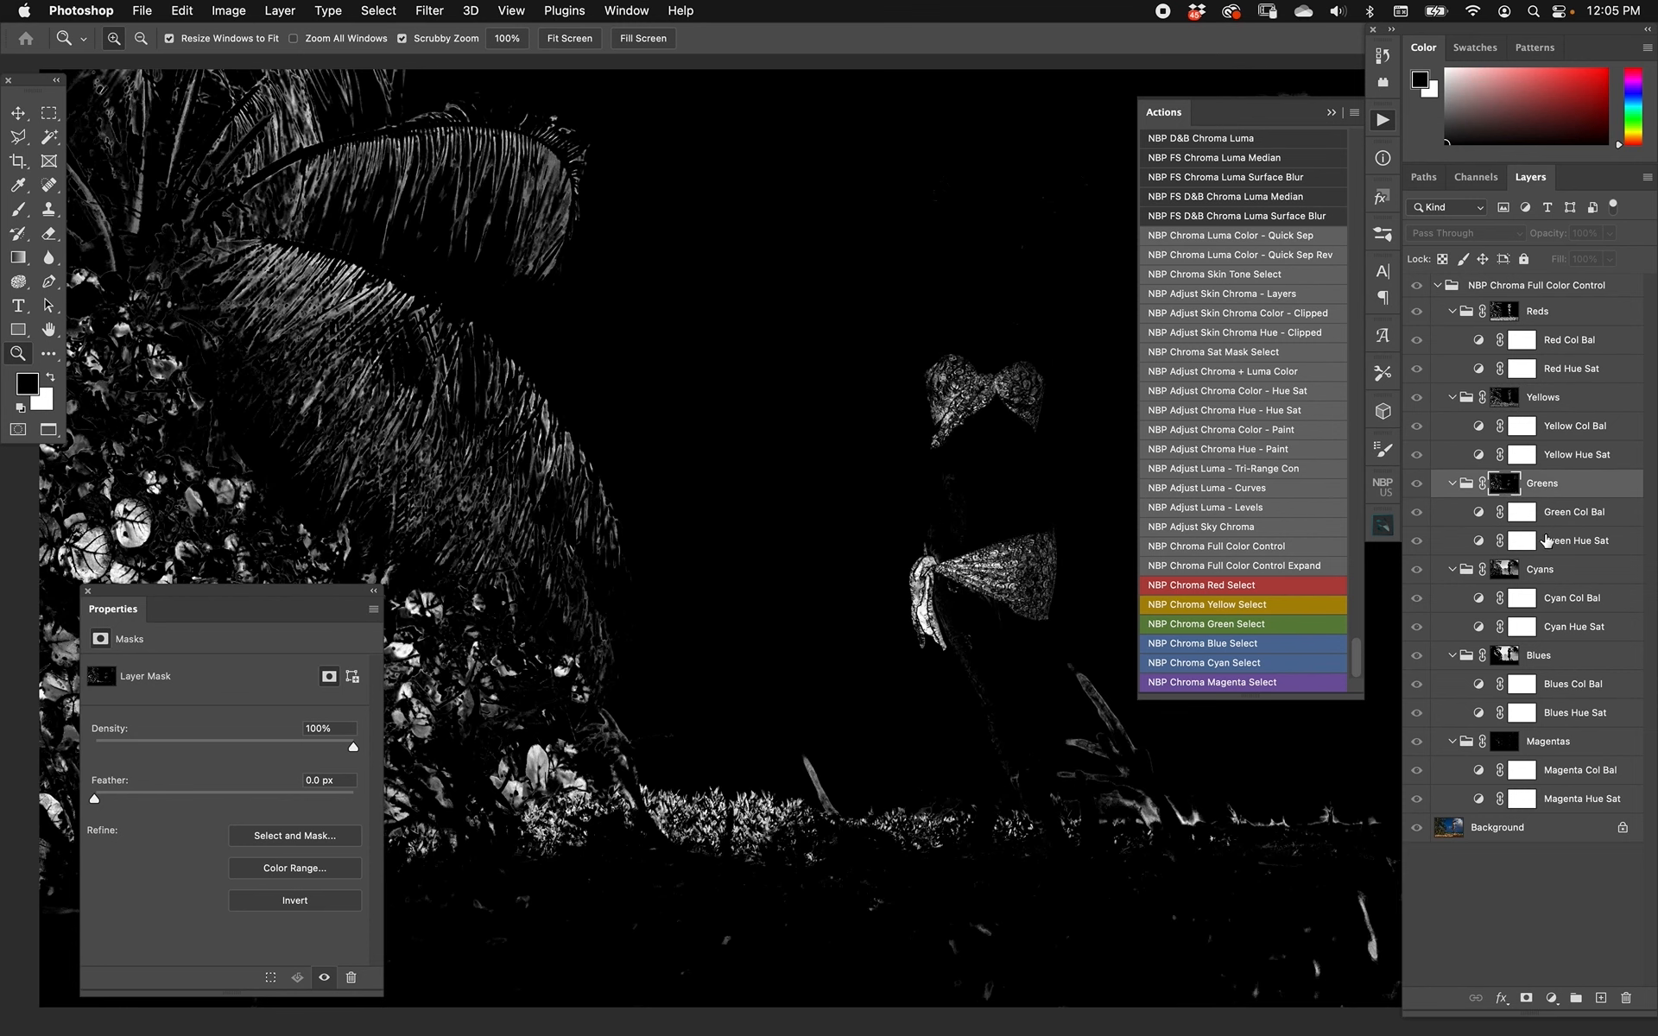
mouse_move(1520, 579)
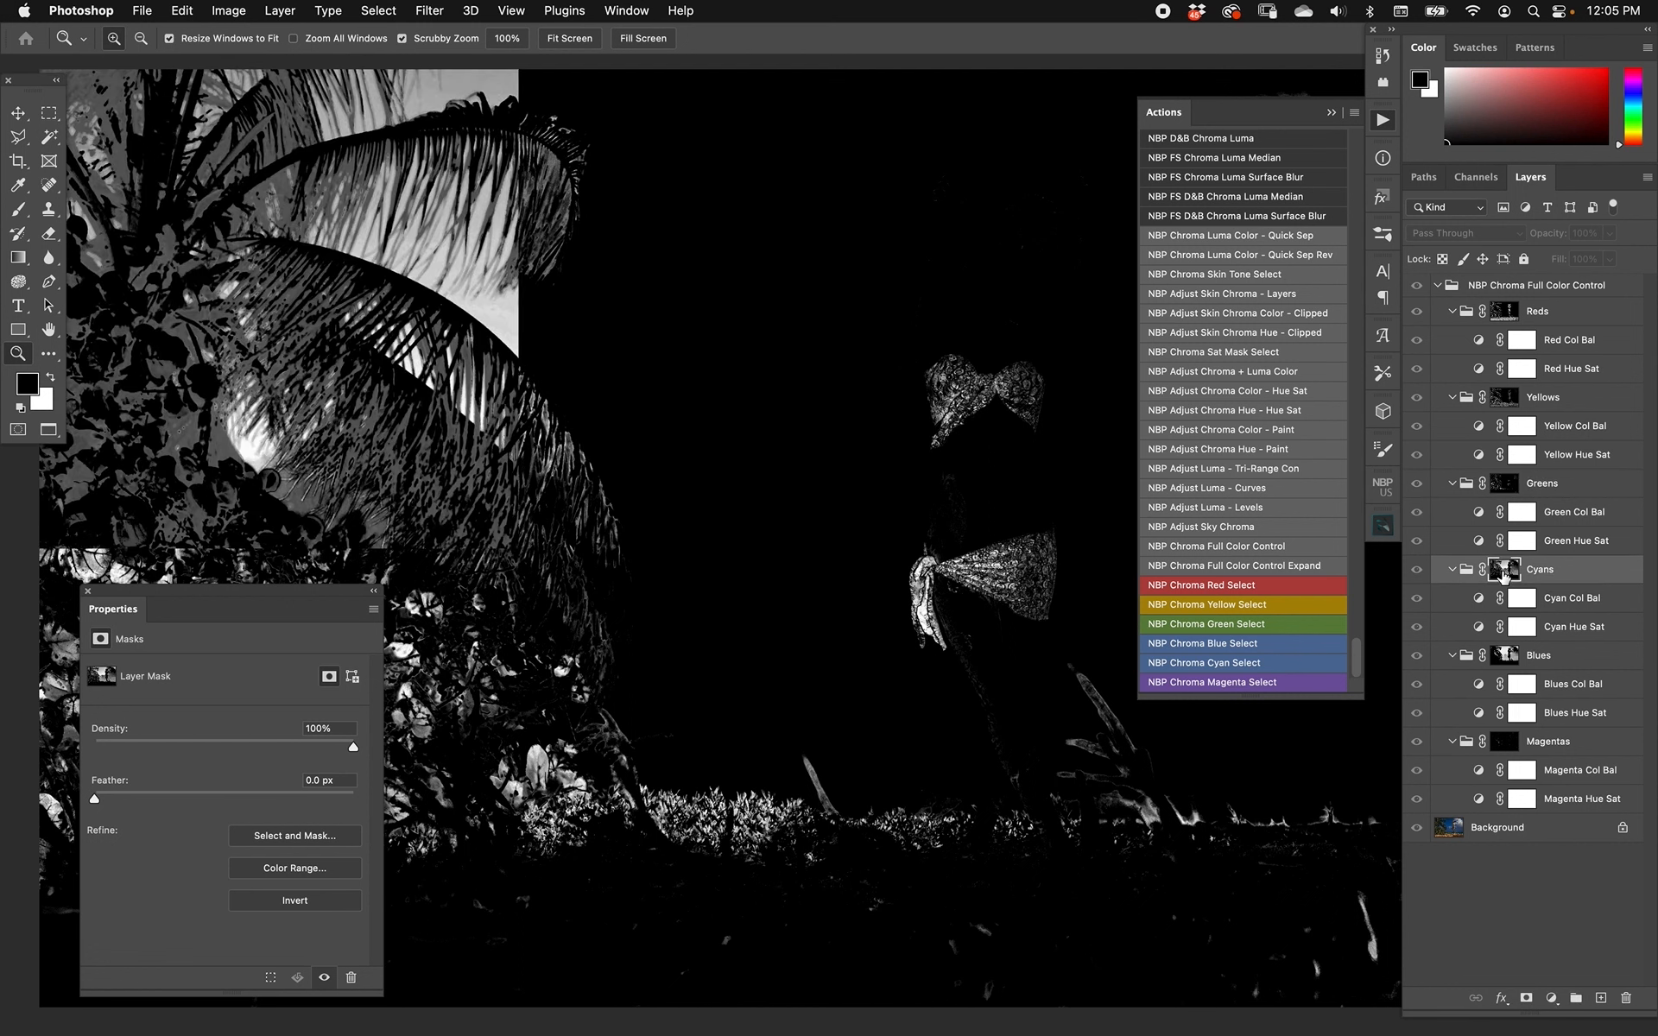
click(1506, 741)
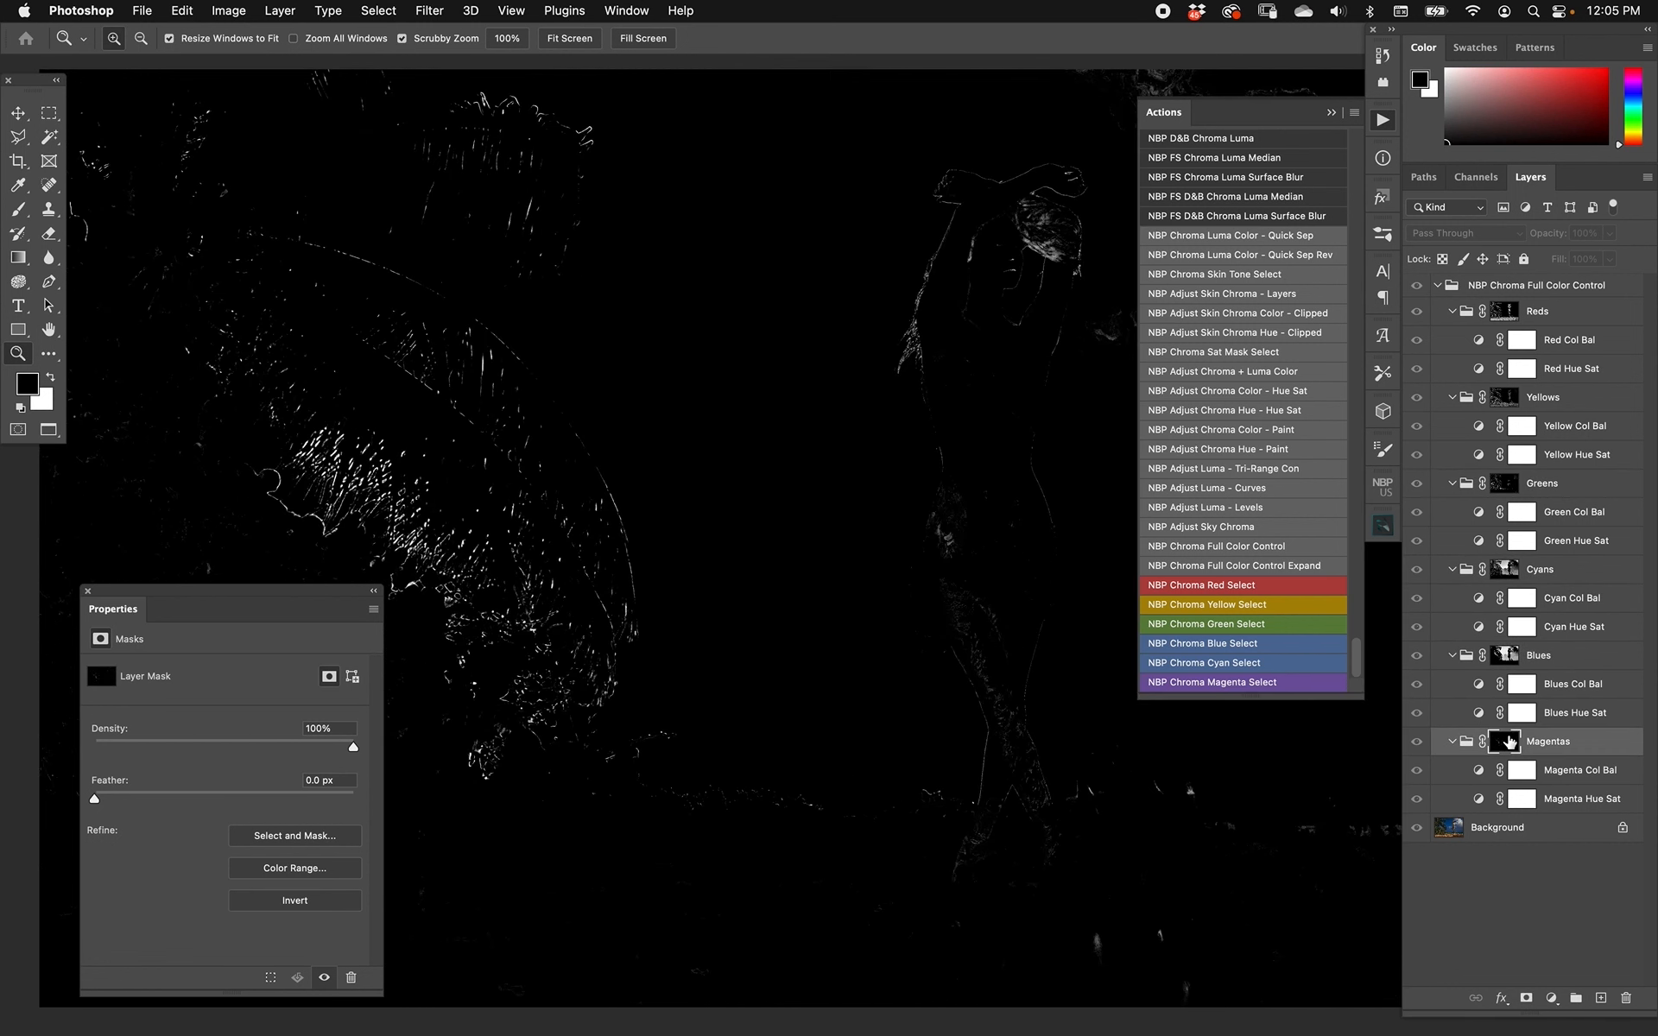
mouse_move(1221, 812)
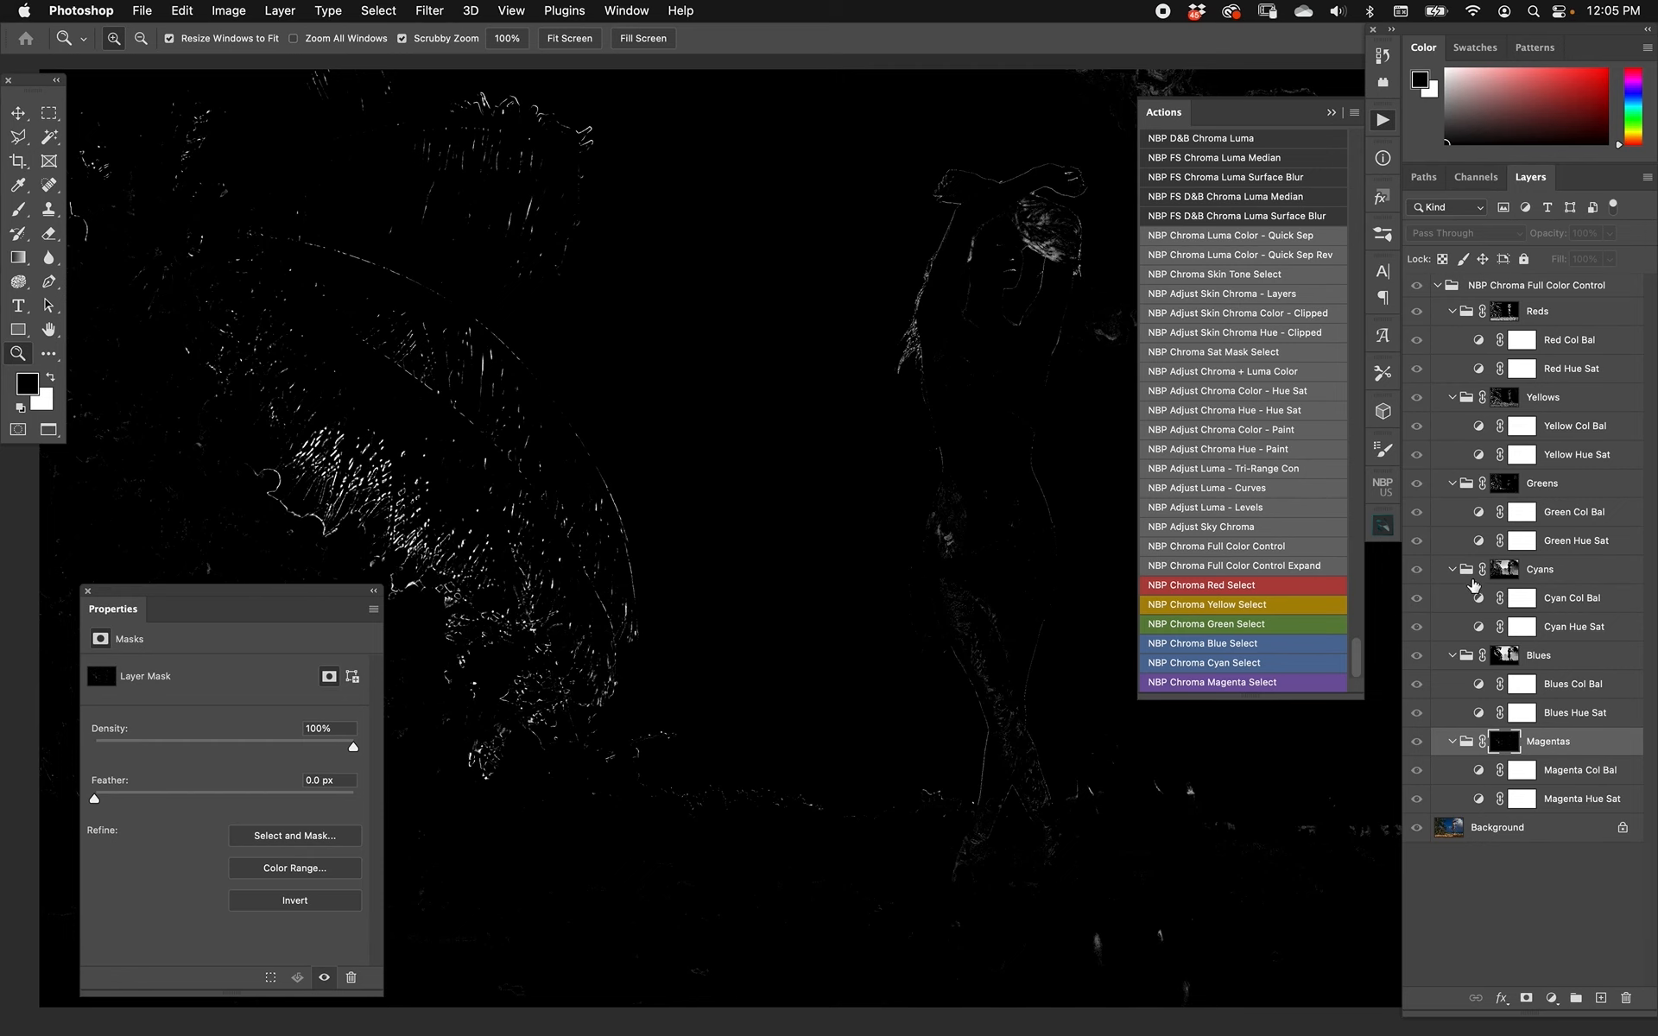
mouse_move(1520, 749)
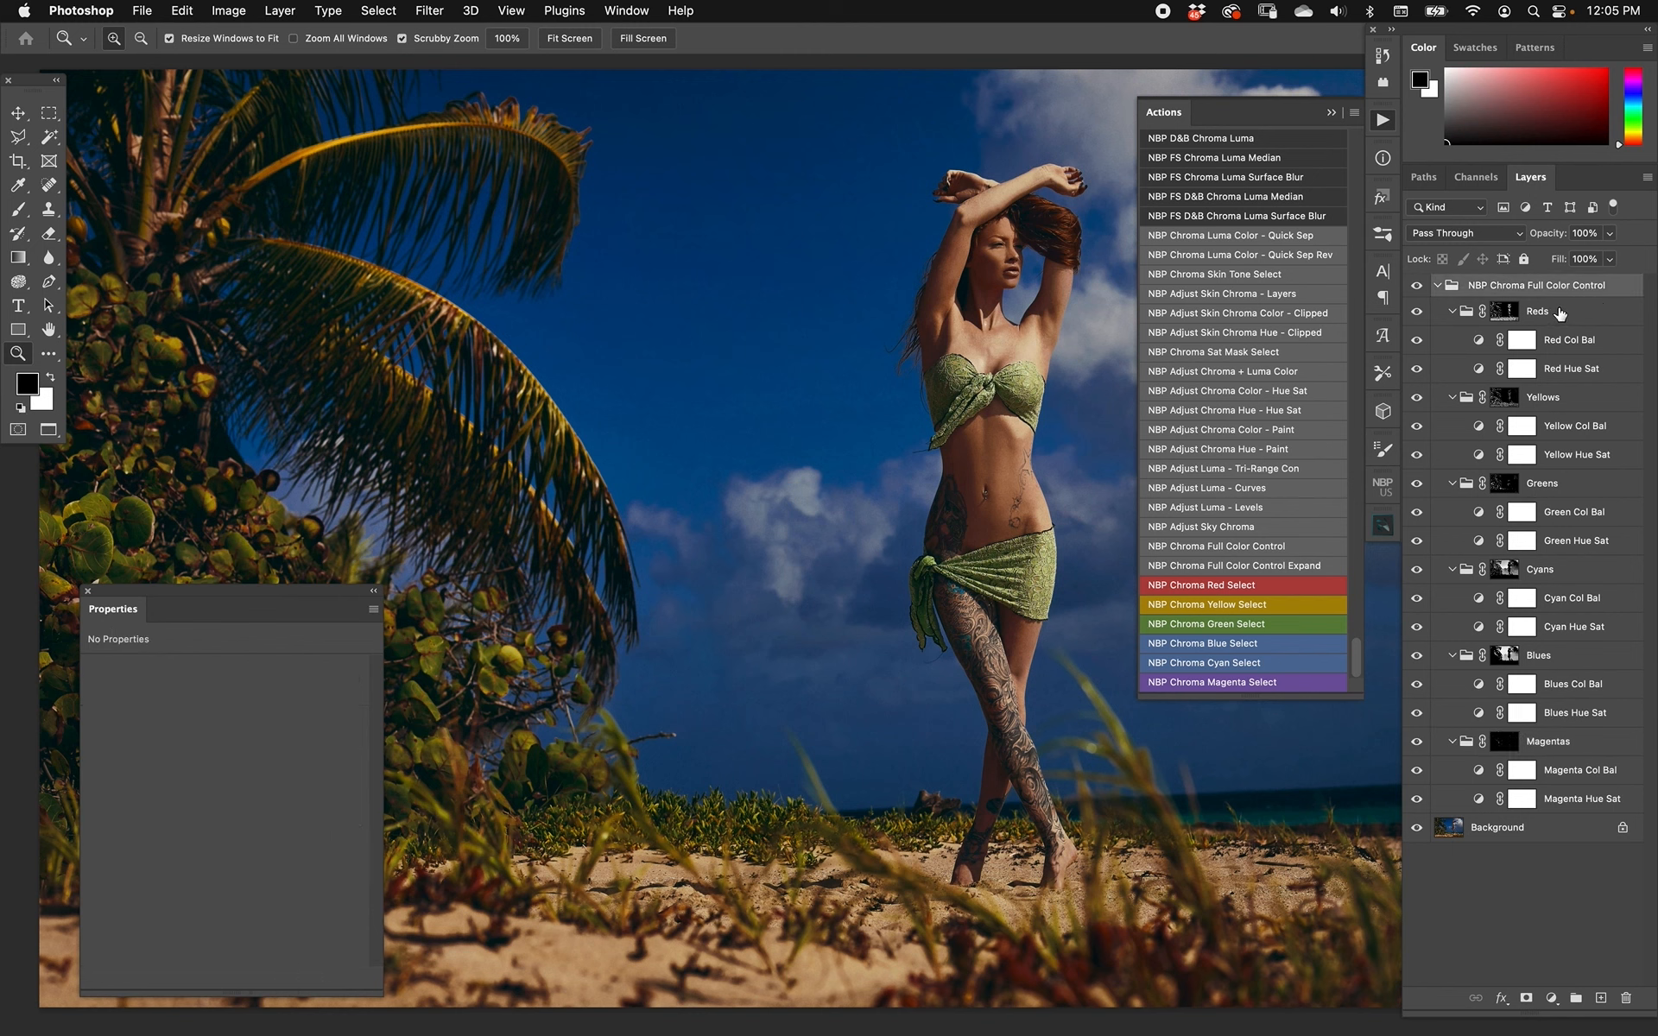
Try saturation and hue changes on Red Hue Sat, then return the reds to neutral.
click(1575, 367)
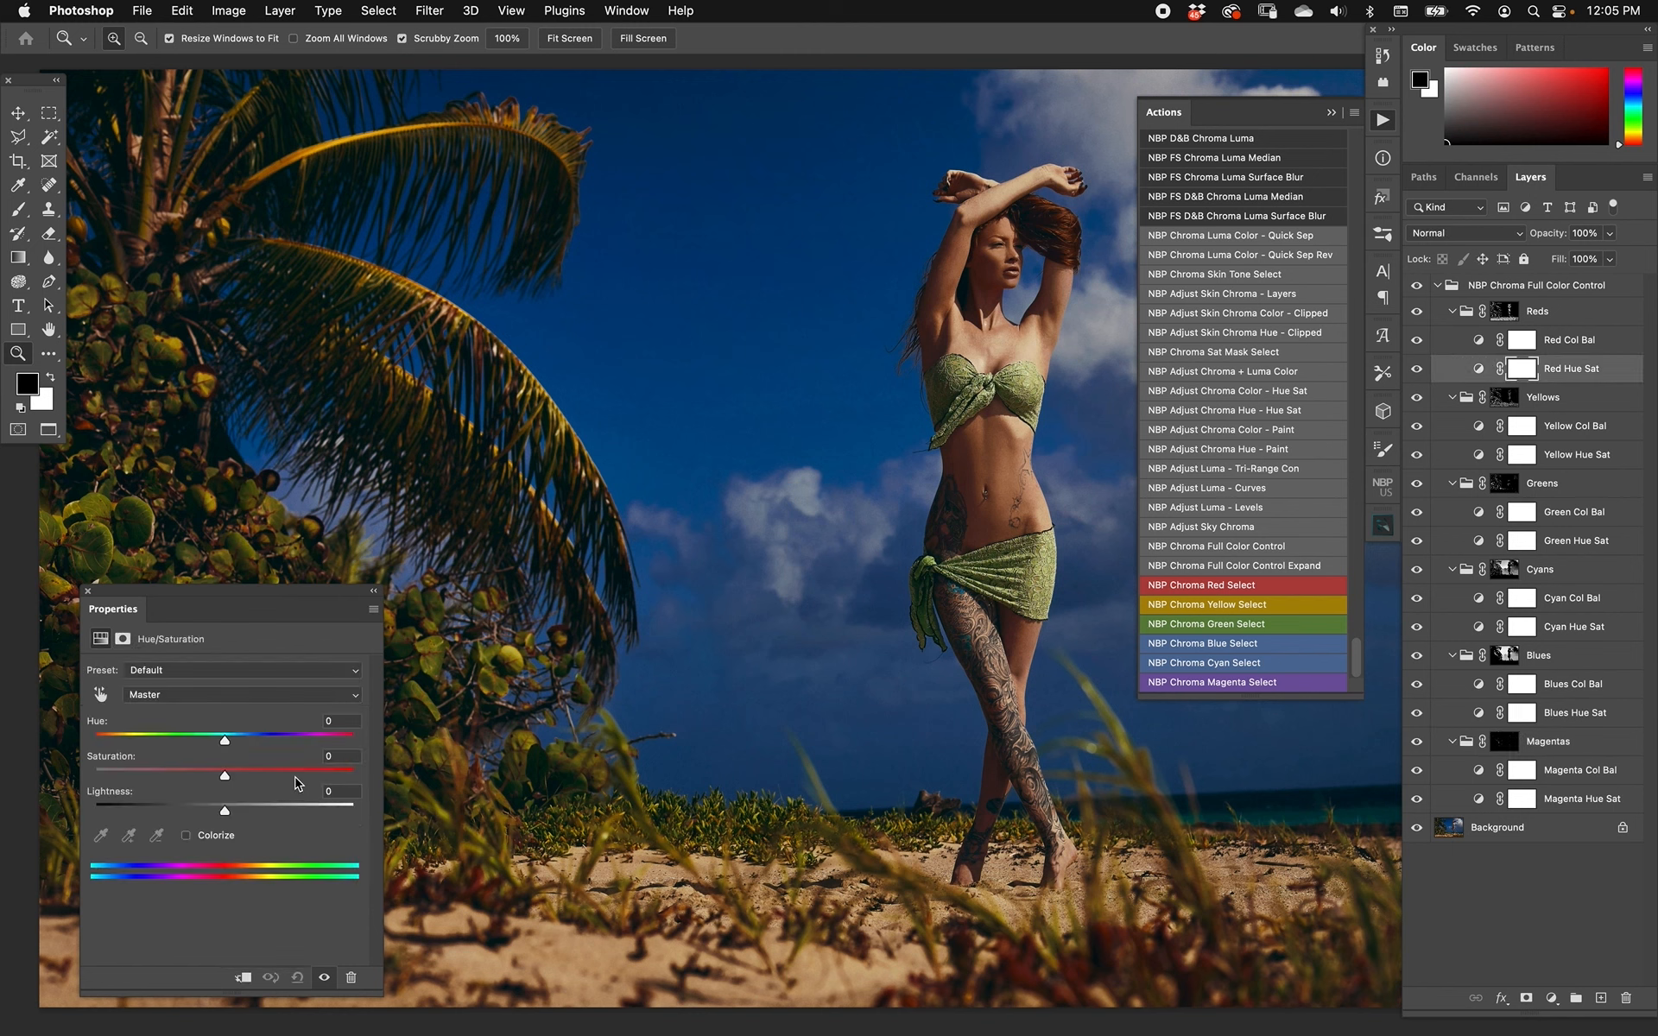
drag(195, 776, 281, 775)
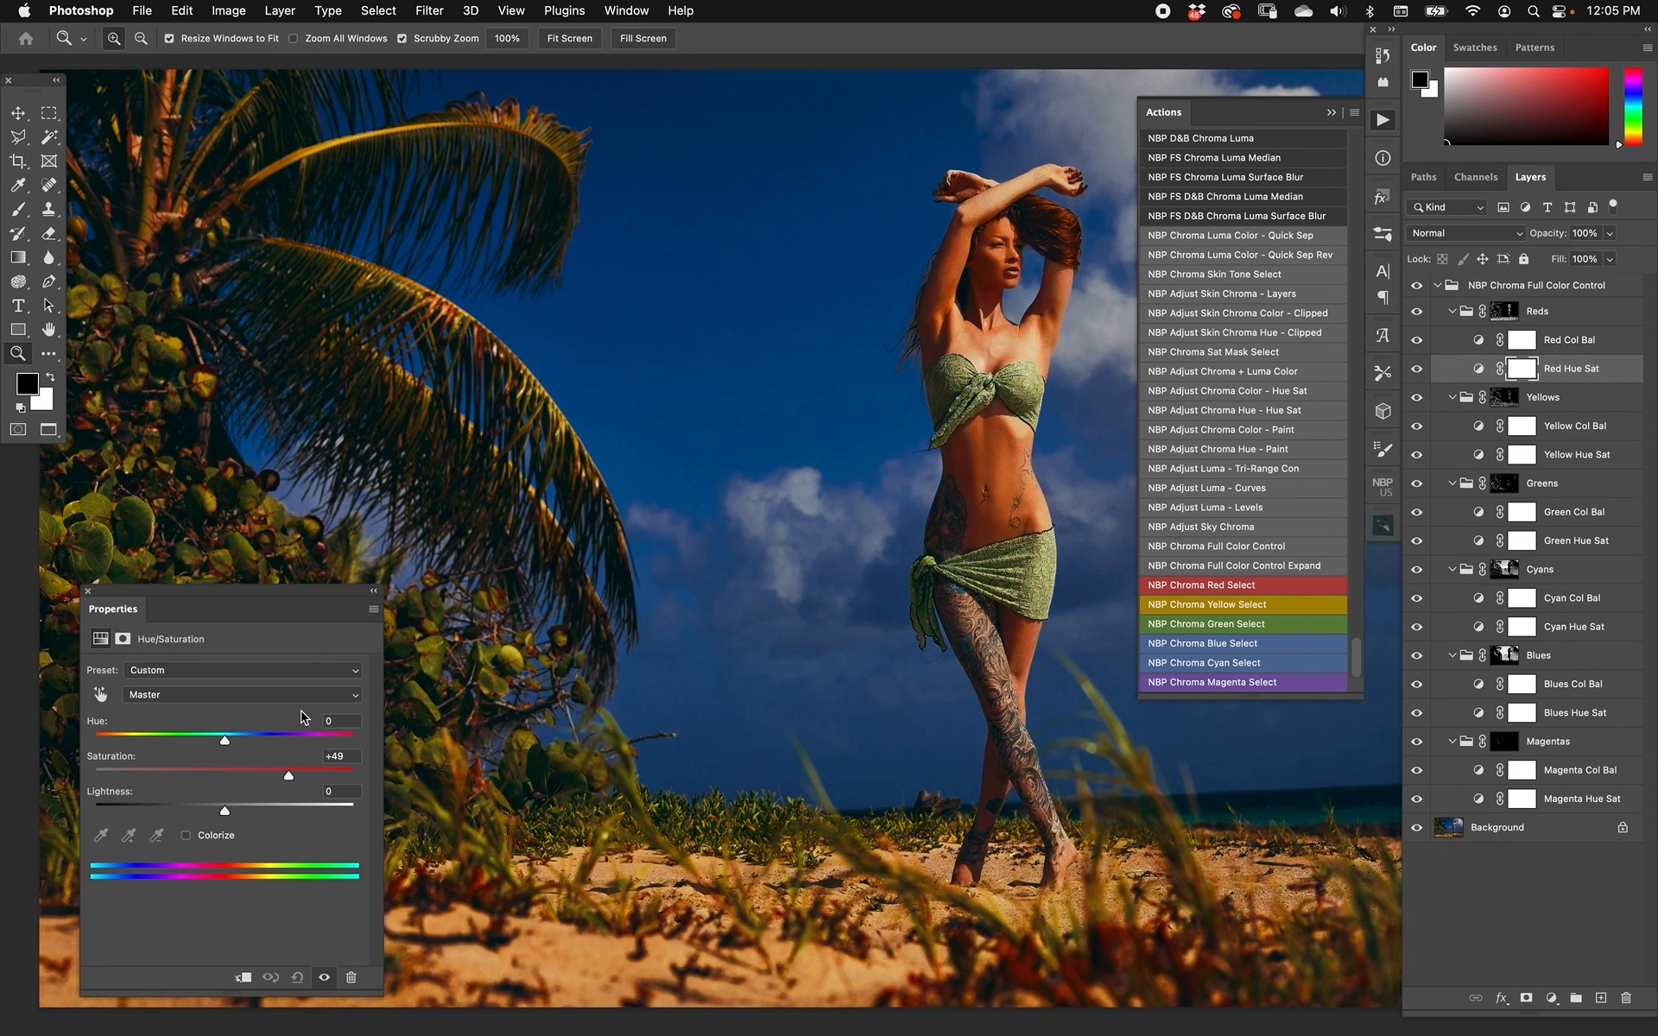
drag(223, 739, 252, 739)
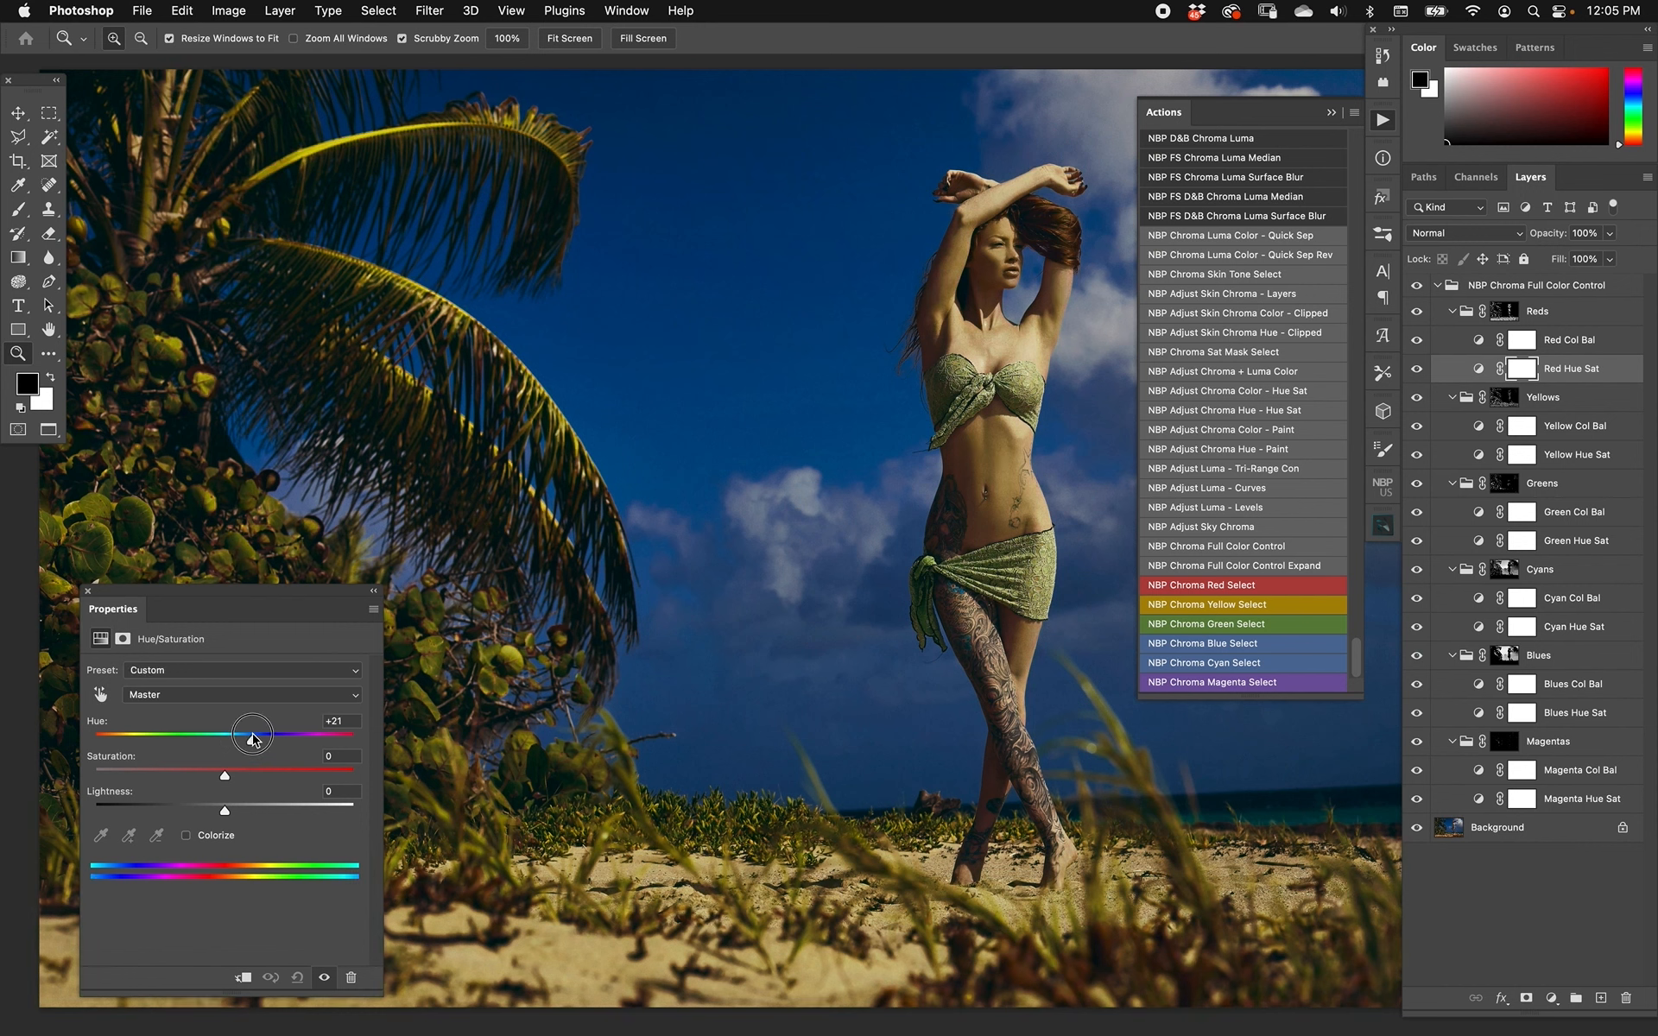
drag(252, 734, 242, 734)
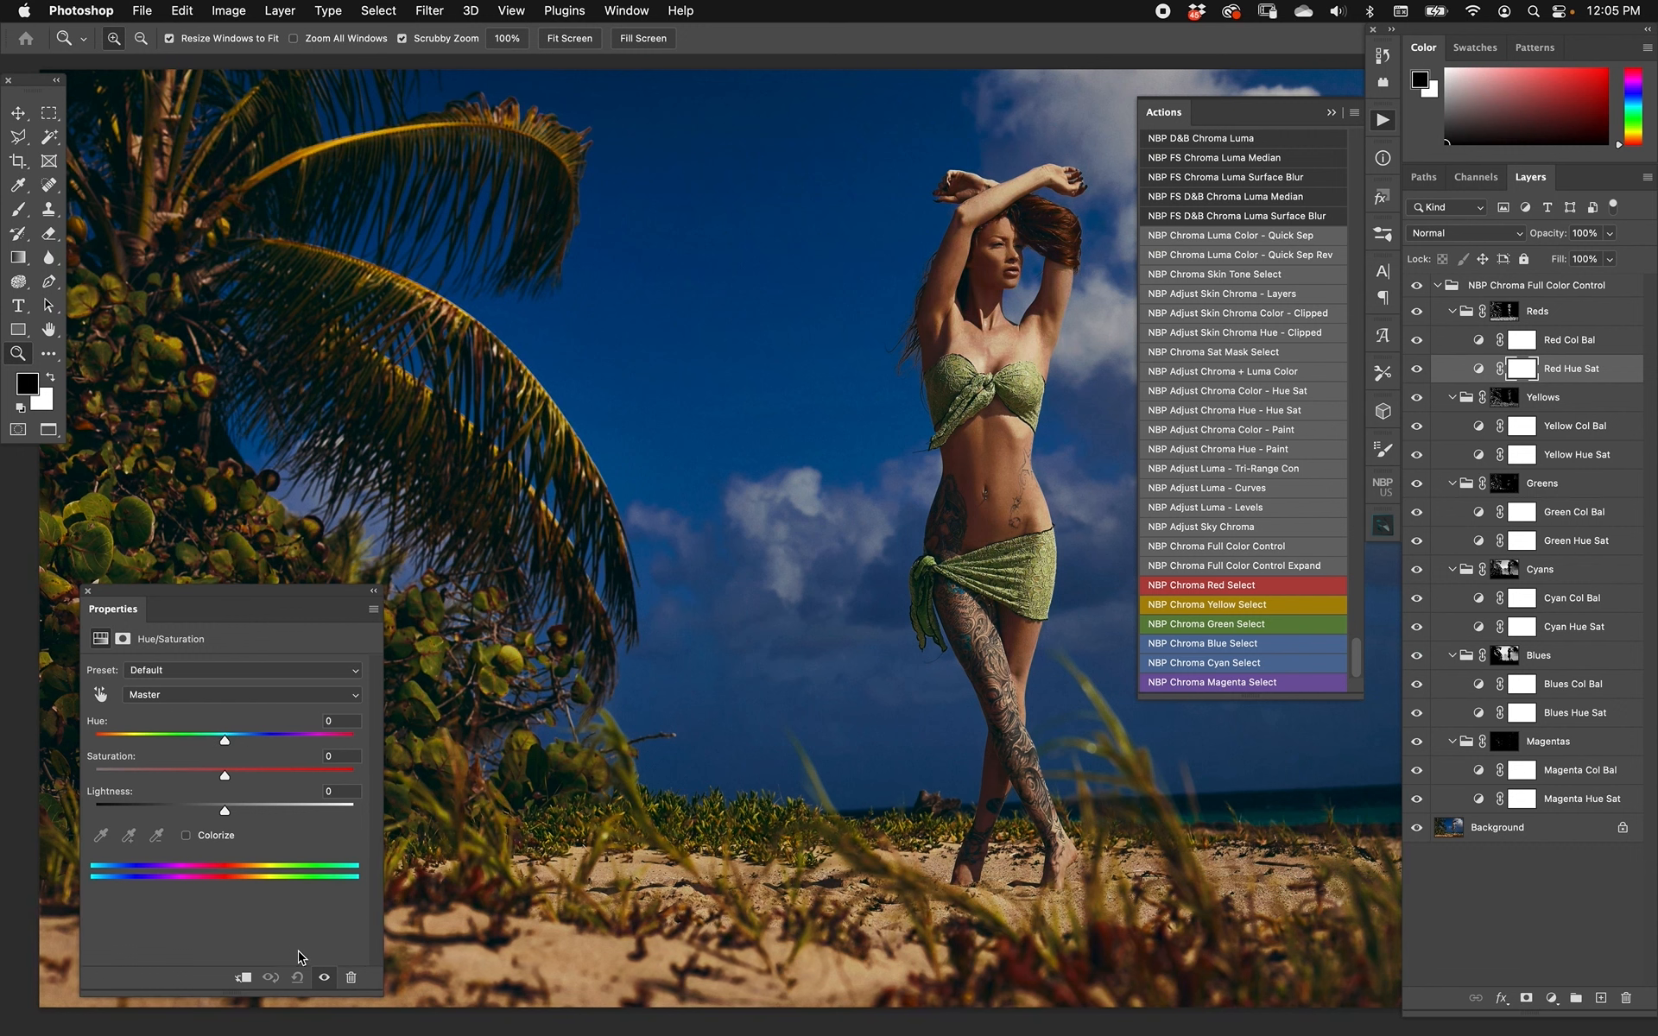
mouse_move(1498, 482)
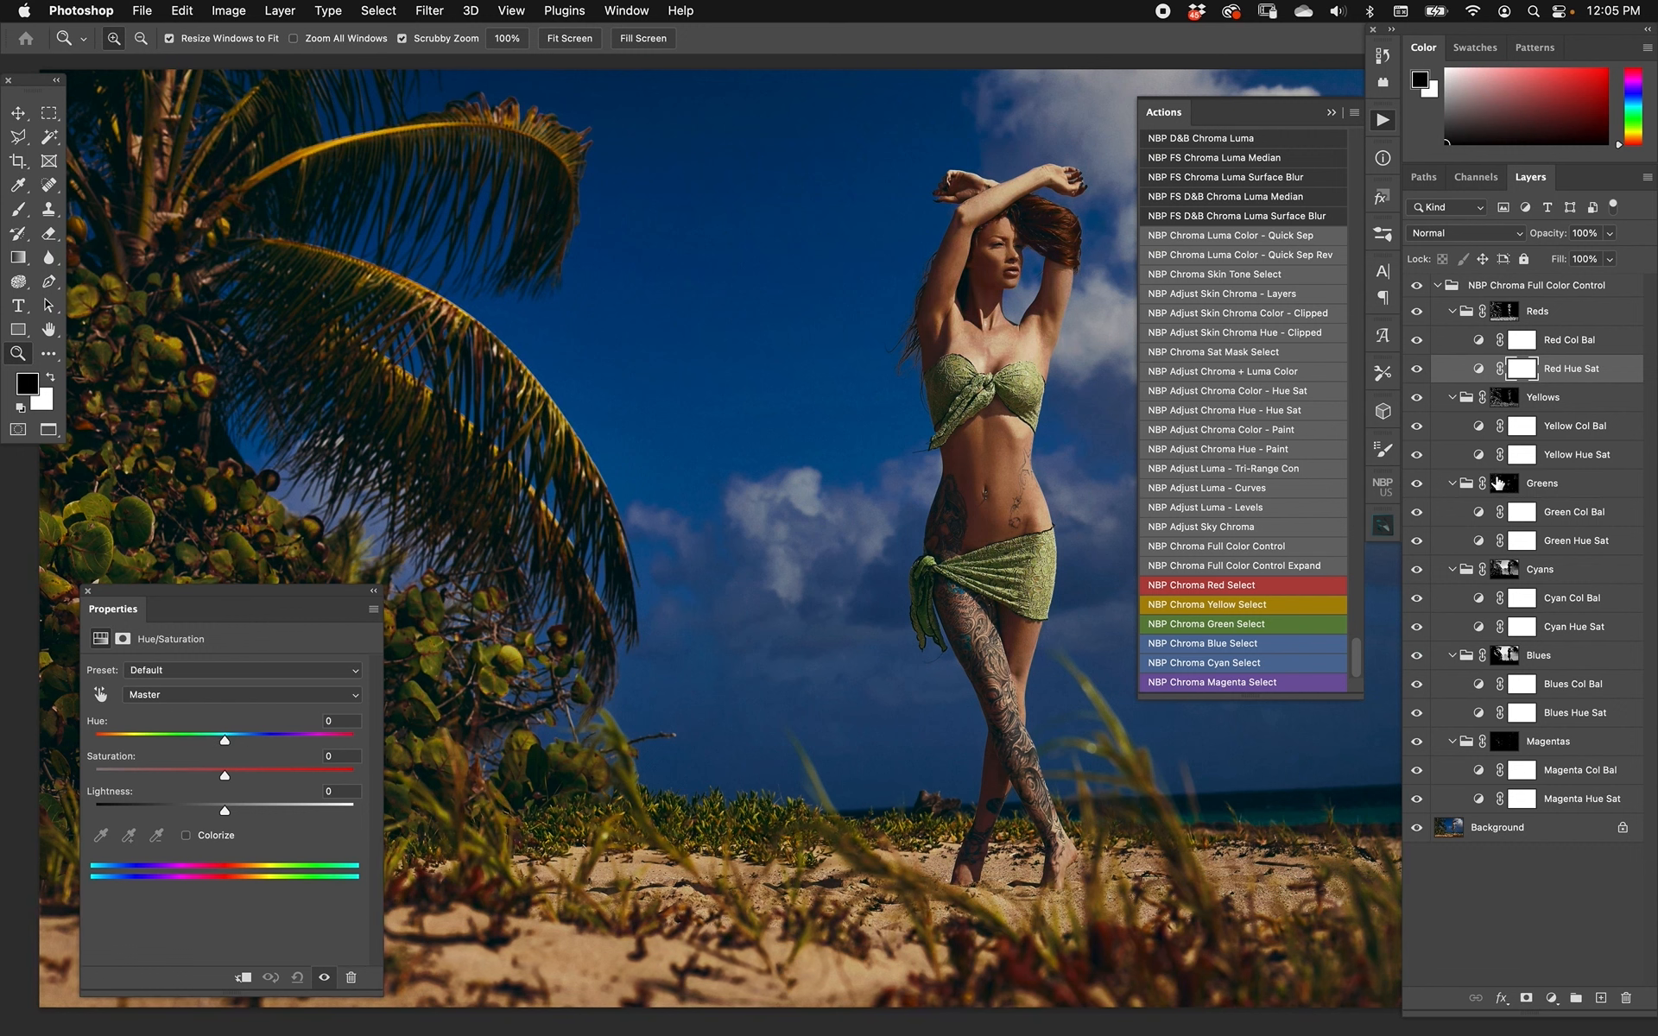
Raise Green Hue Sat saturation to +81, making foliage and the green bikini vivid.
click(1575, 541)
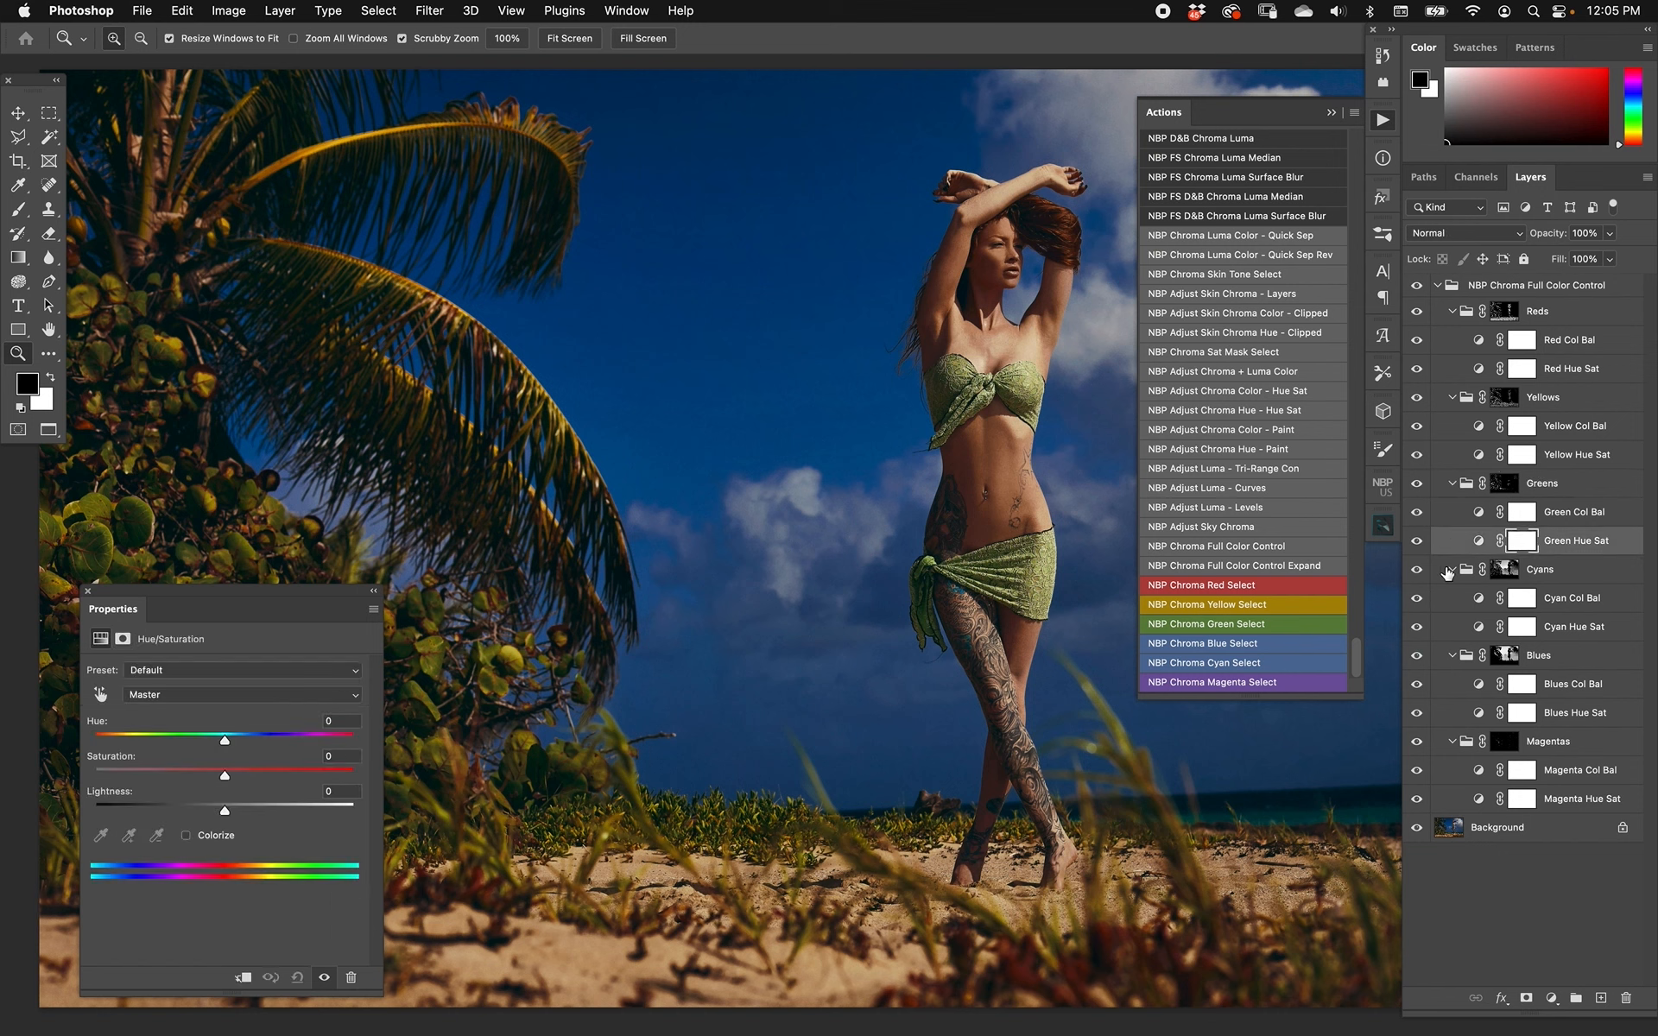
drag(223, 775, 294, 776)
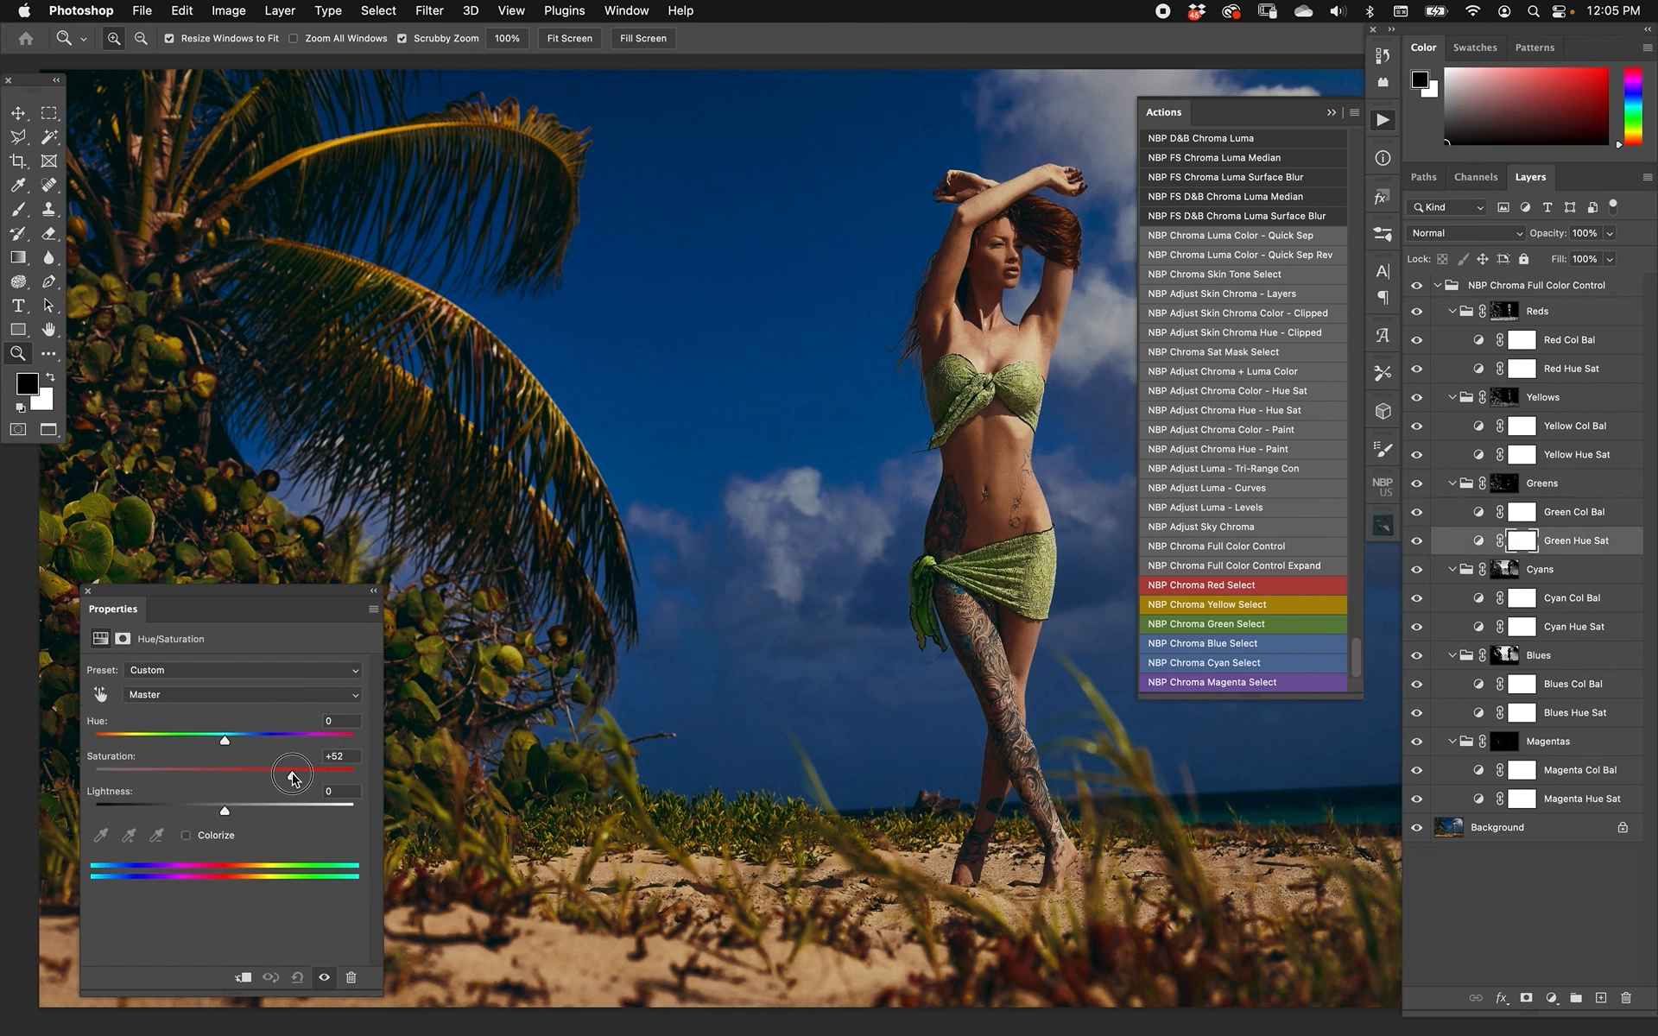
drag(293, 770, 354, 770)
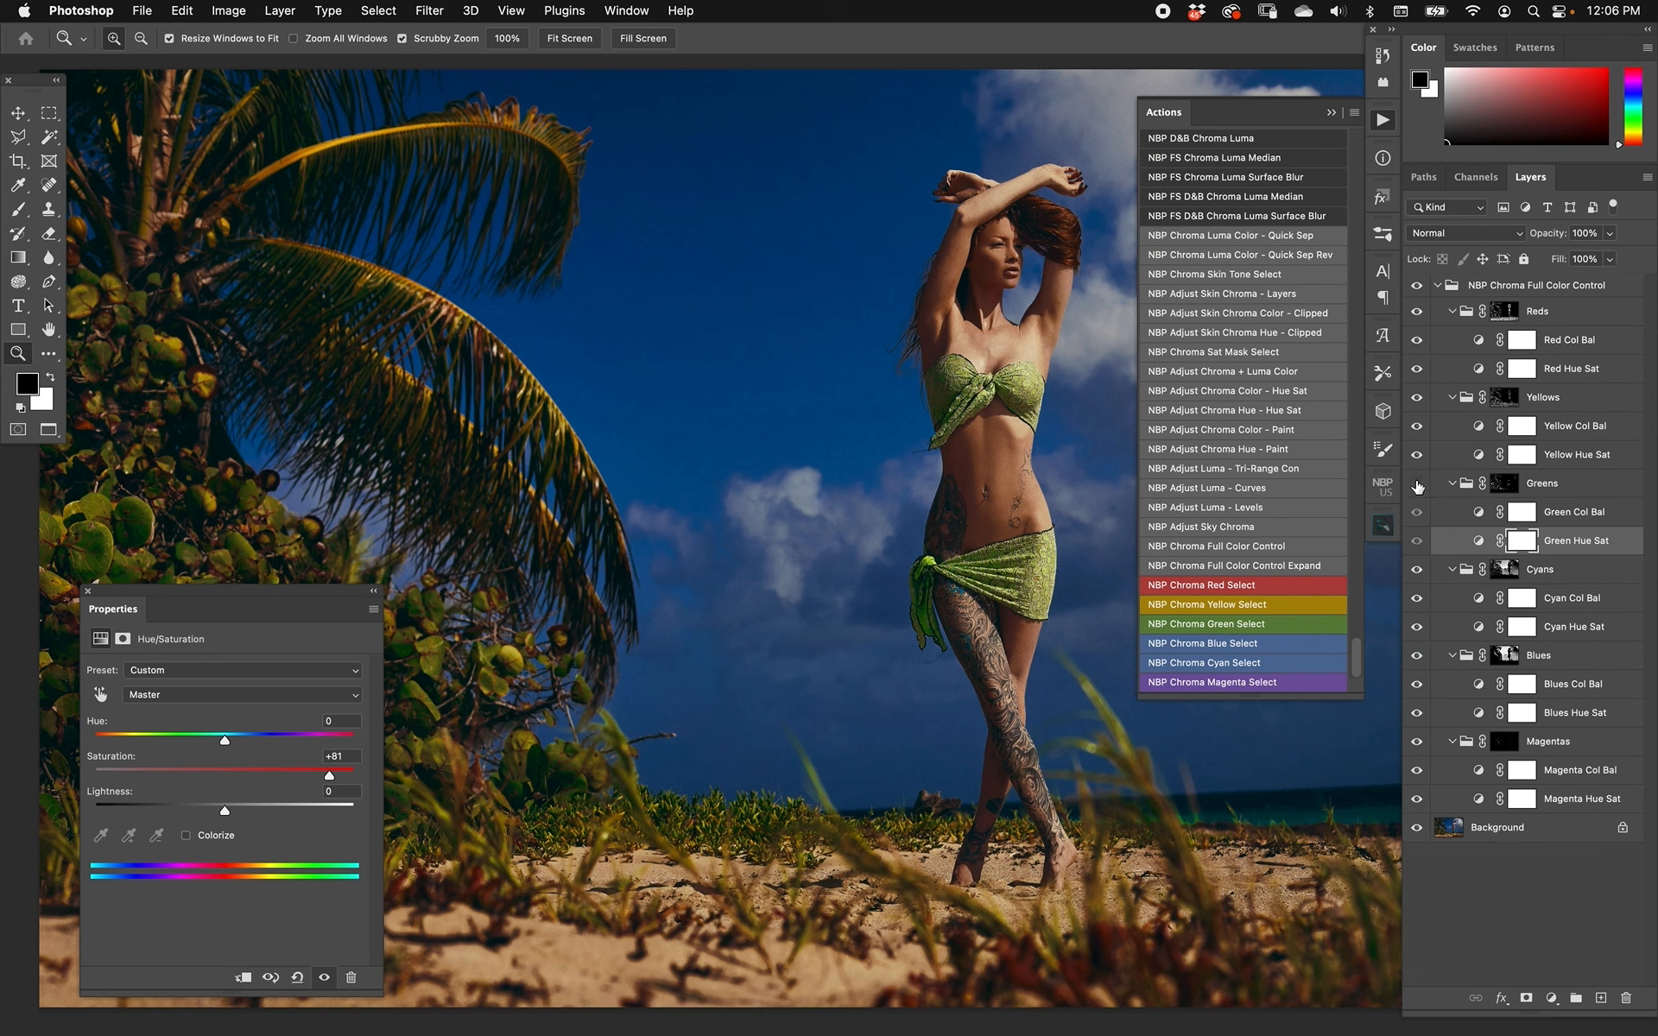
mouse_move(1416, 488)
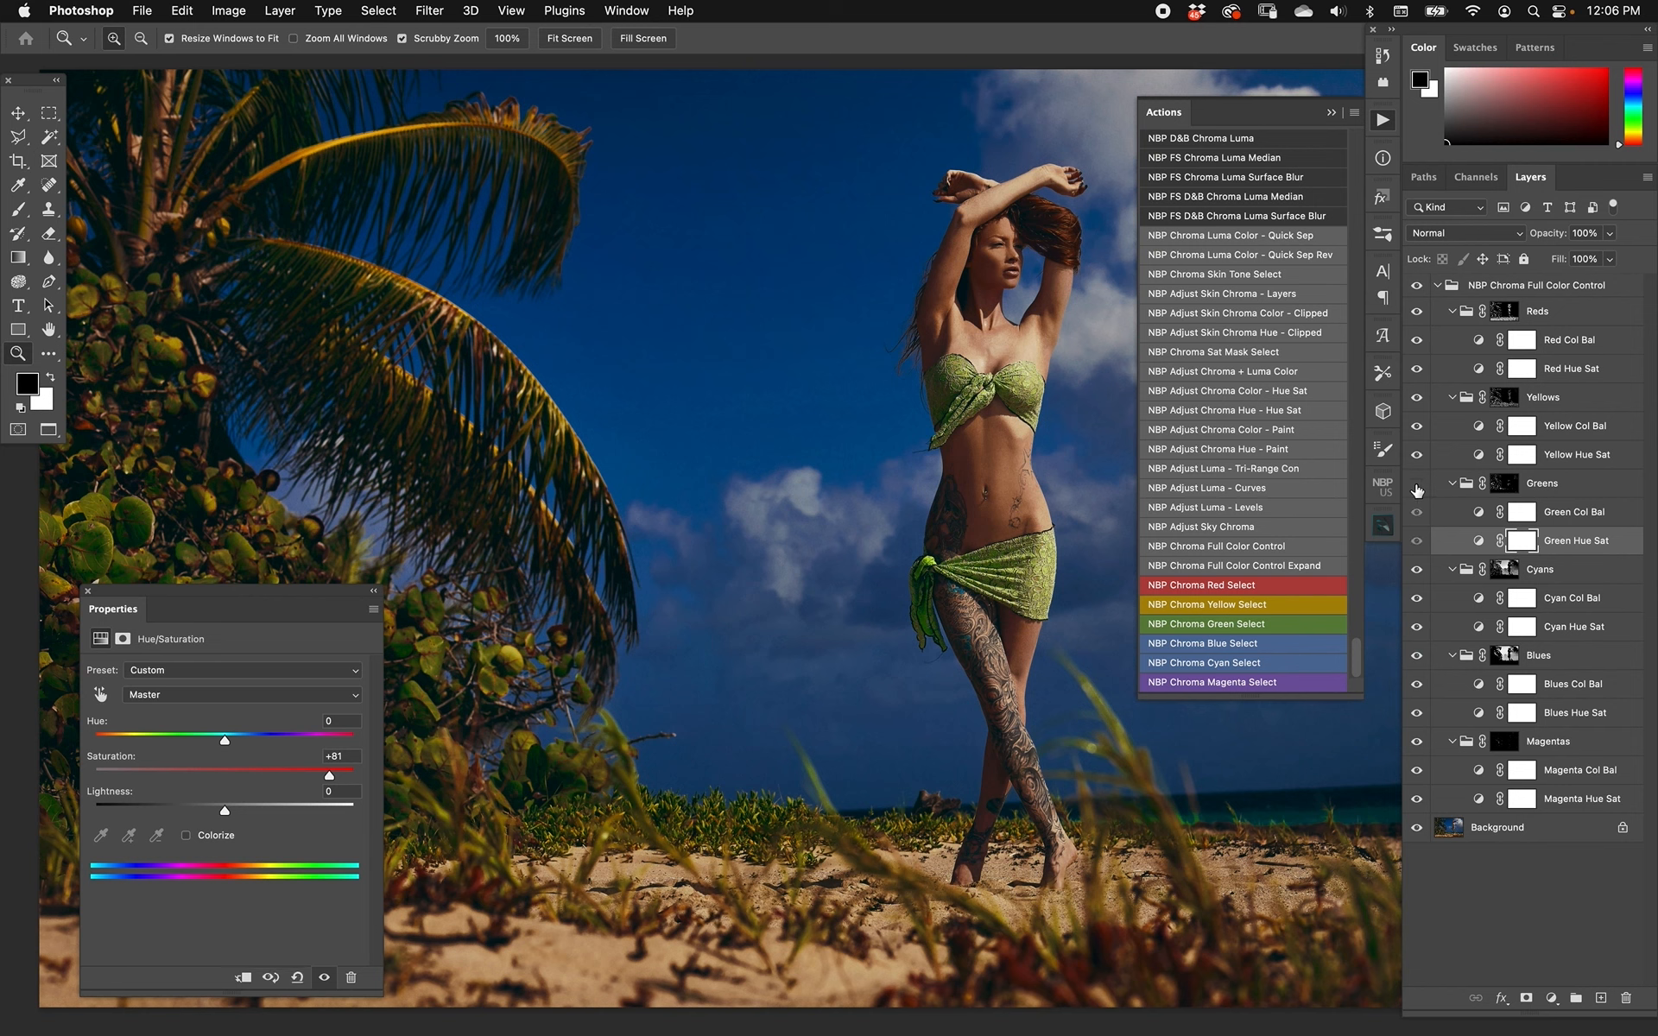
click(1544, 284)
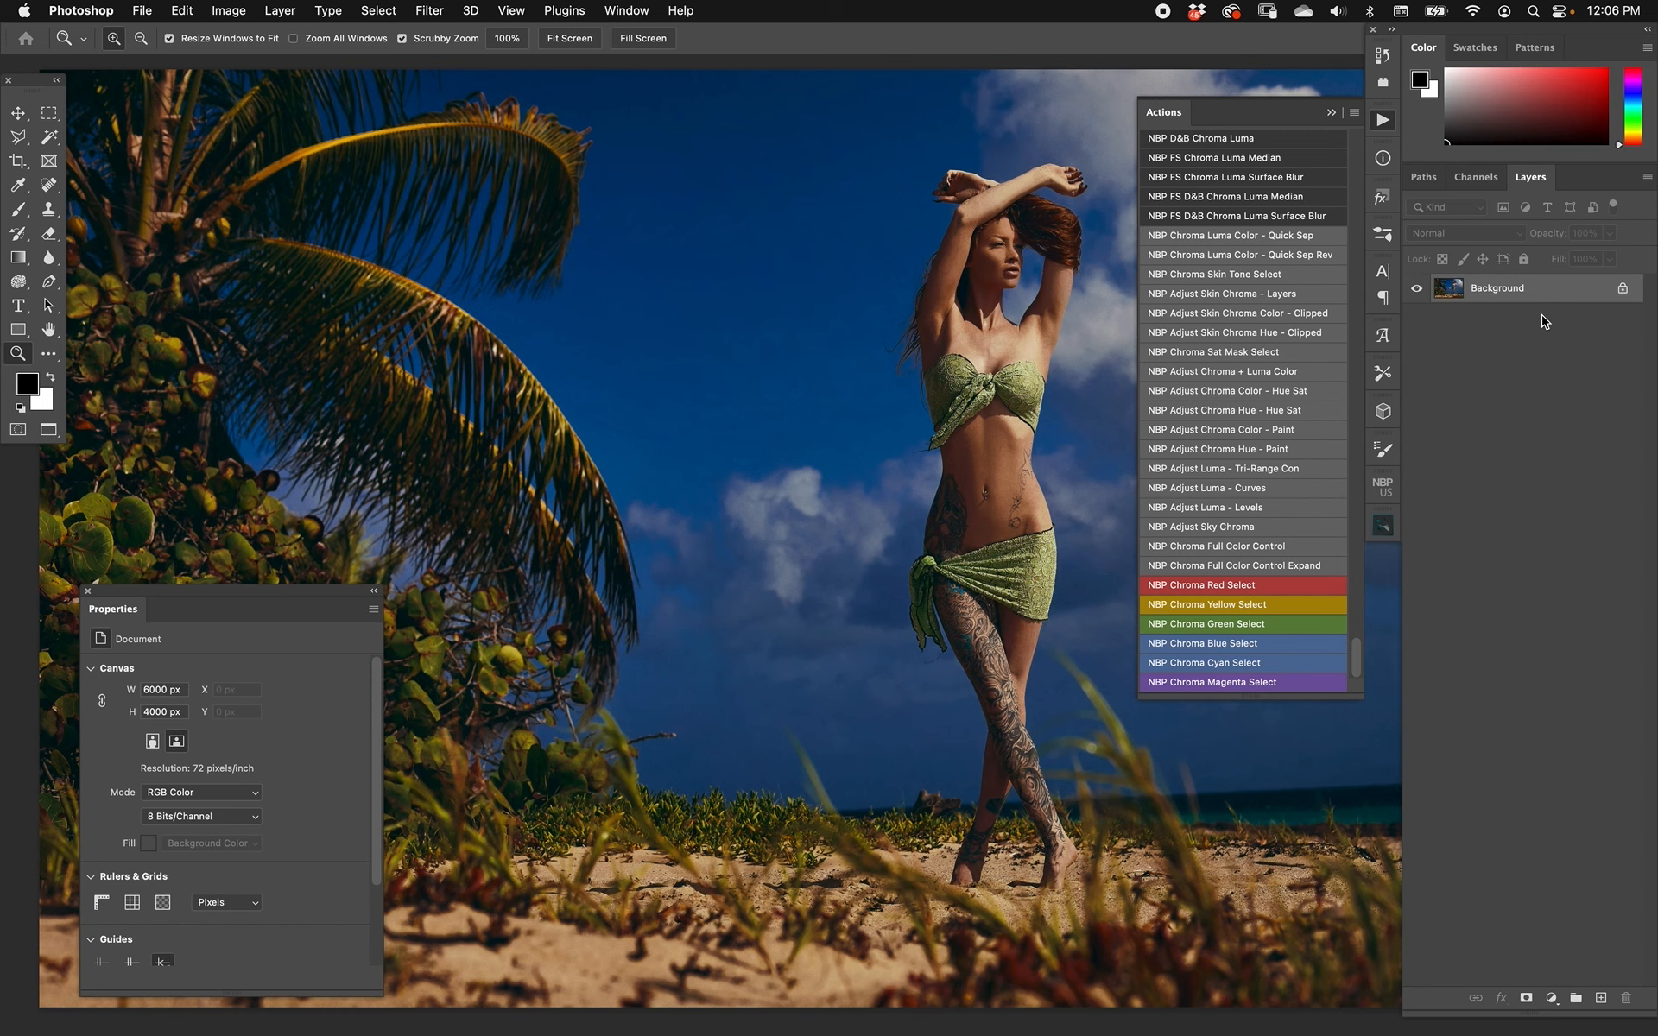
Briefly show and dismiss the Select menu, leaving only the Background layer.
click(378, 10)
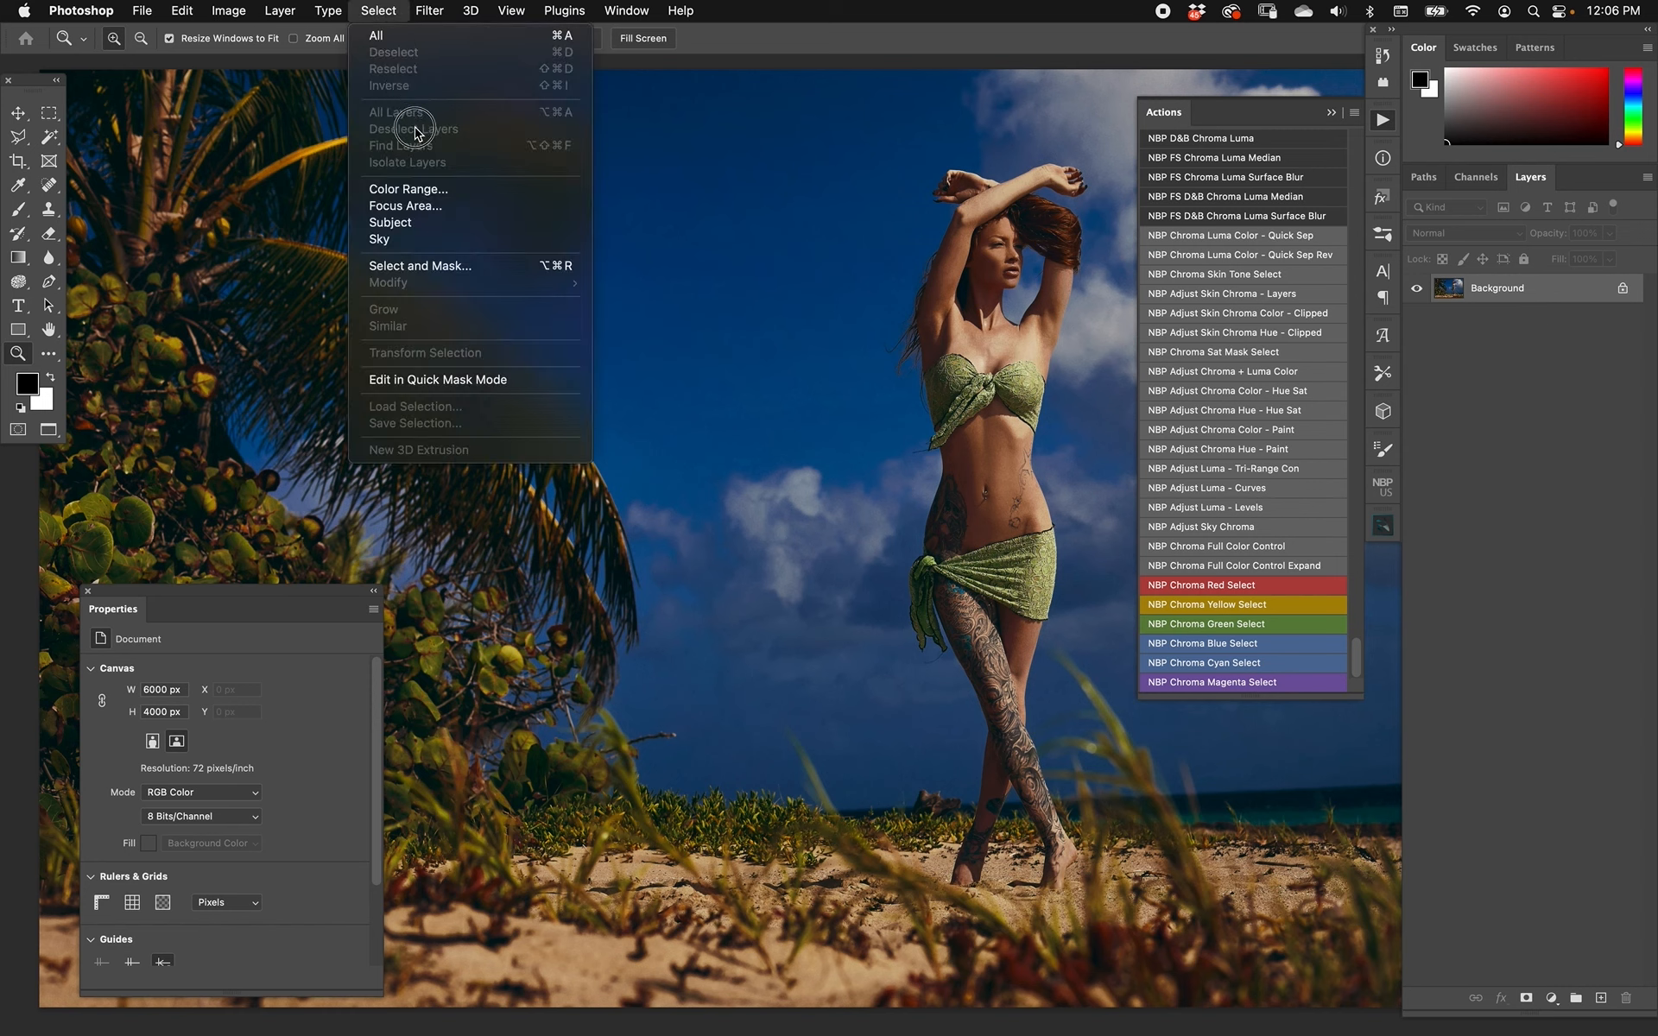
click(378, 10)
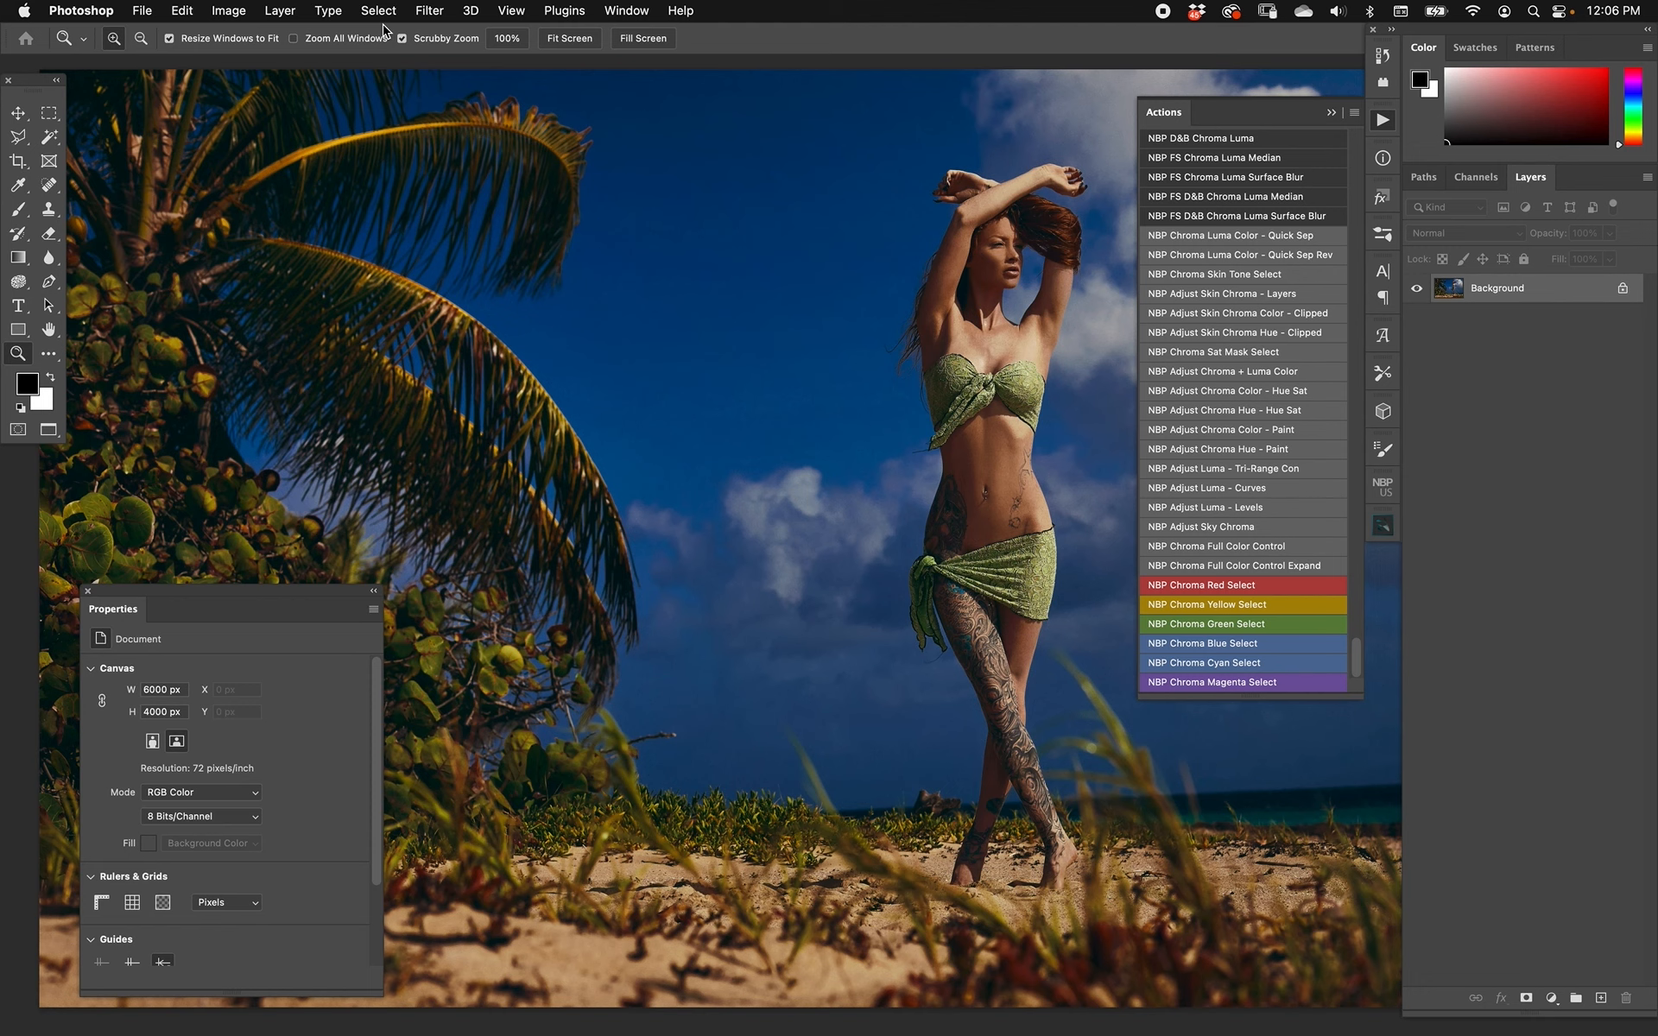